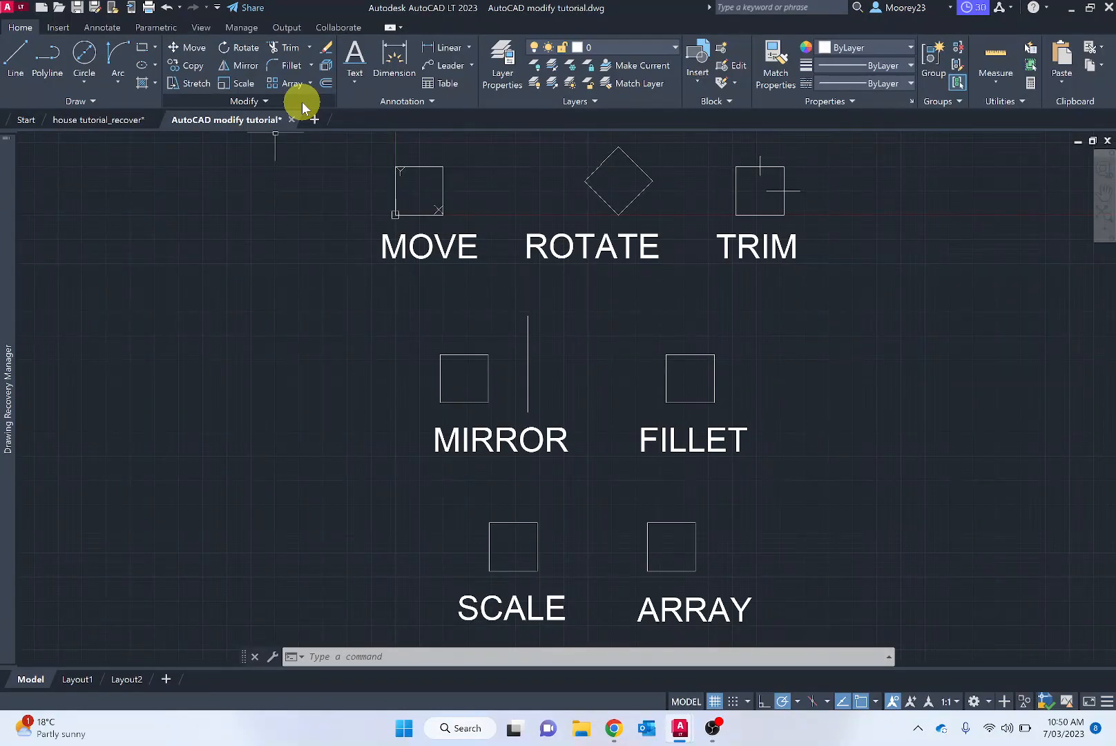
mouse_move(423, 165)
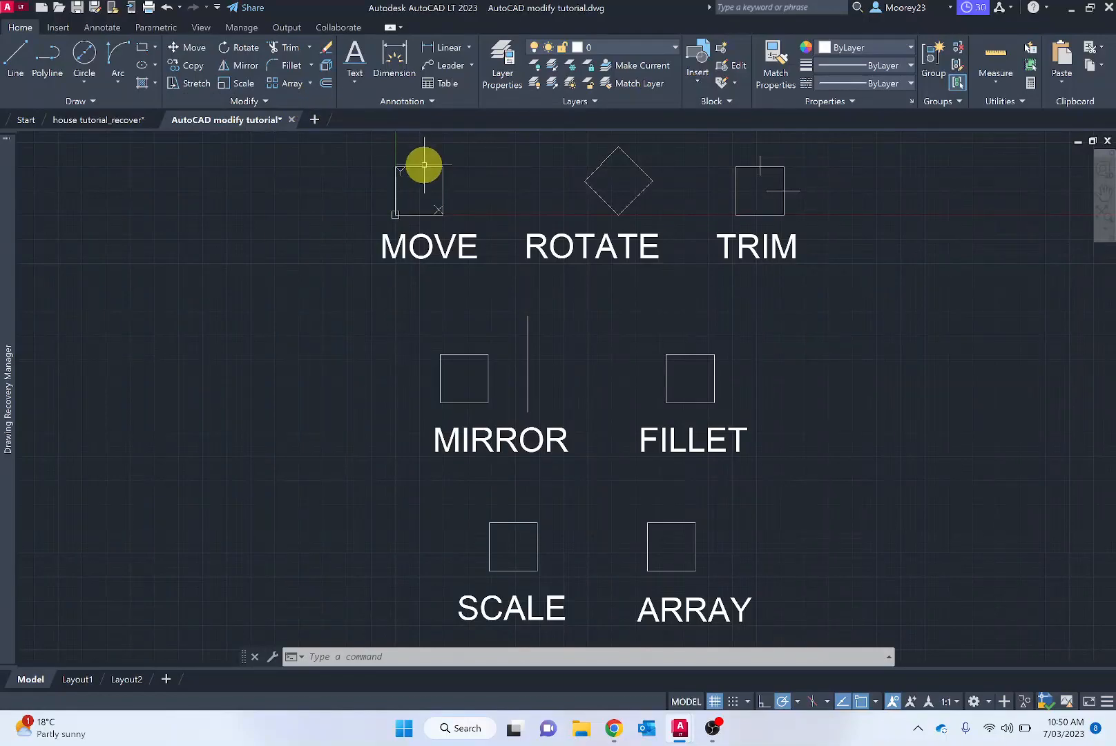
mouse_move(425, 169)
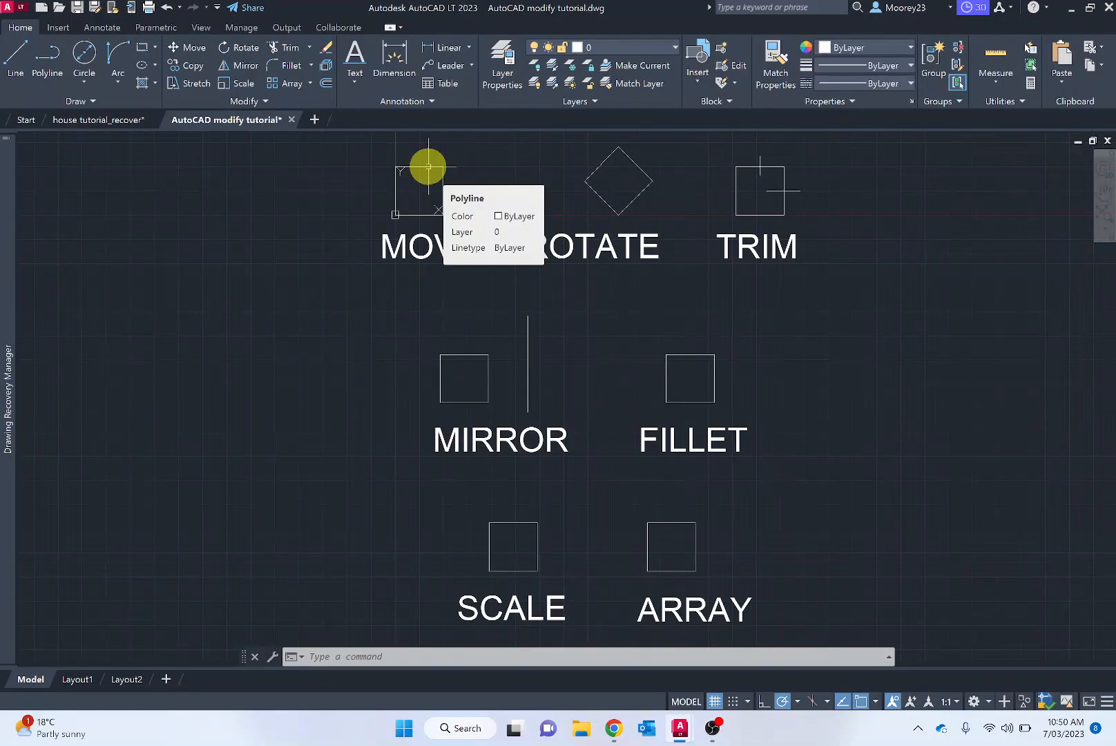
mouse_move(345, 223)
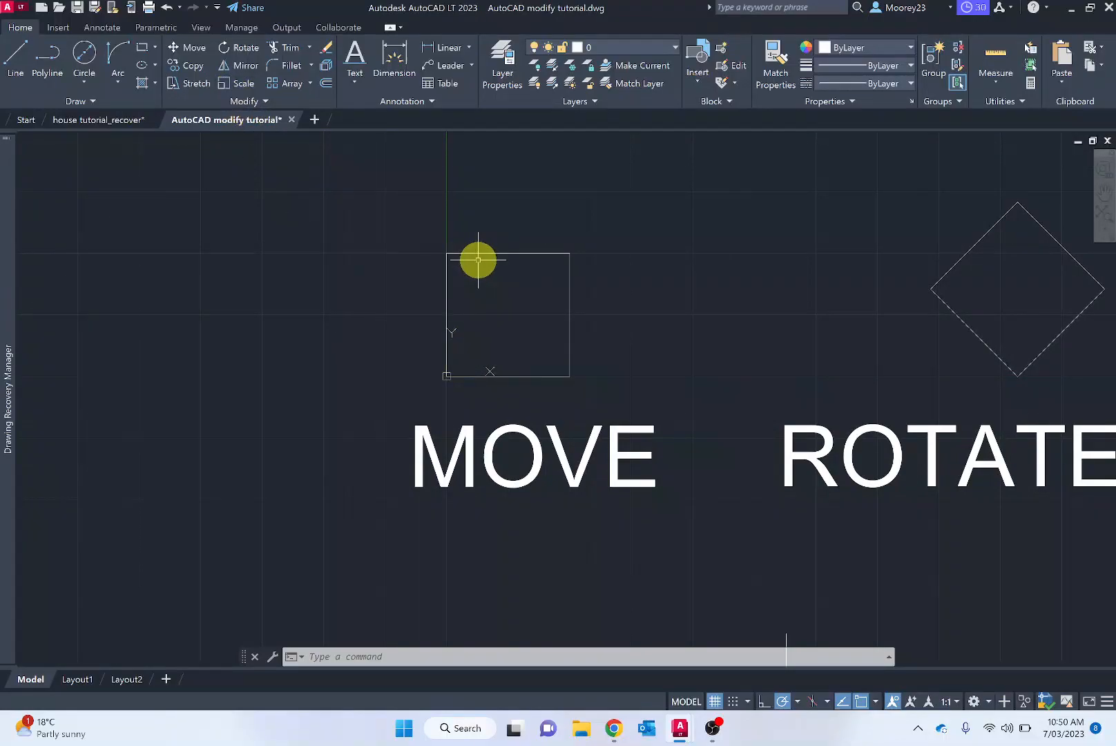
Move the MOVE square, using its lower-left corner as the base point
left_click(507, 314)
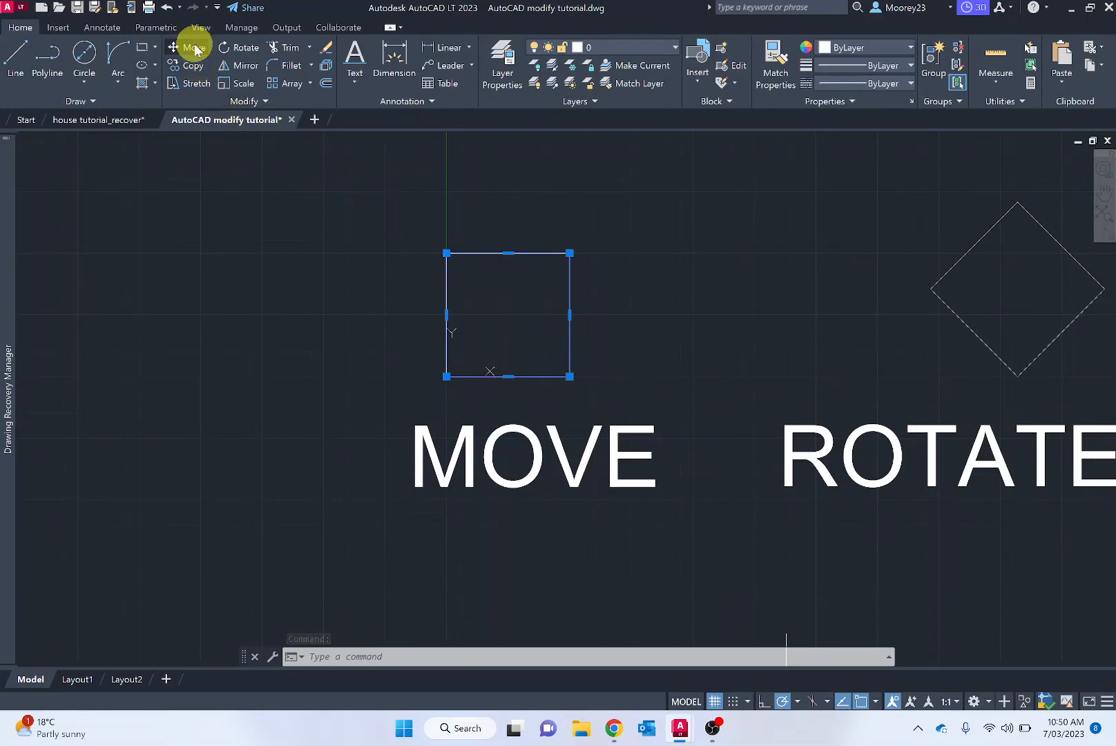
left_click(192, 47)
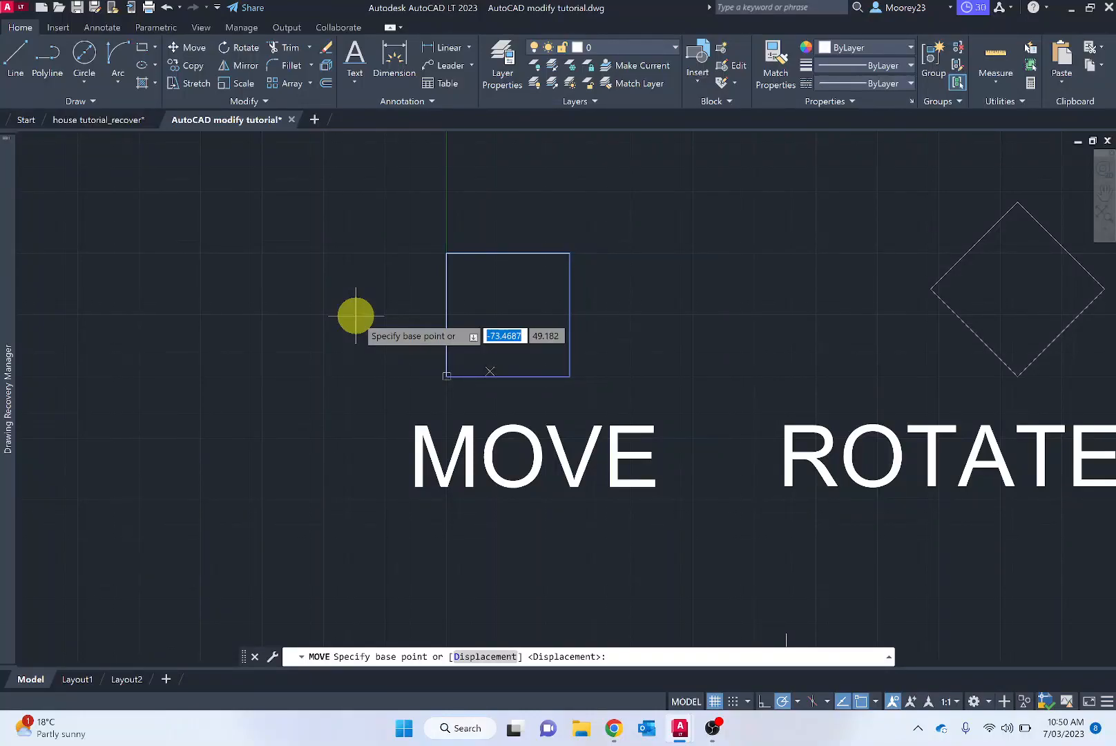
mouse_move(436, 371)
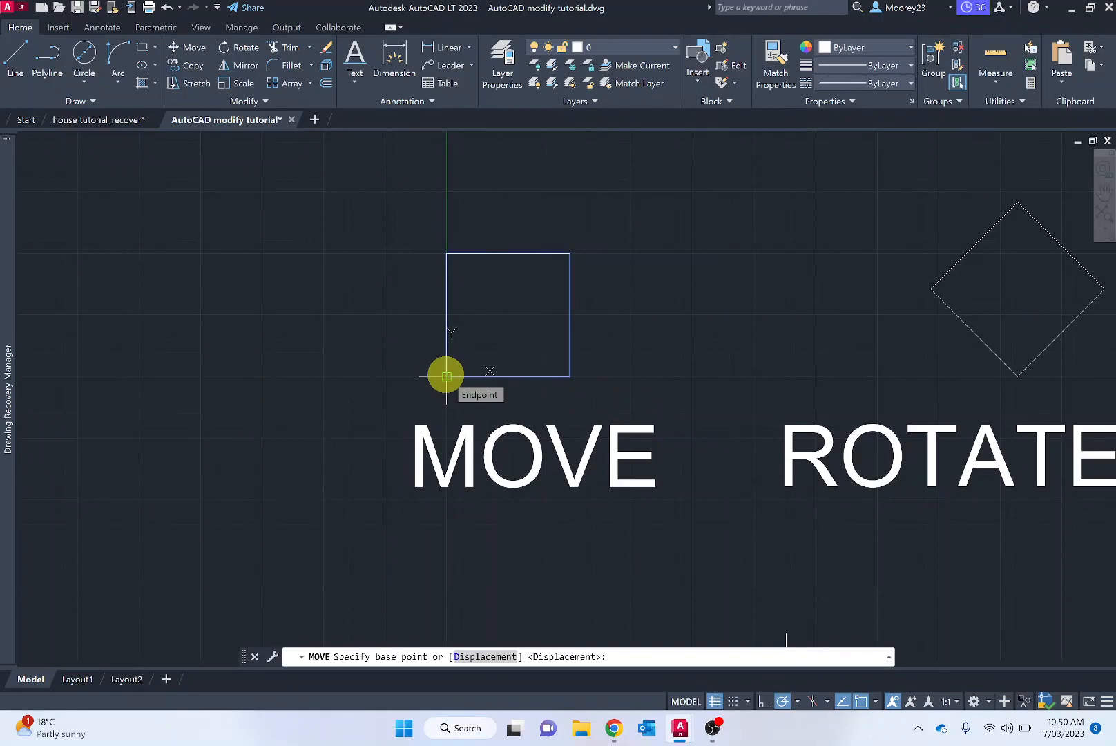
left_click(446, 375)
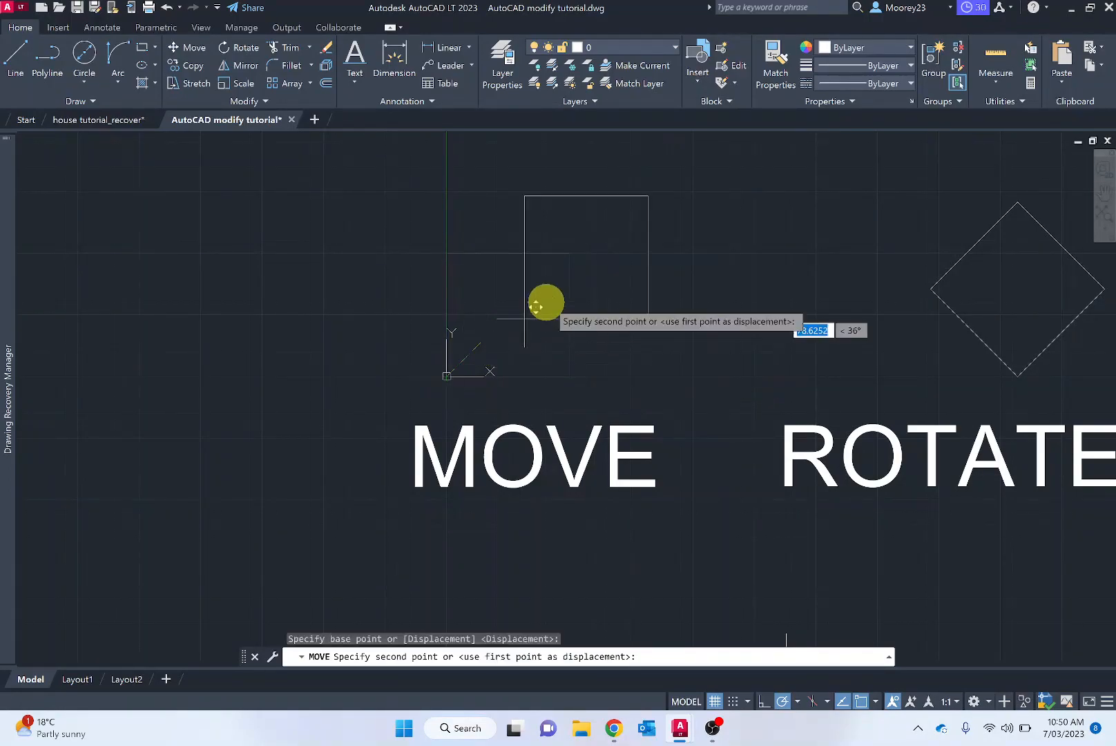
mouse_move(632, 280)
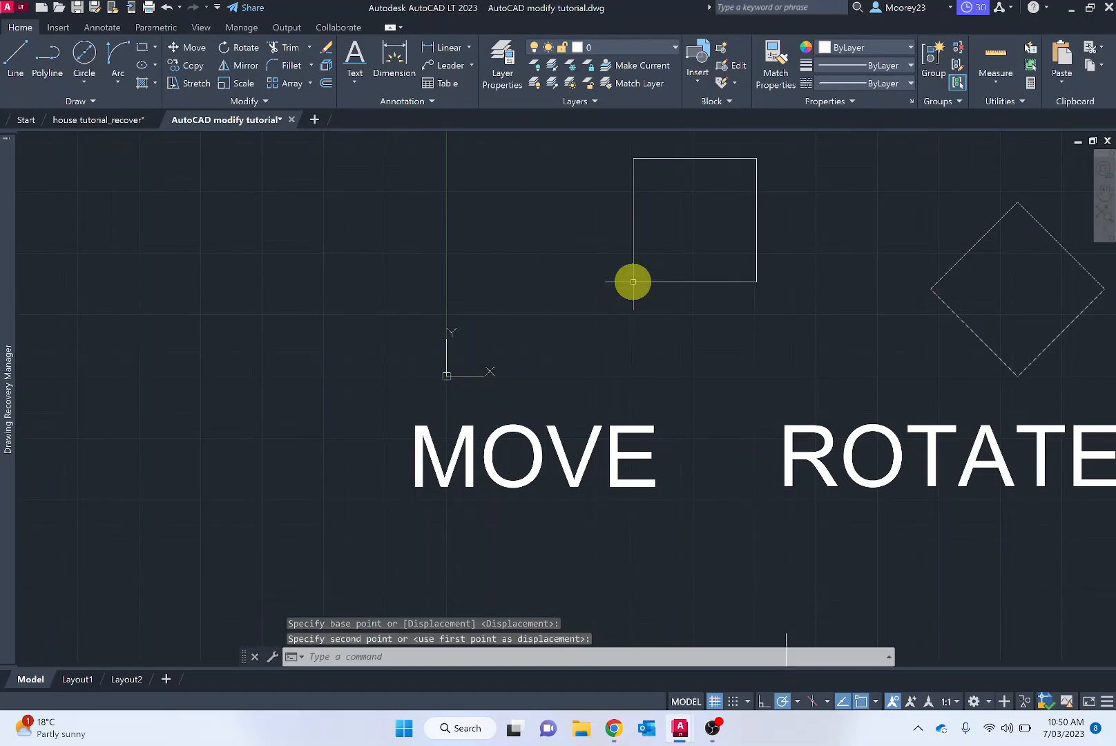
mouse_move(569, 263)
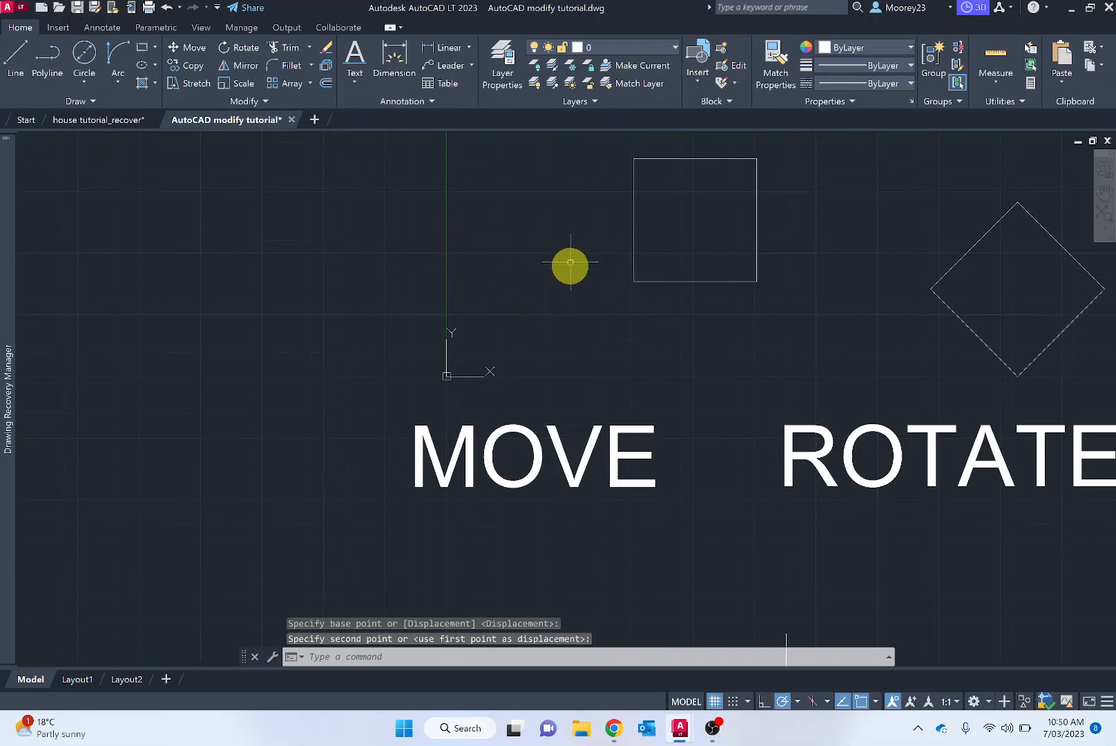
mouse_move(498, 311)
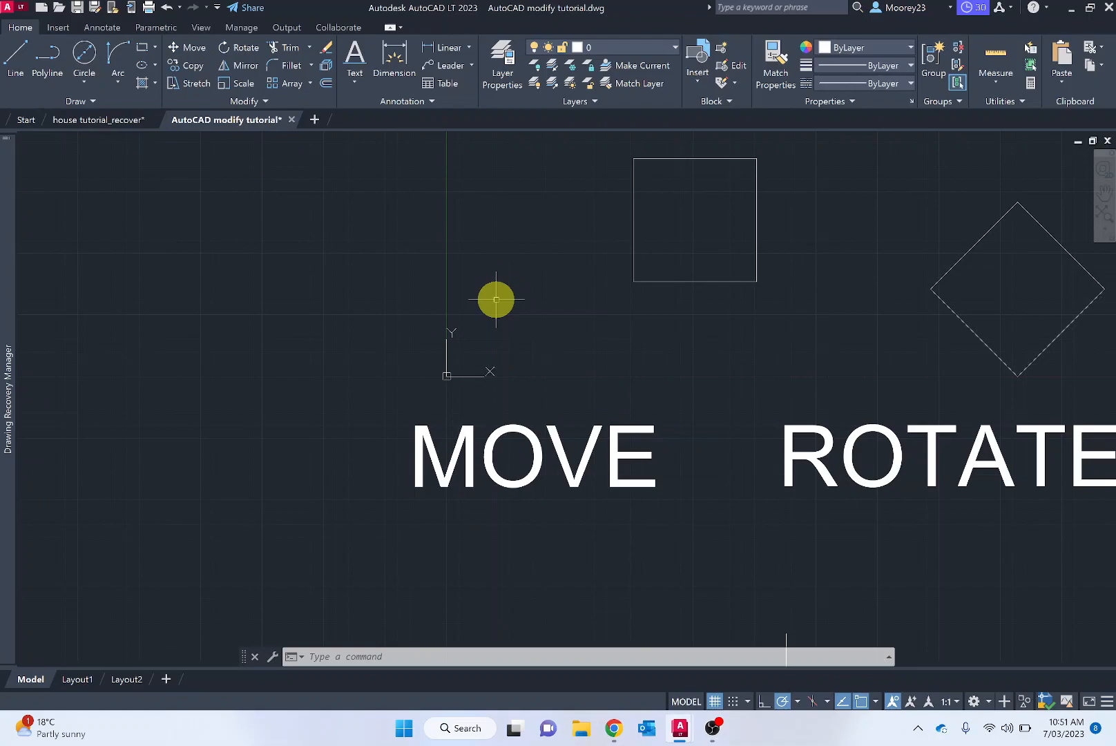
mouse_move(980, 350)
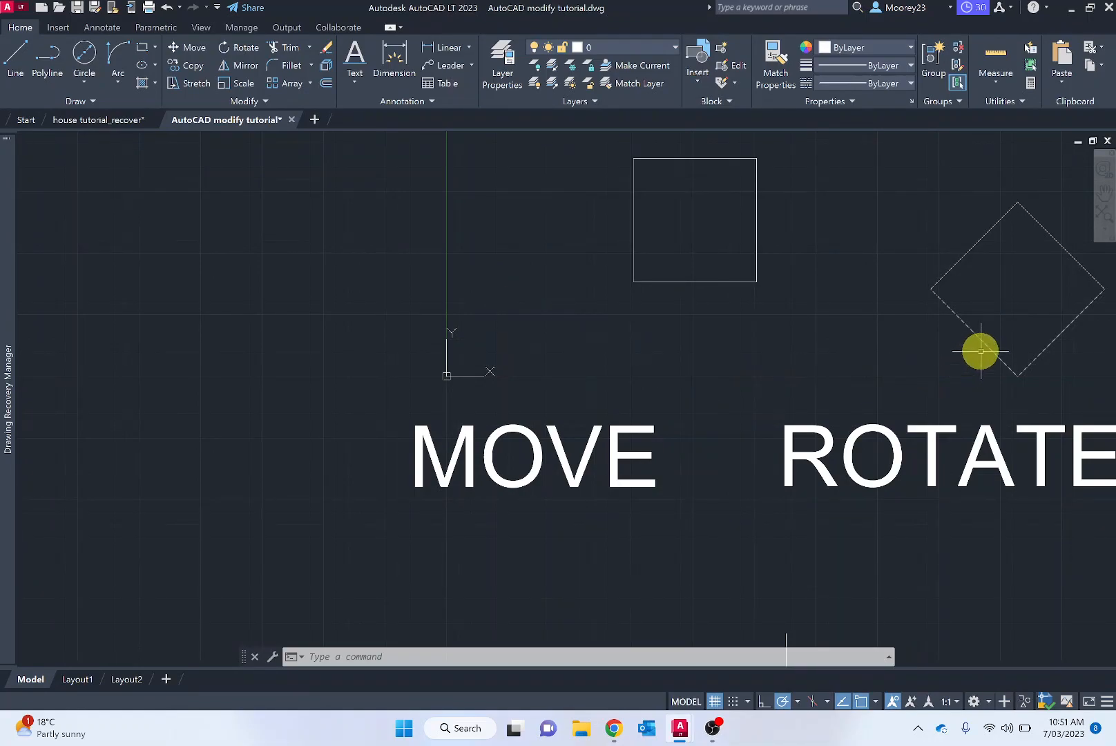
mouse_move(685, 290)
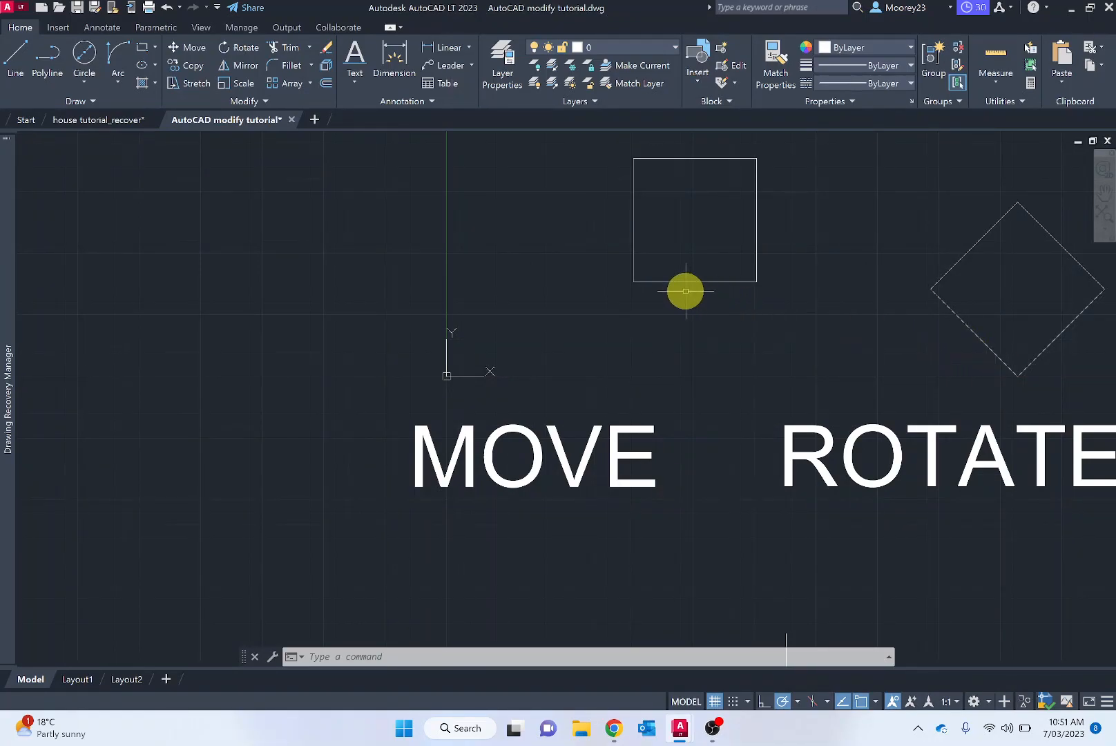
mouse_move(642, 246)
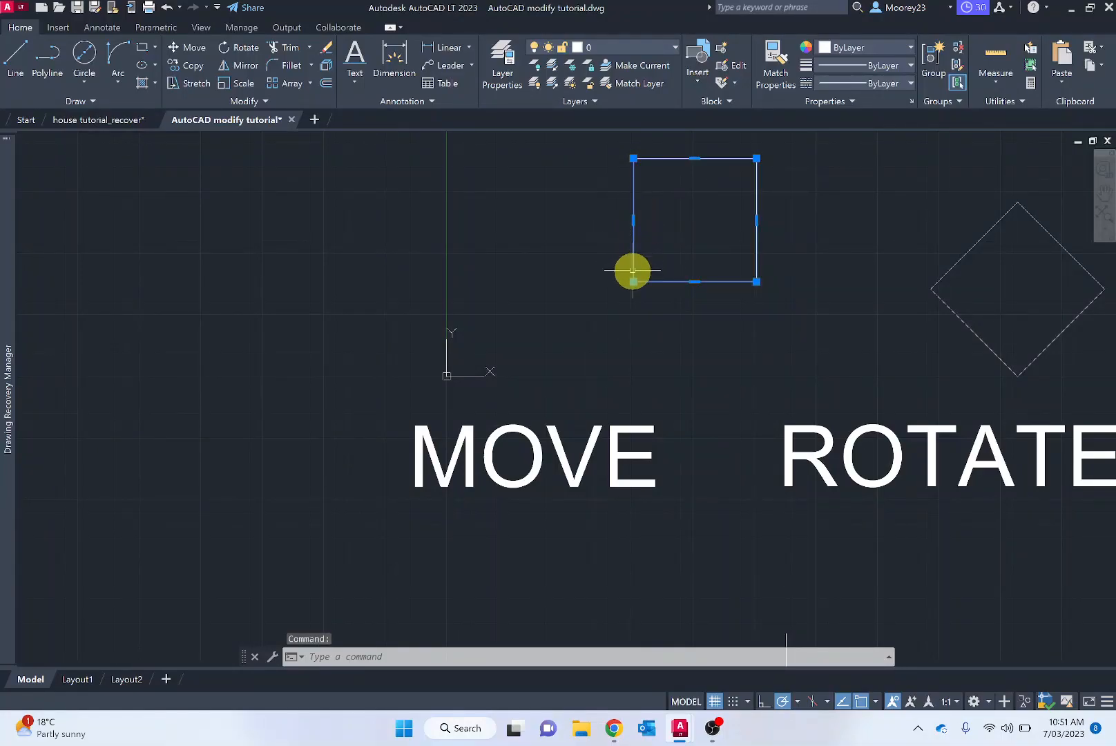
Stretch the MOVE square's lower-left grip down toward the origin, skewing it
left_click(633, 281)
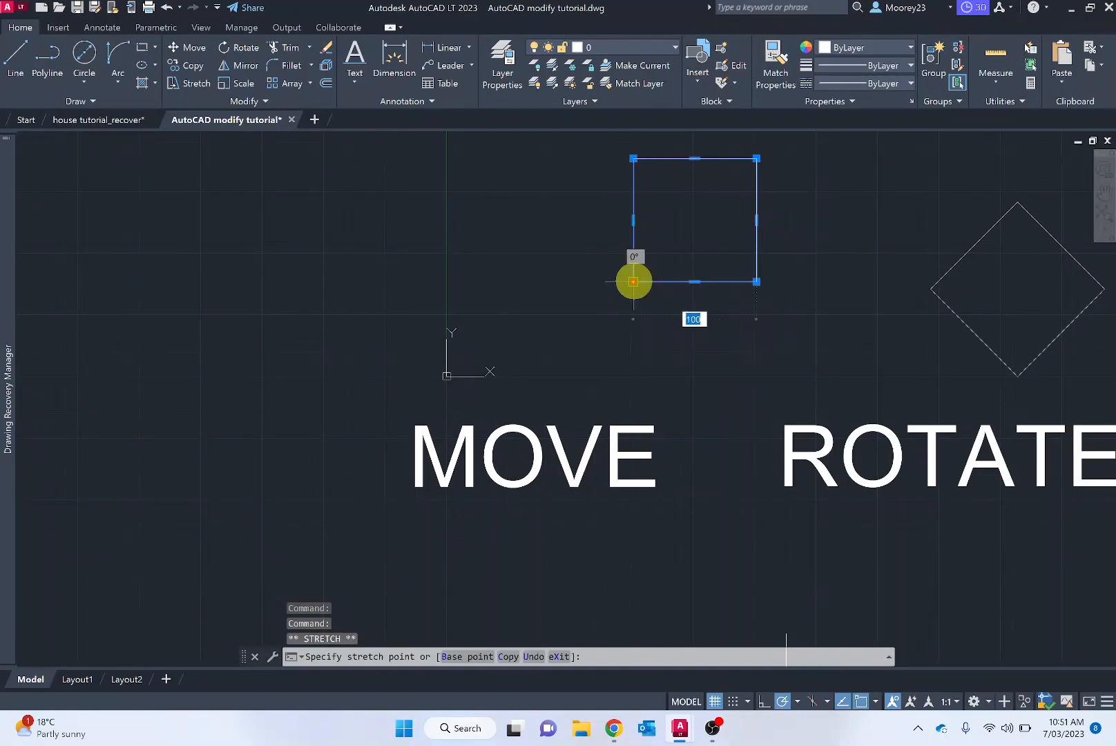
mouse_move(523, 349)
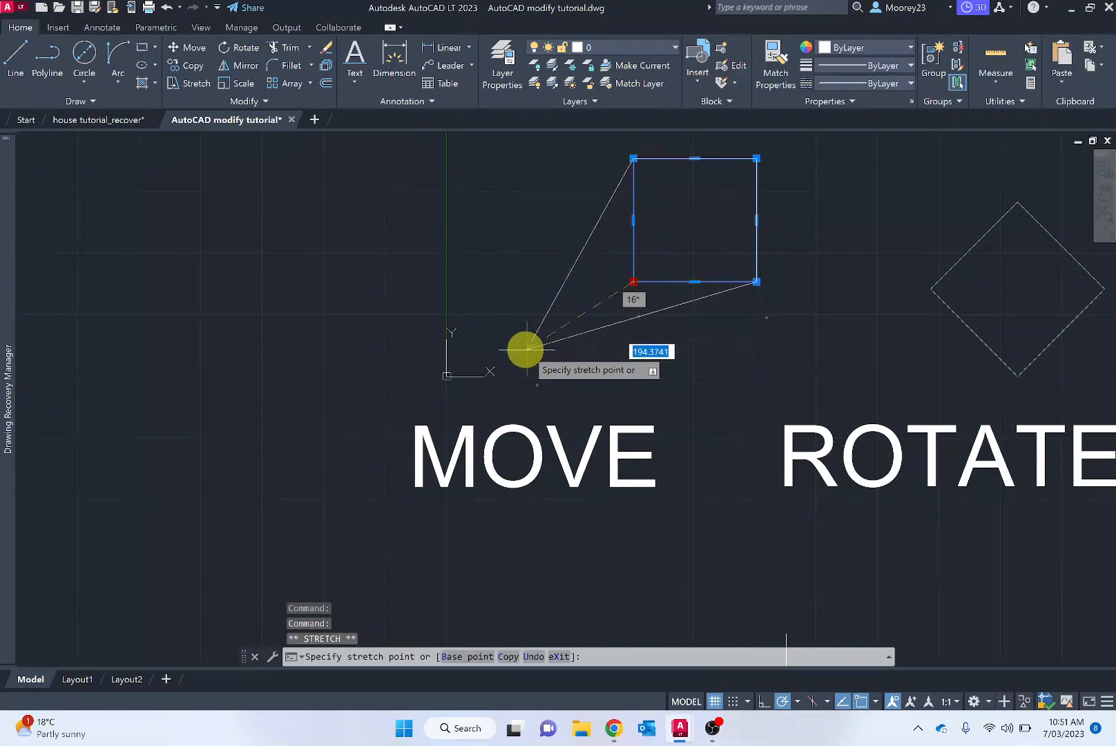
right_click(524, 349)
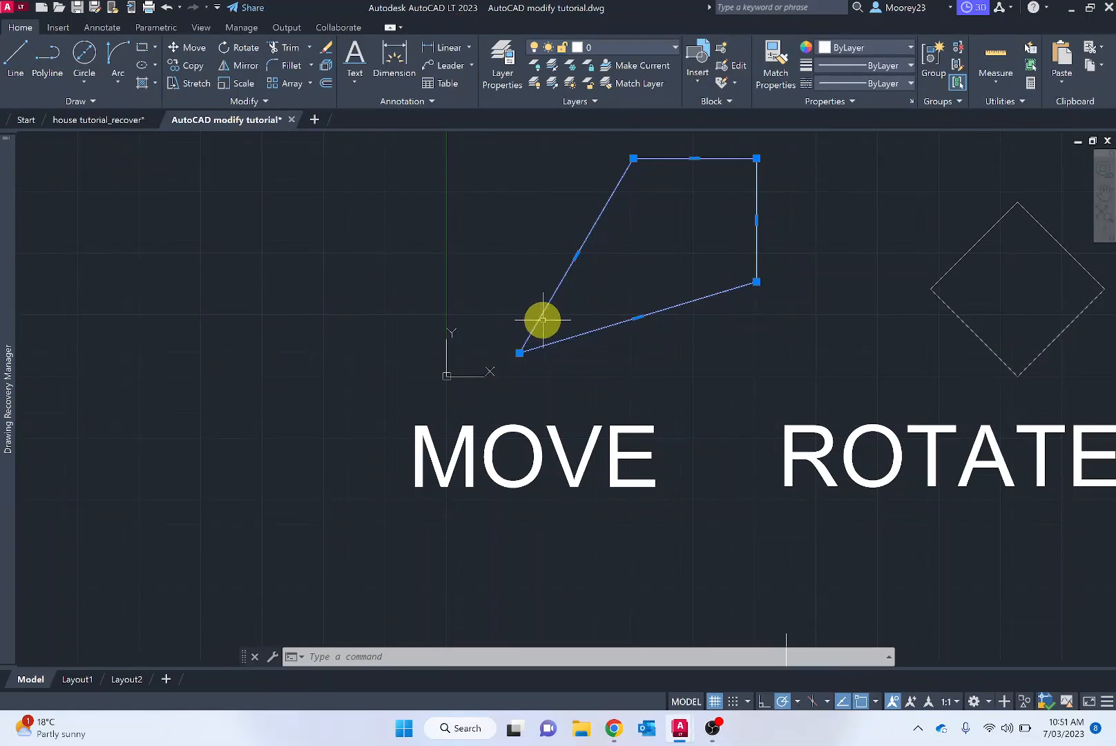
mouse_move(544, 326)
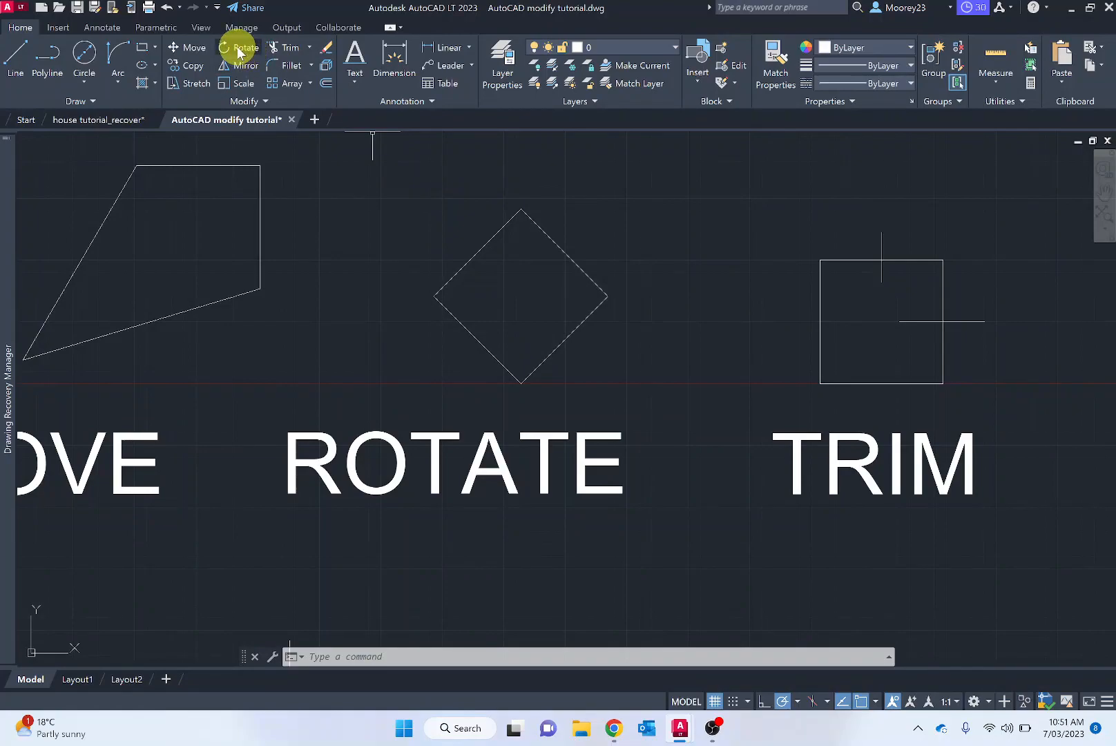
Rotate the diamond above ROTATE about its centre point
left_click(245, 47)
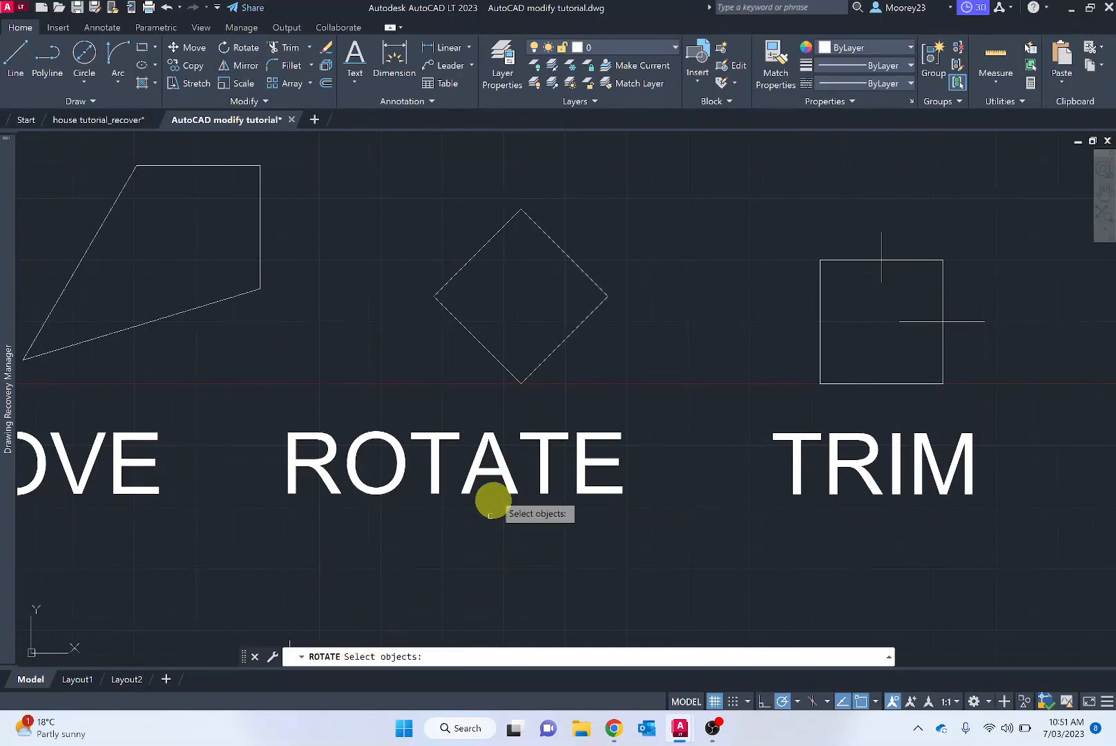
left_click(472, 257)
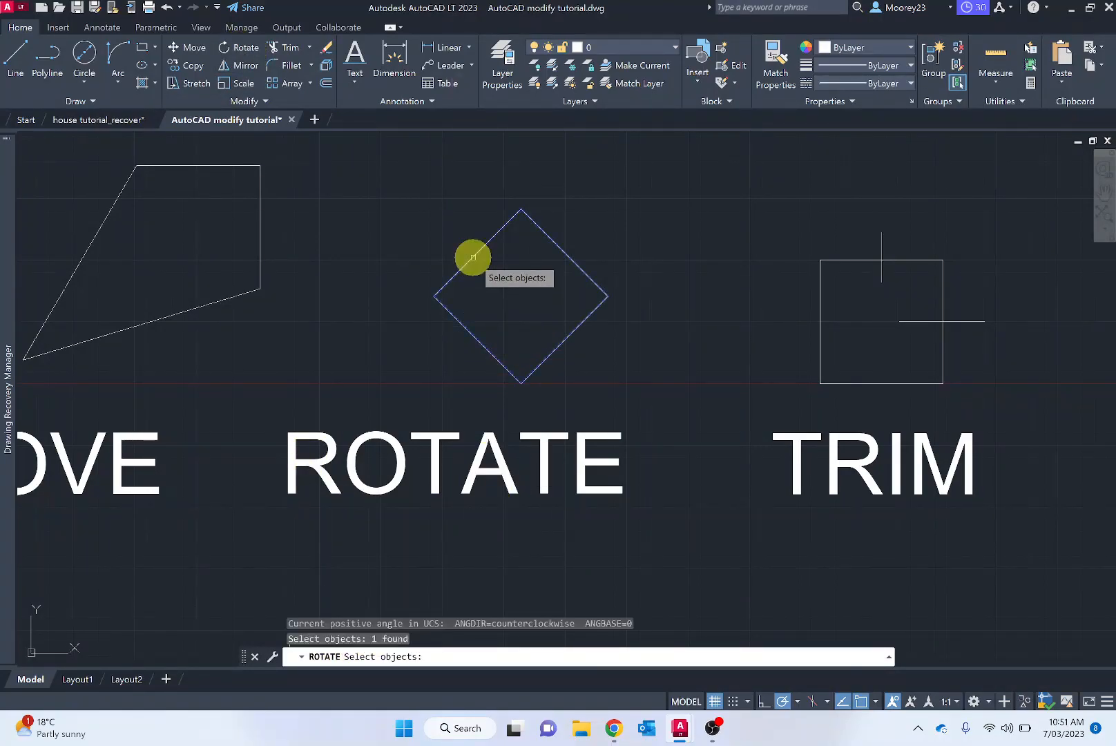
mouse_move(432, 477)
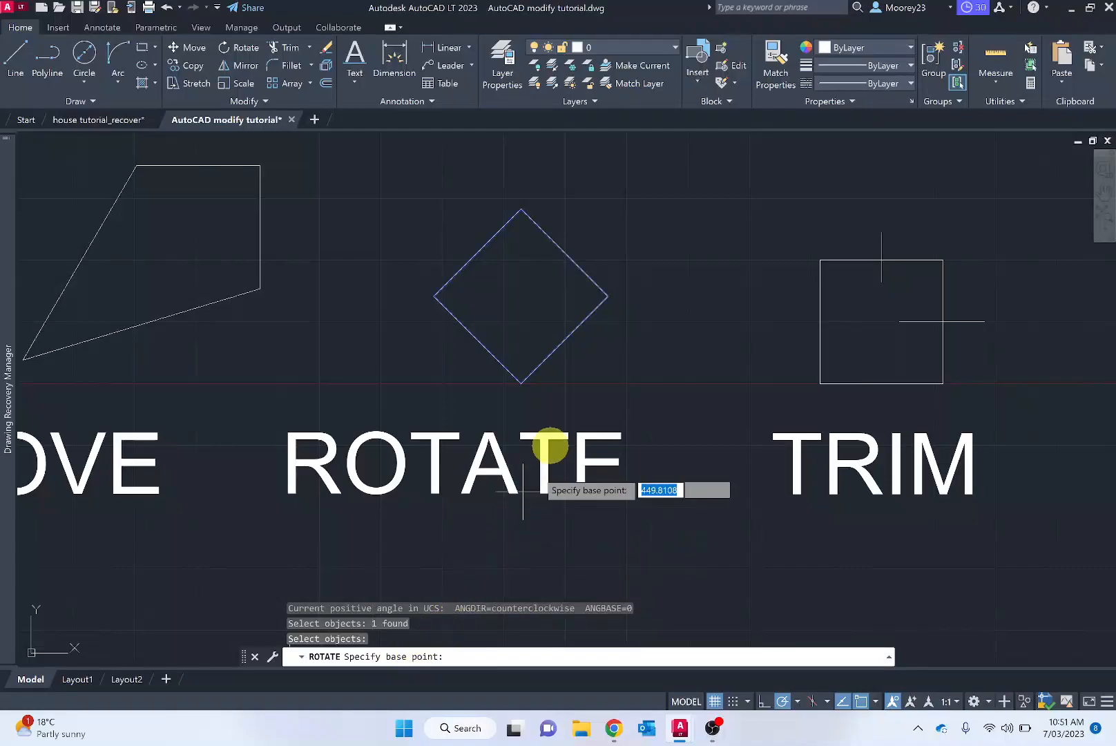
mouse_move(608, 295)
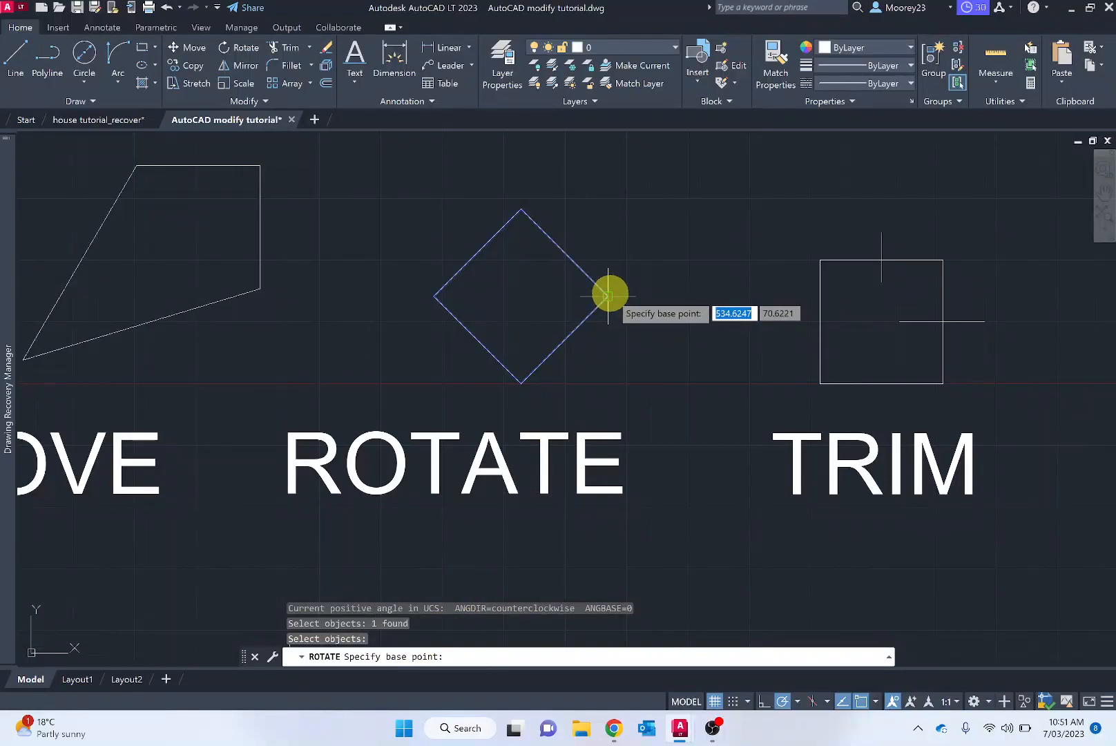
mouse_move(509, 395)
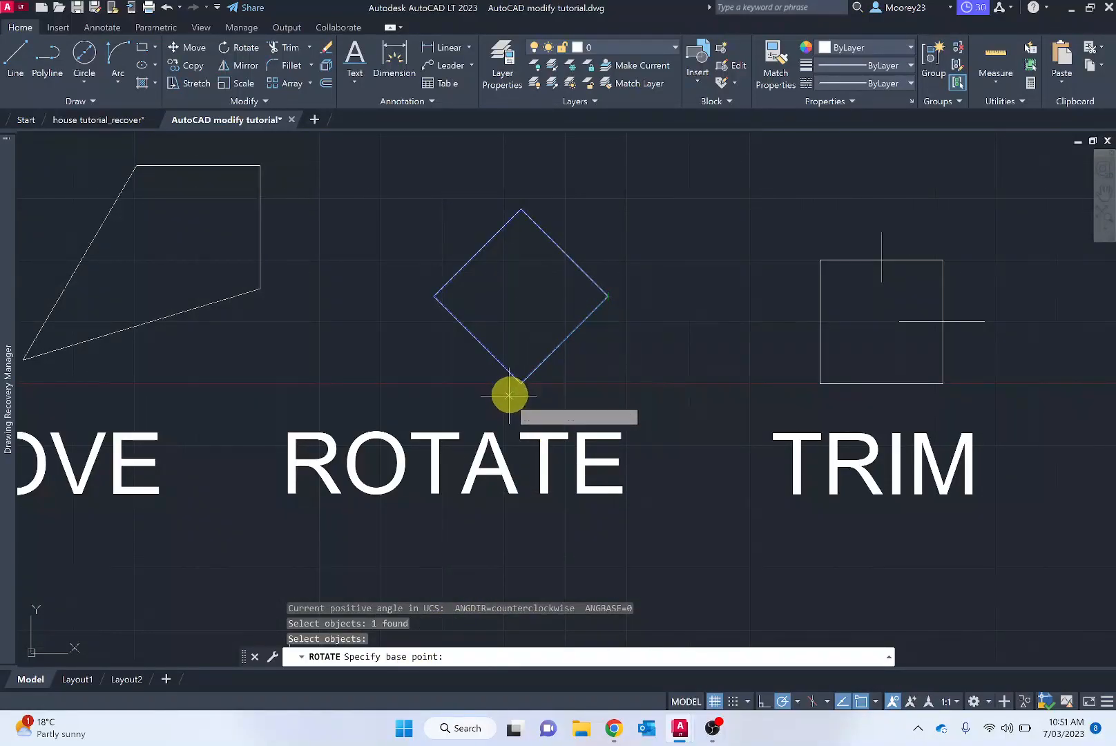
mouse_move(513, 297)
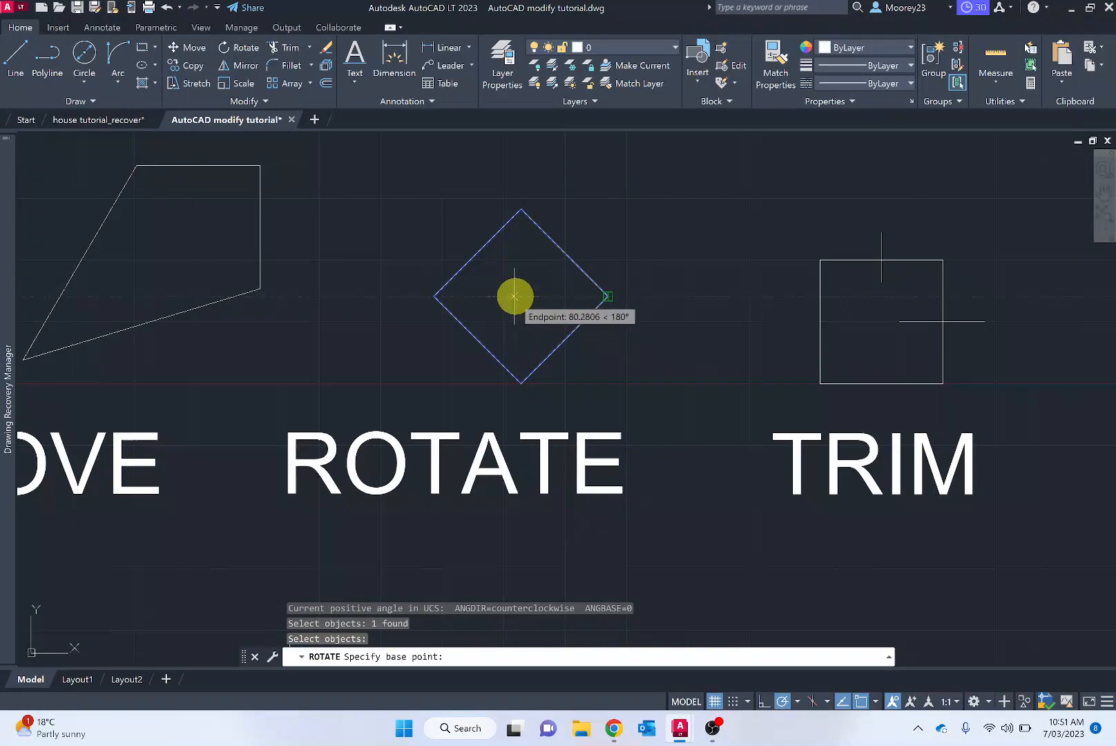
mouse_move(518, 228)
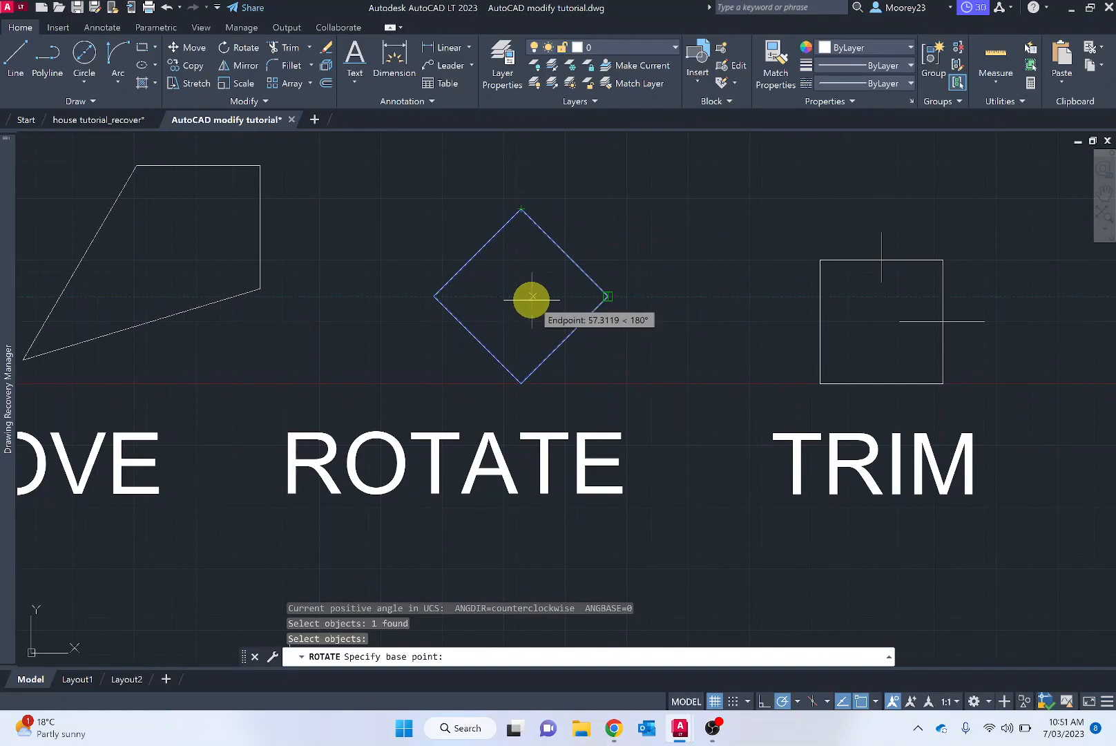
mouse_move(520, 297)
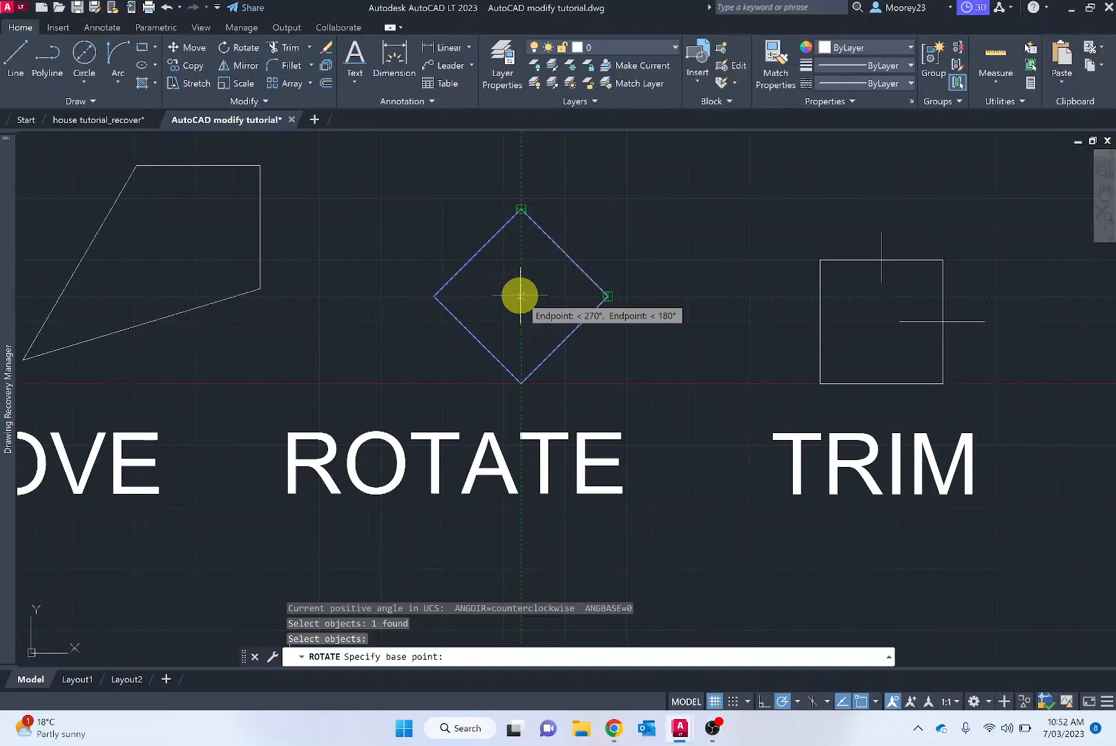
left_click(520, 297)
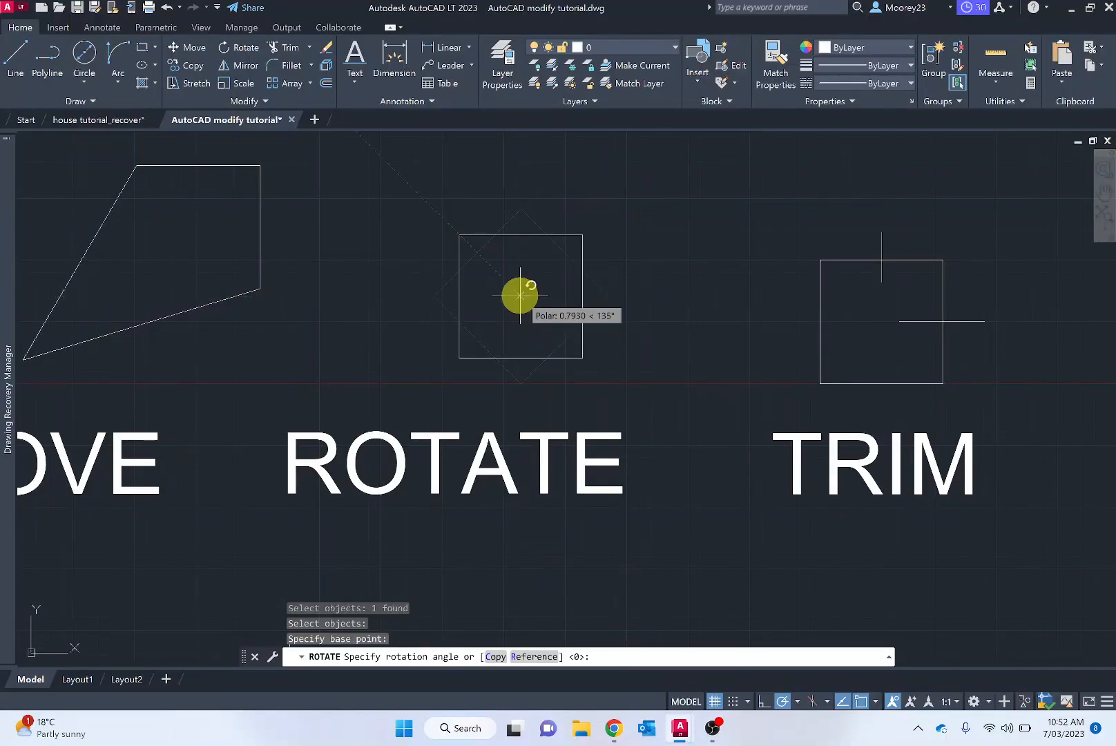
mouse_move(555, 312)
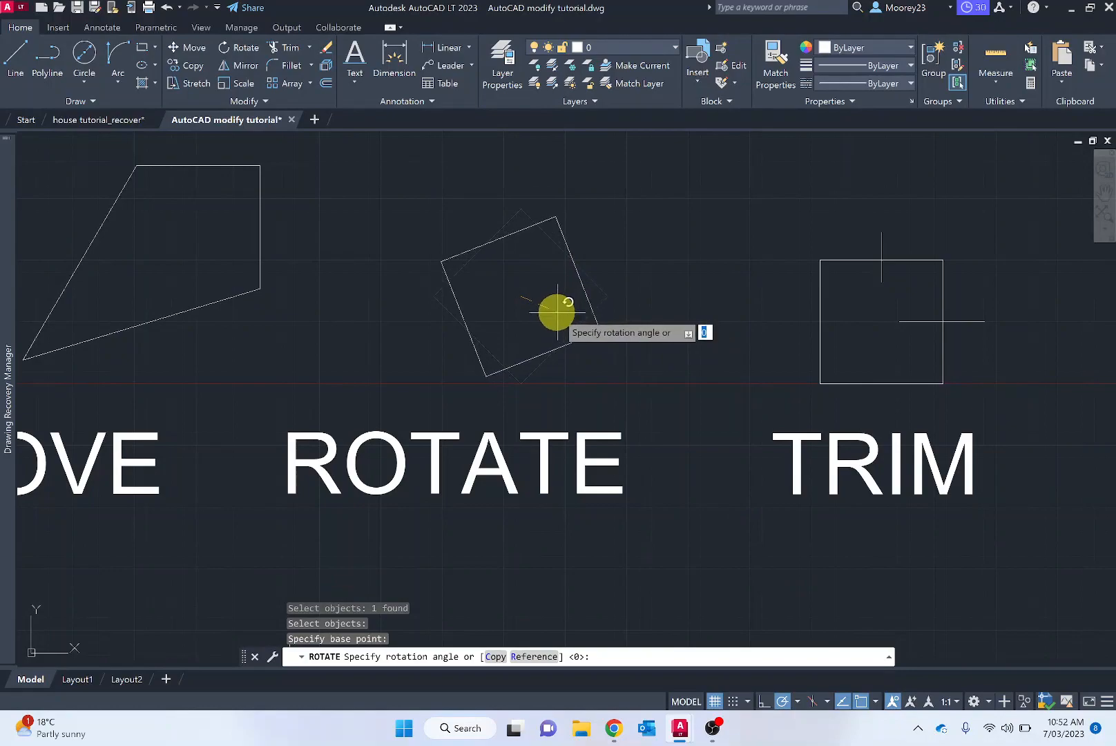
mouse_move(543, 314)
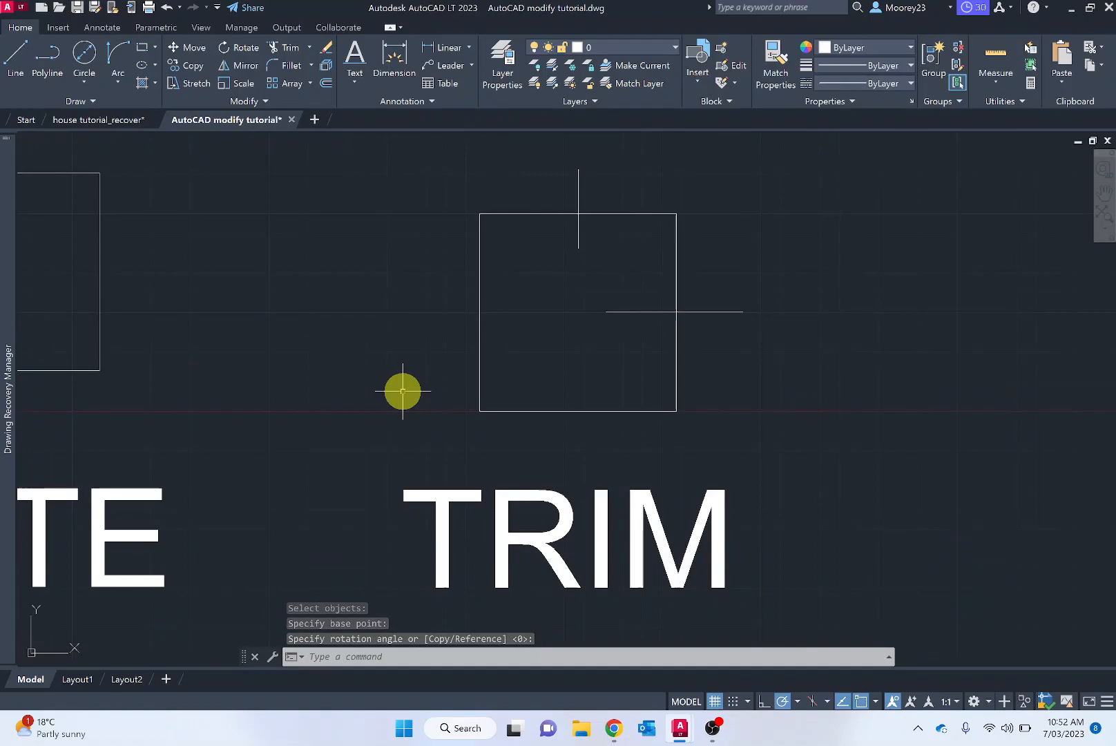
mouse_move(288, 48)
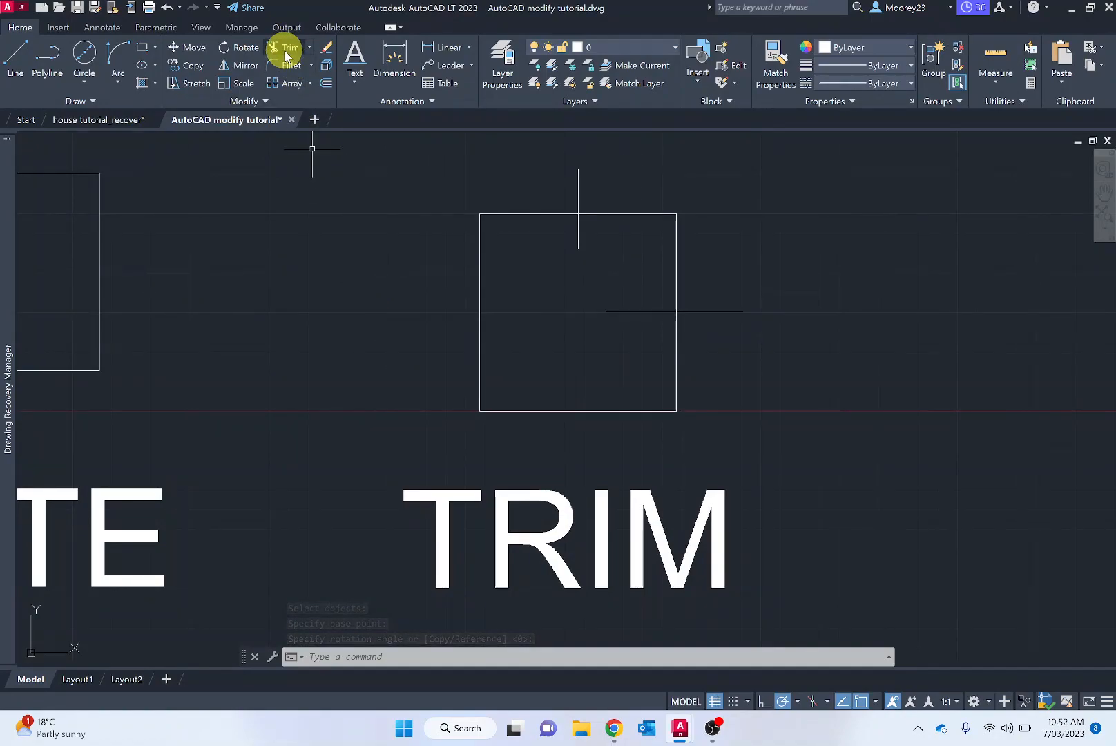
mouse_move(552, 217)
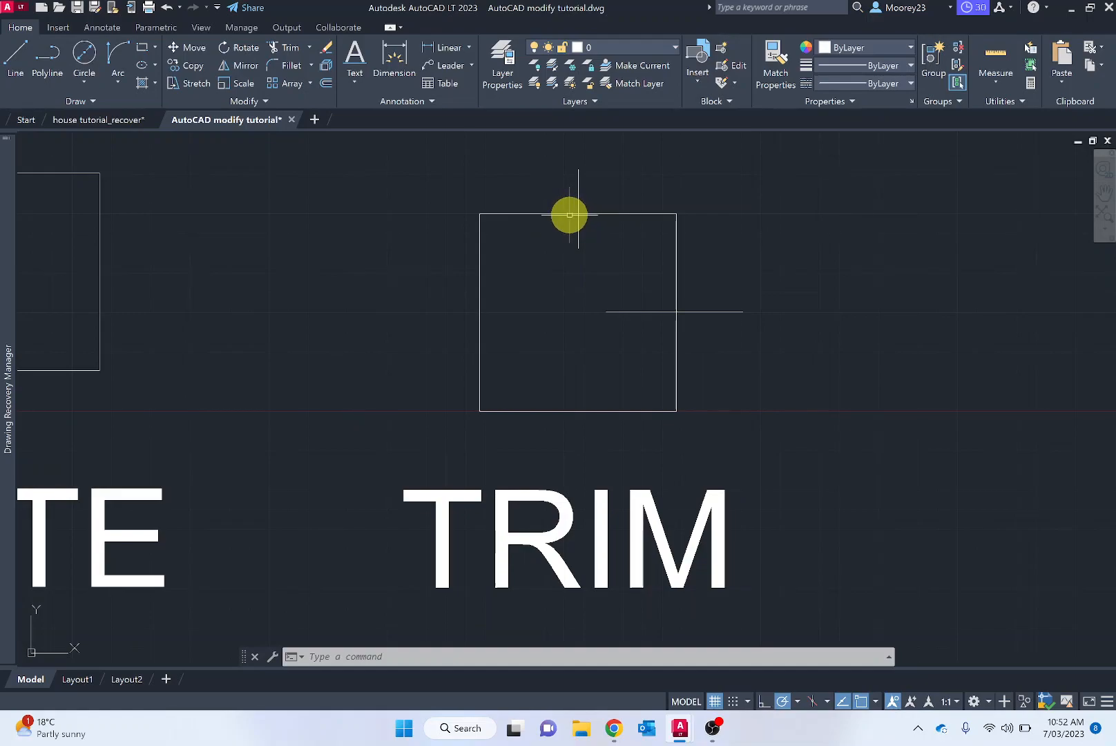
mouse_move(569, 215)
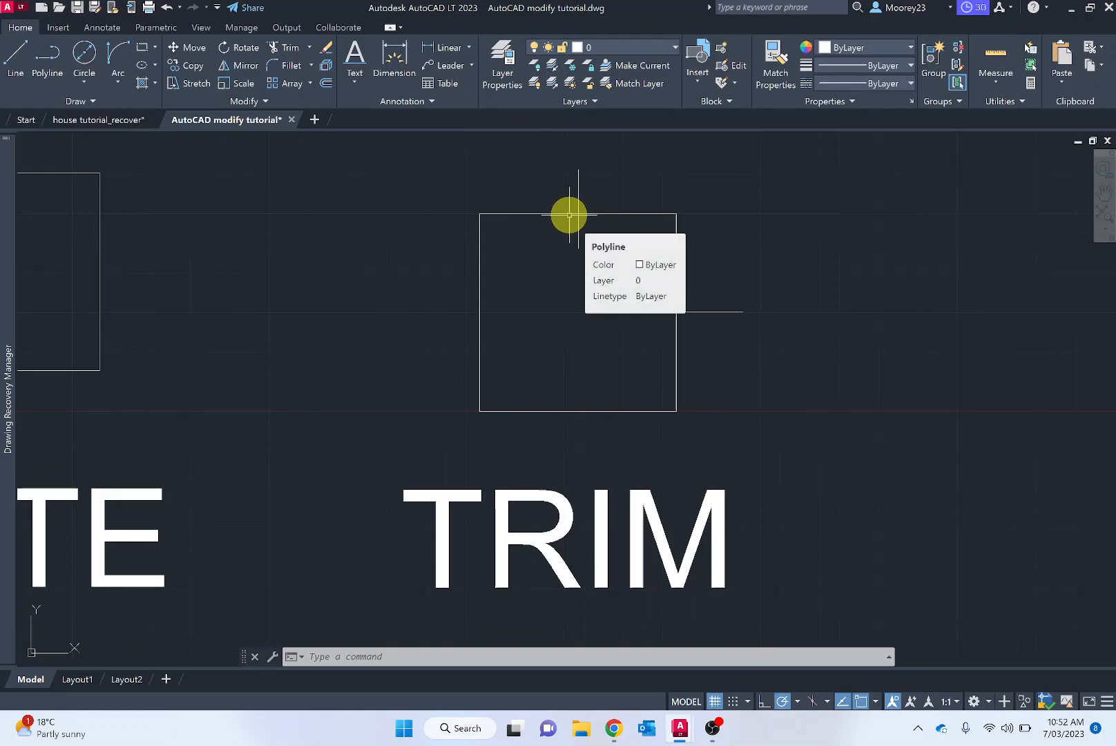
mouse_move(603, 214)
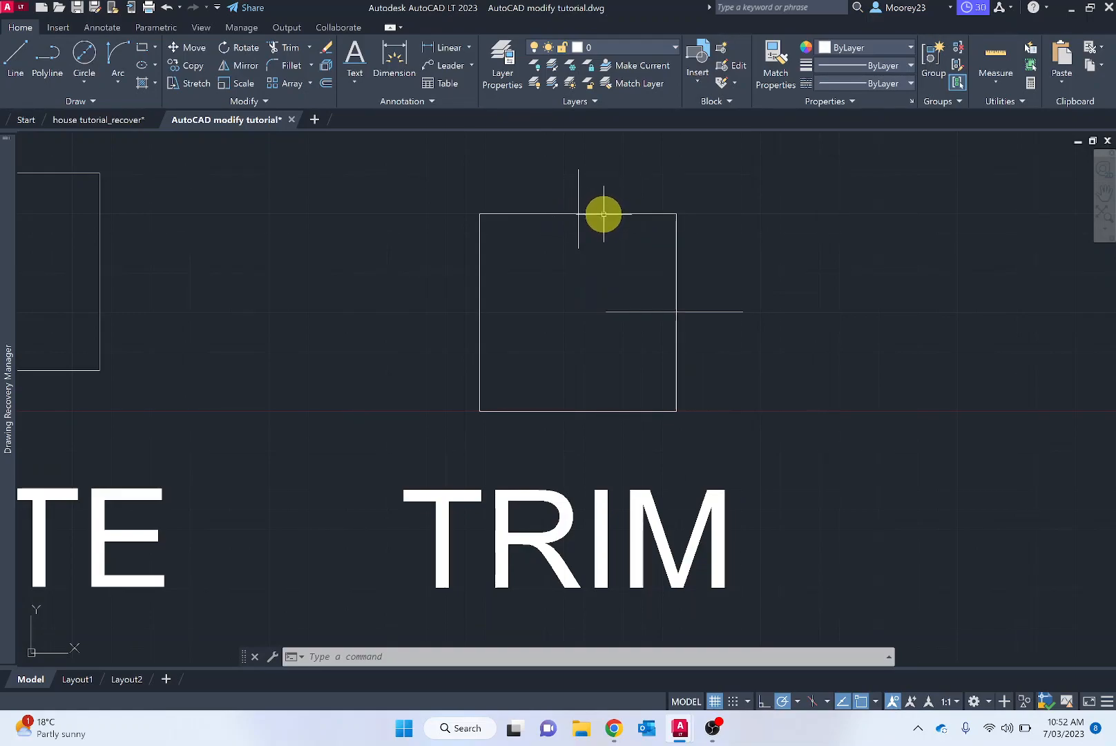
mouse_move(562, 178)
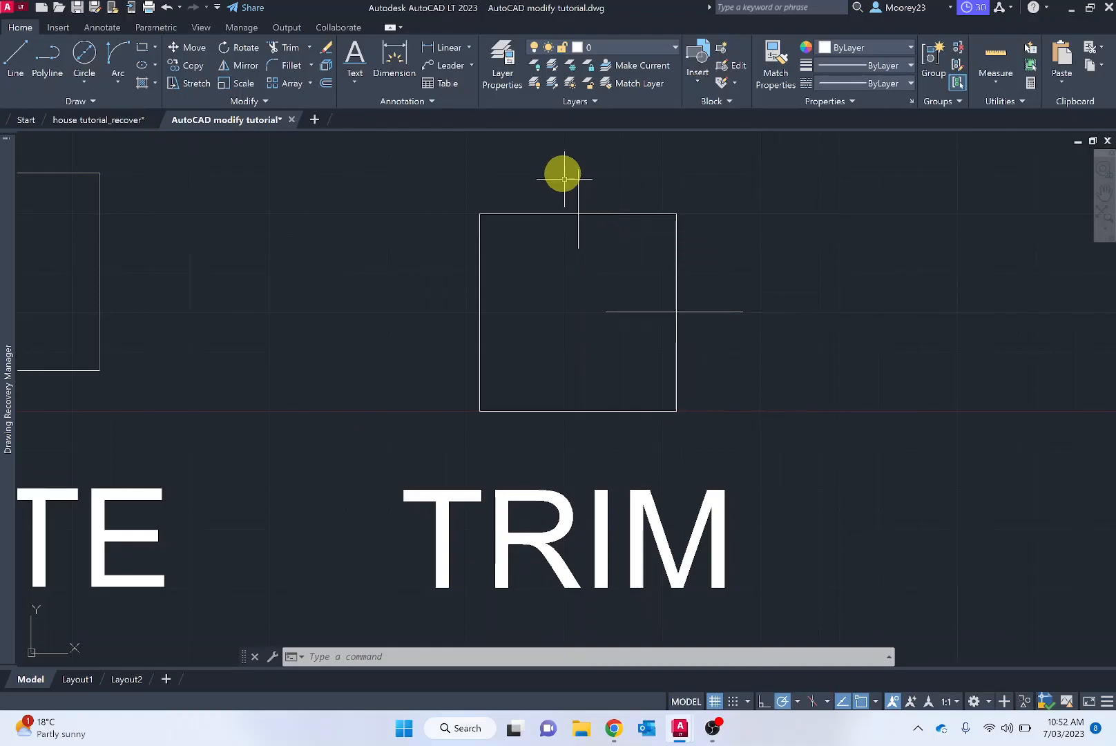
mouse_move(483, 214)
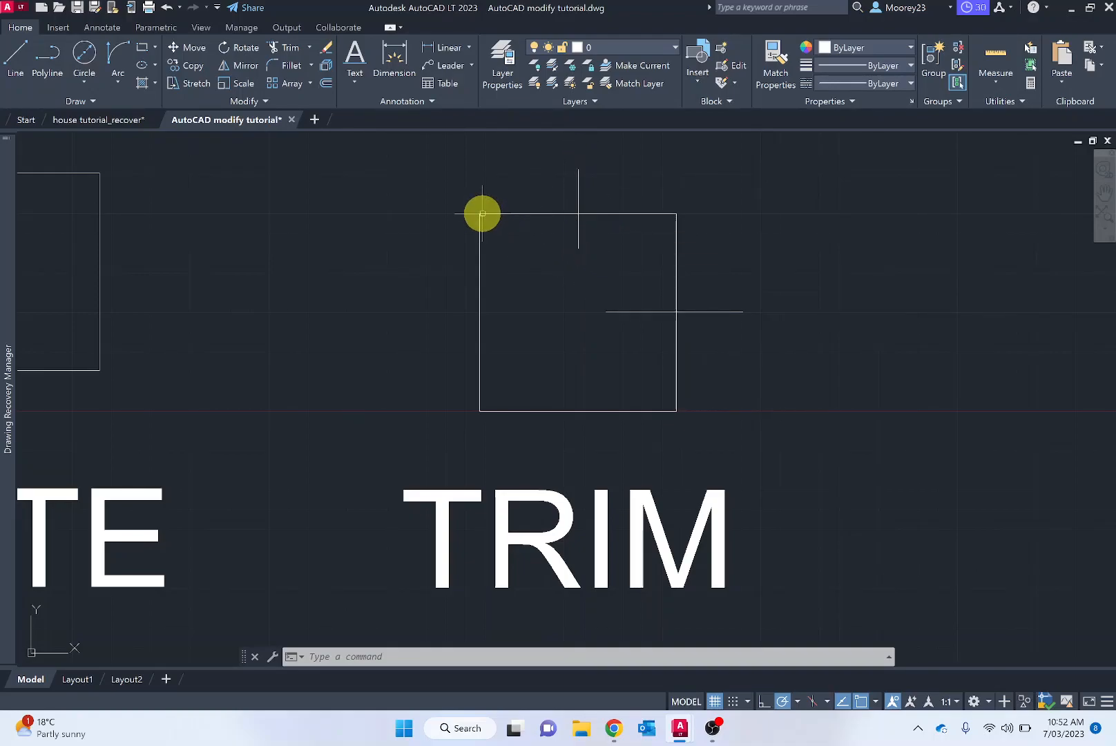
mouse_move(658, 216)
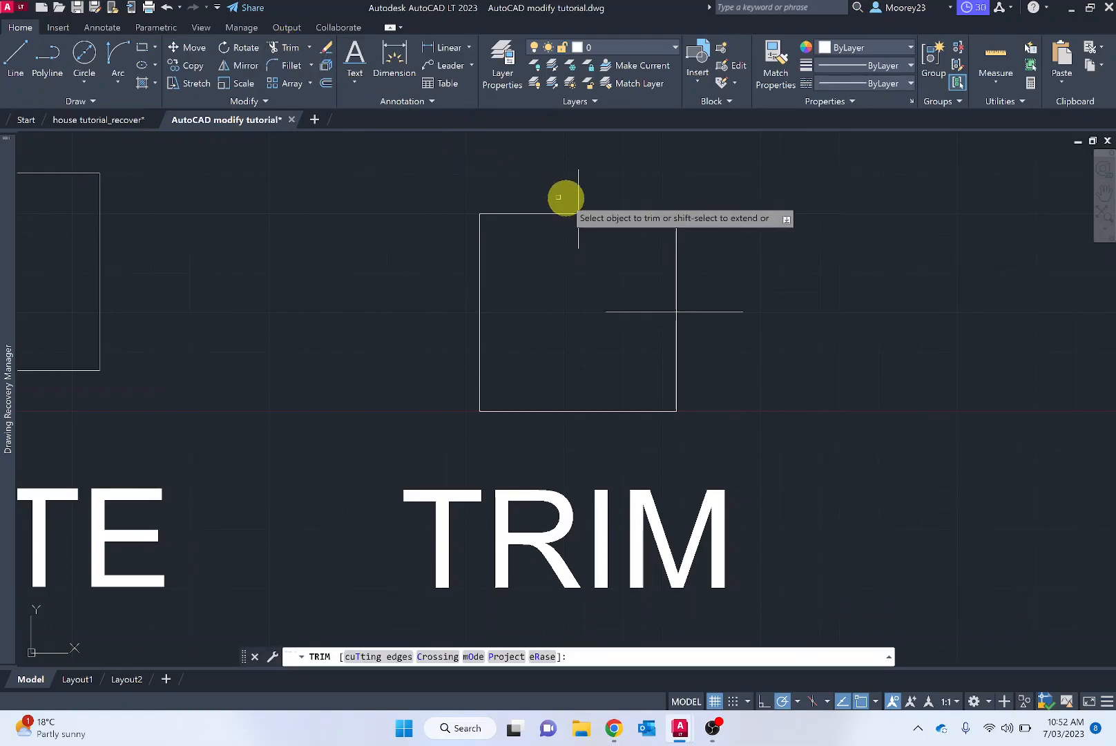
mouse_move(624, 212)
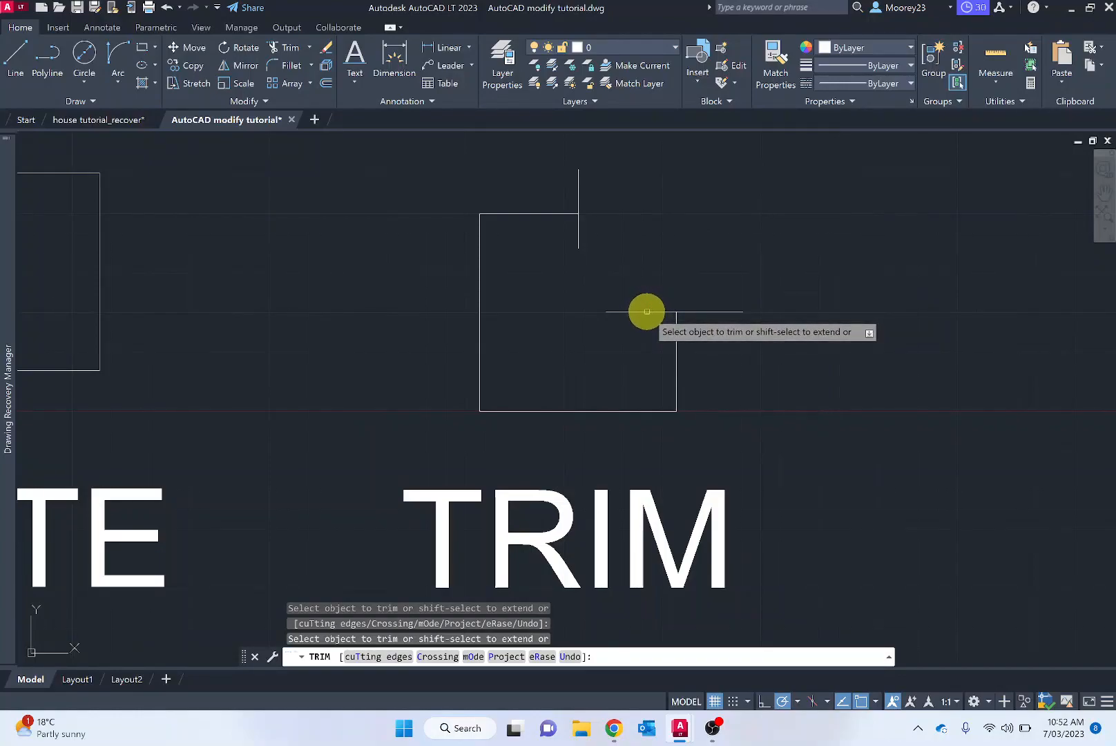
Trim the TRIM square's top-right corner back to the crossing lines
left_click(645, 311)
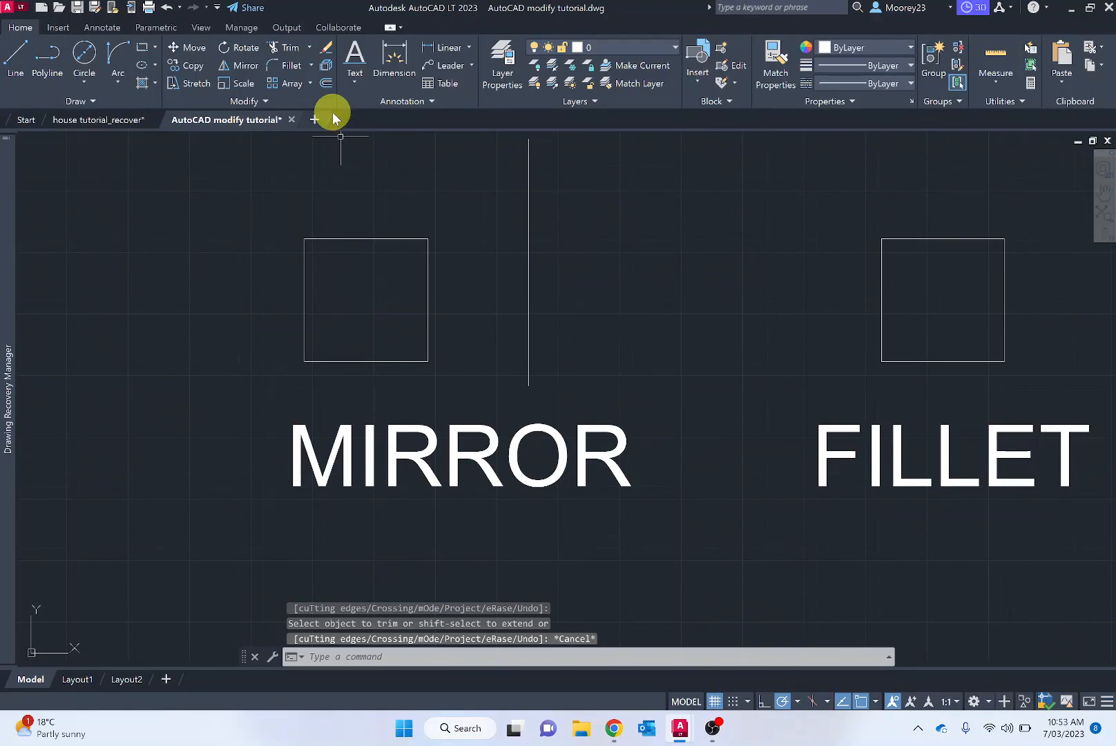
mouse_move(313, 119)
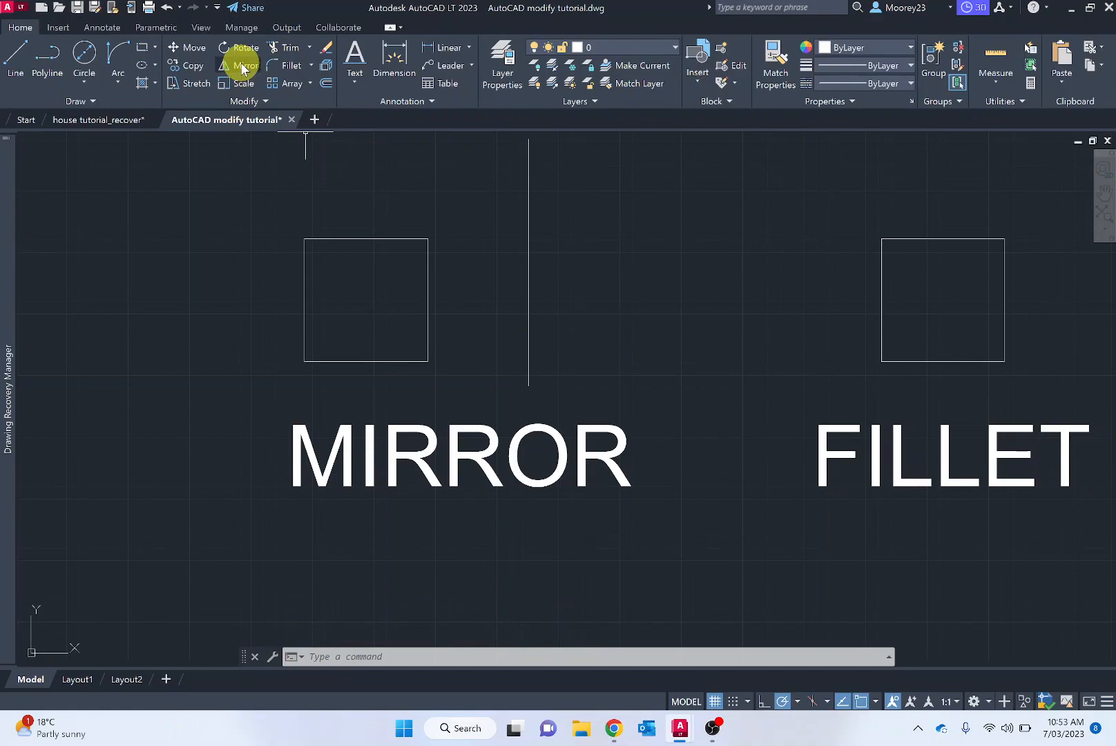
Select the left square above MIRROR for mirroring
left_click(245, 66)
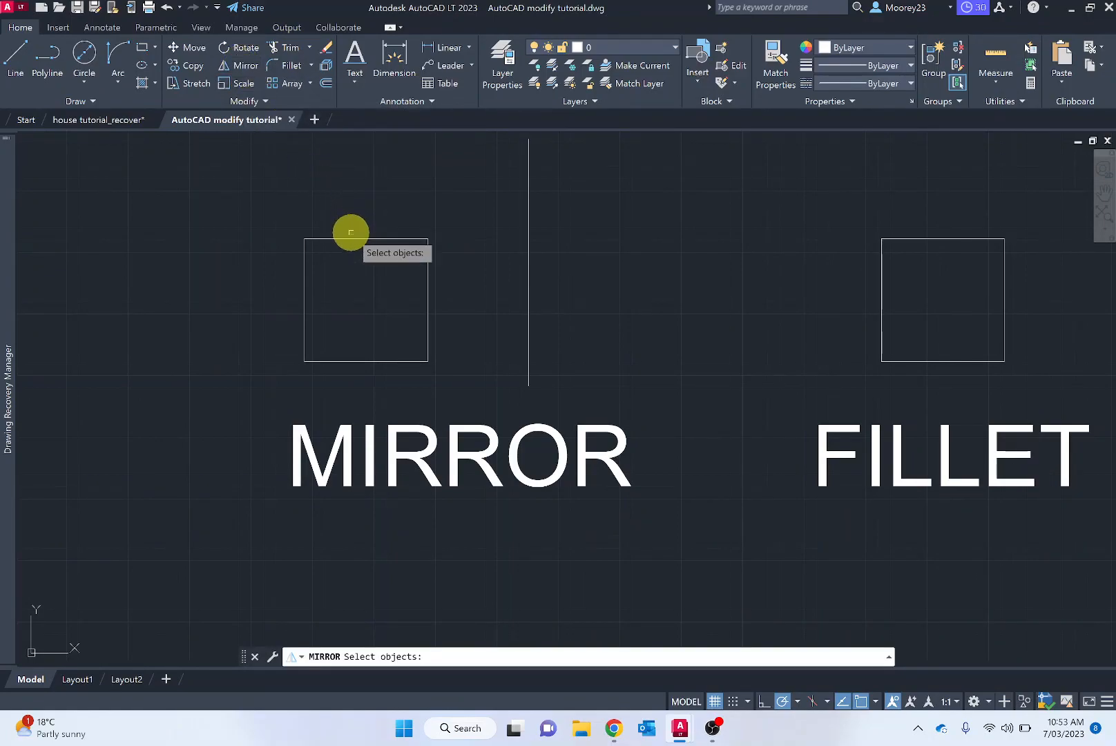
mouse_move(349, 239)
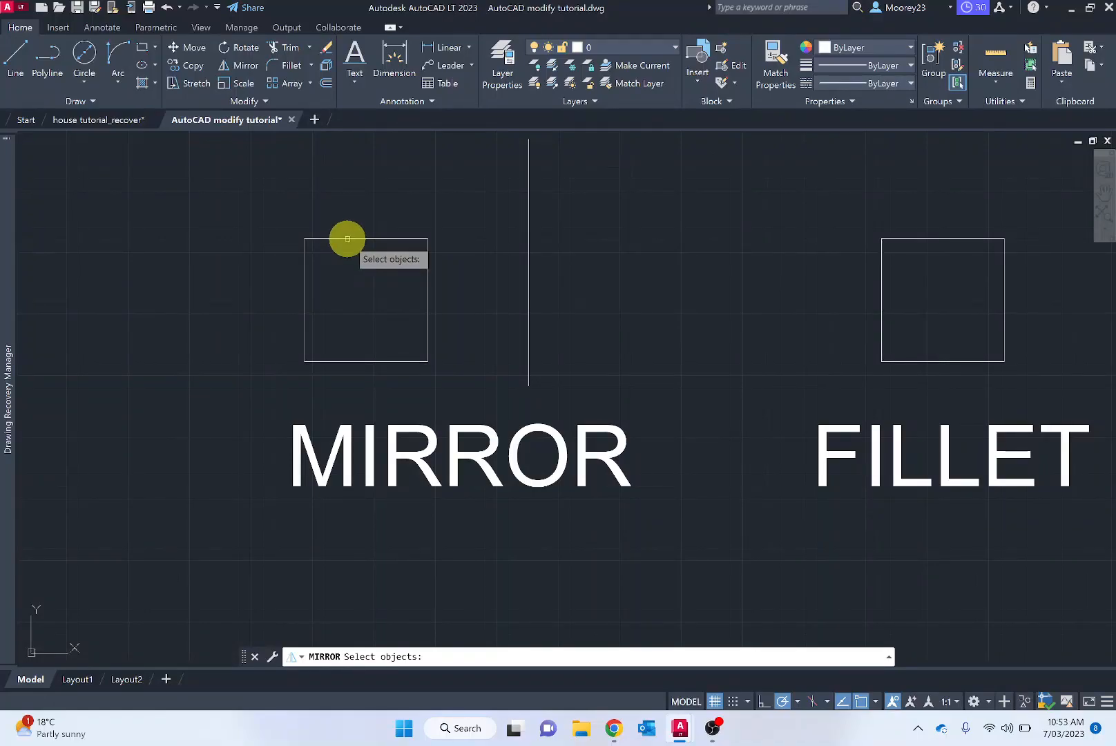
left_click(365, 299)
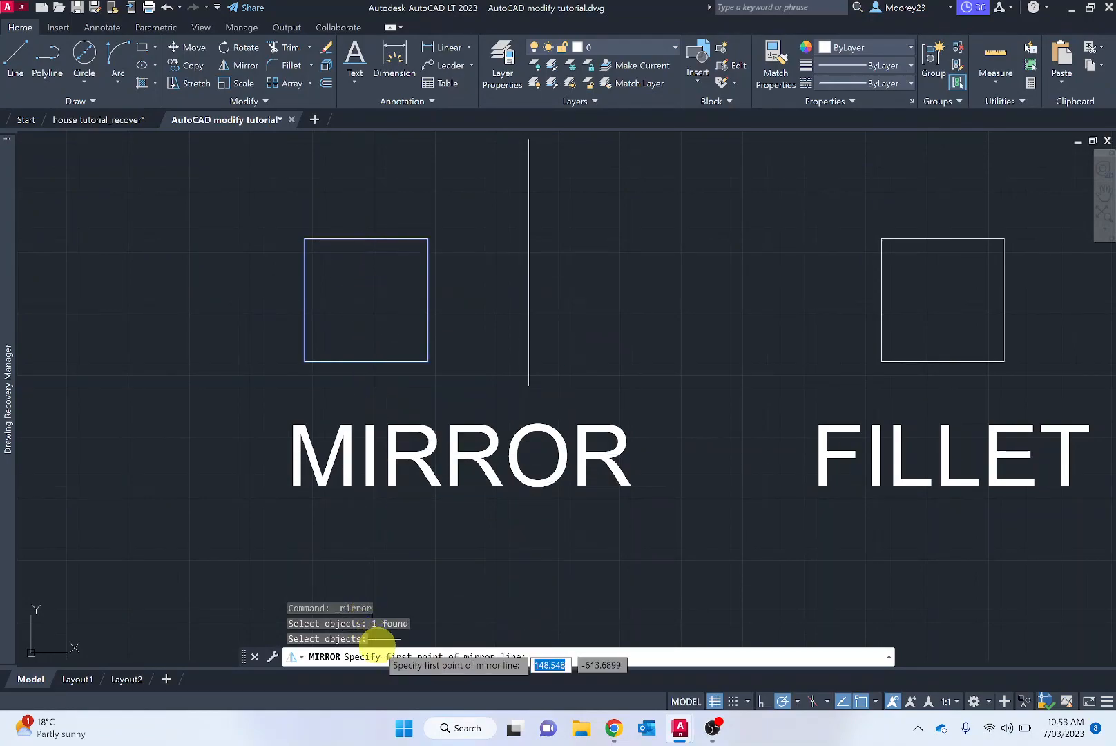
mouse_move(429, 289)
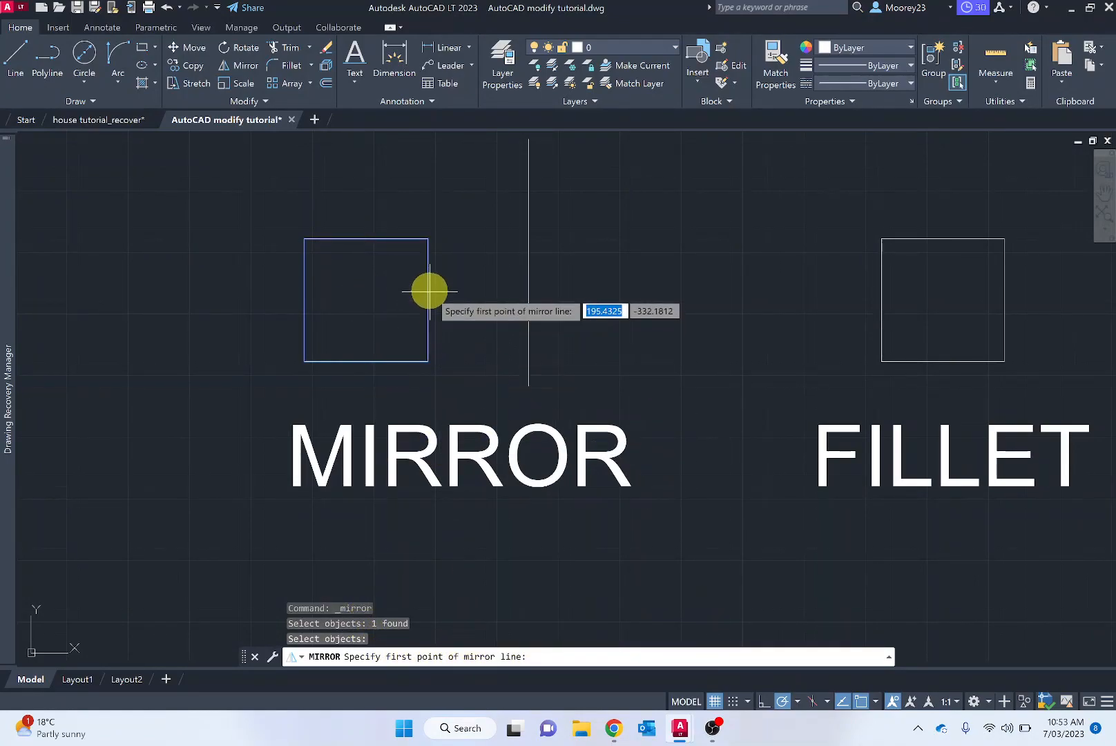
mouse_move(426, 286)
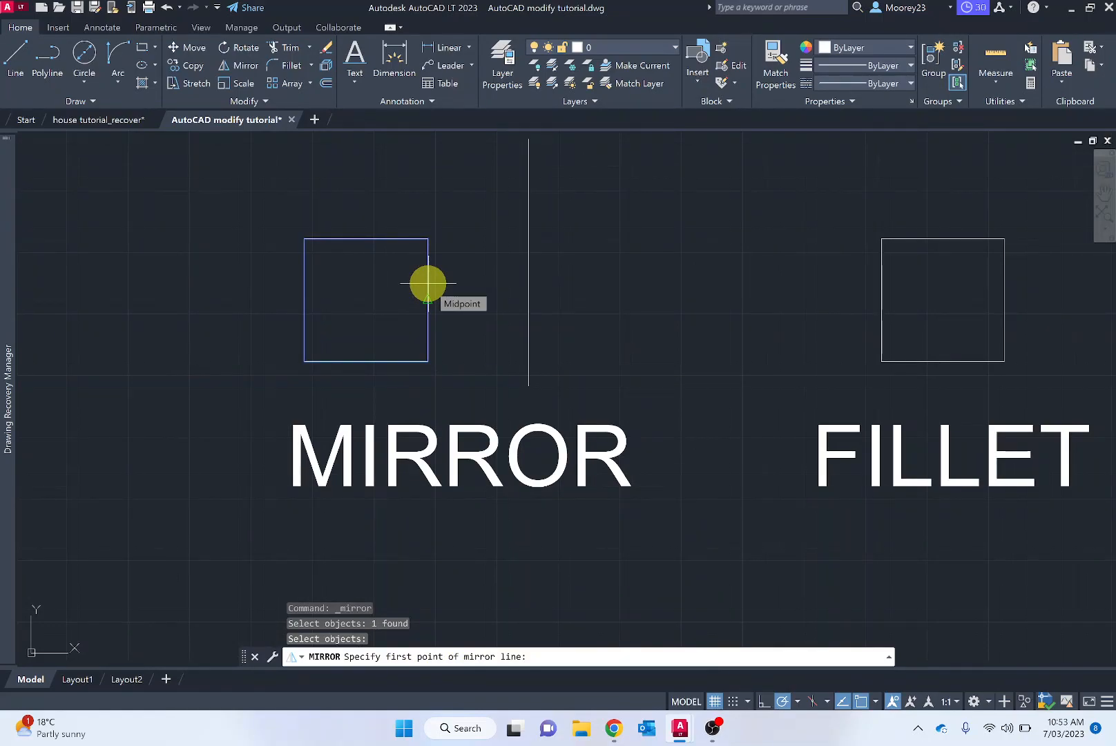
mouse_move(528, 267)
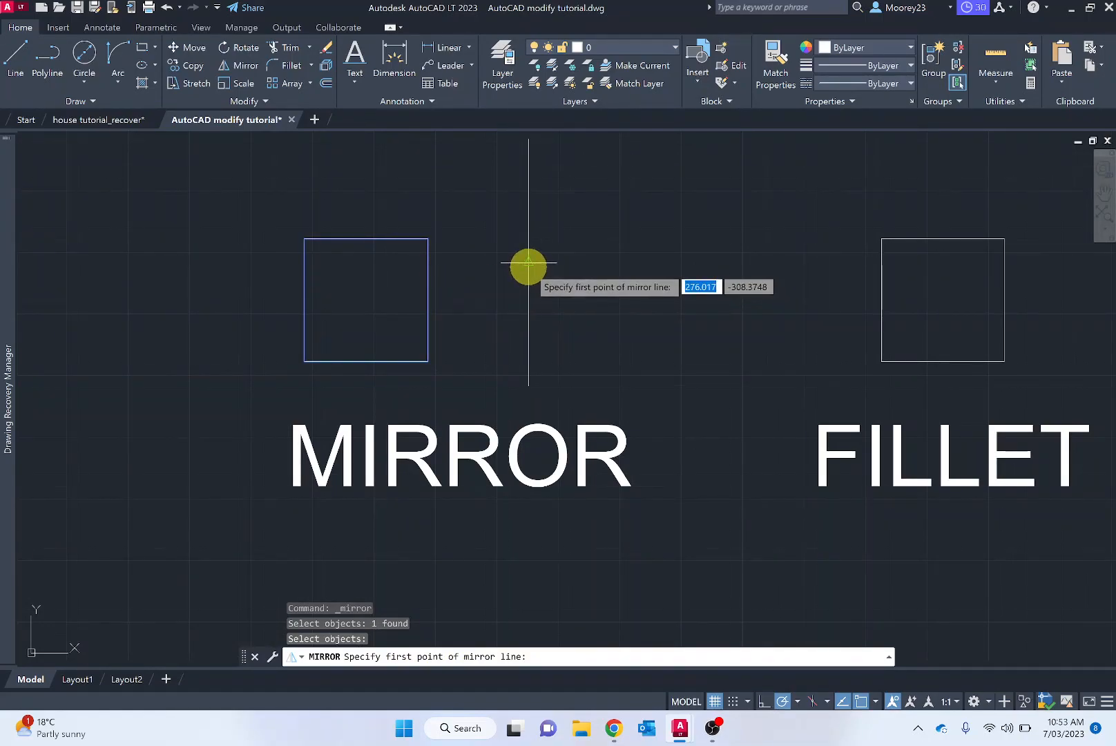
mouse_move(496, 311)
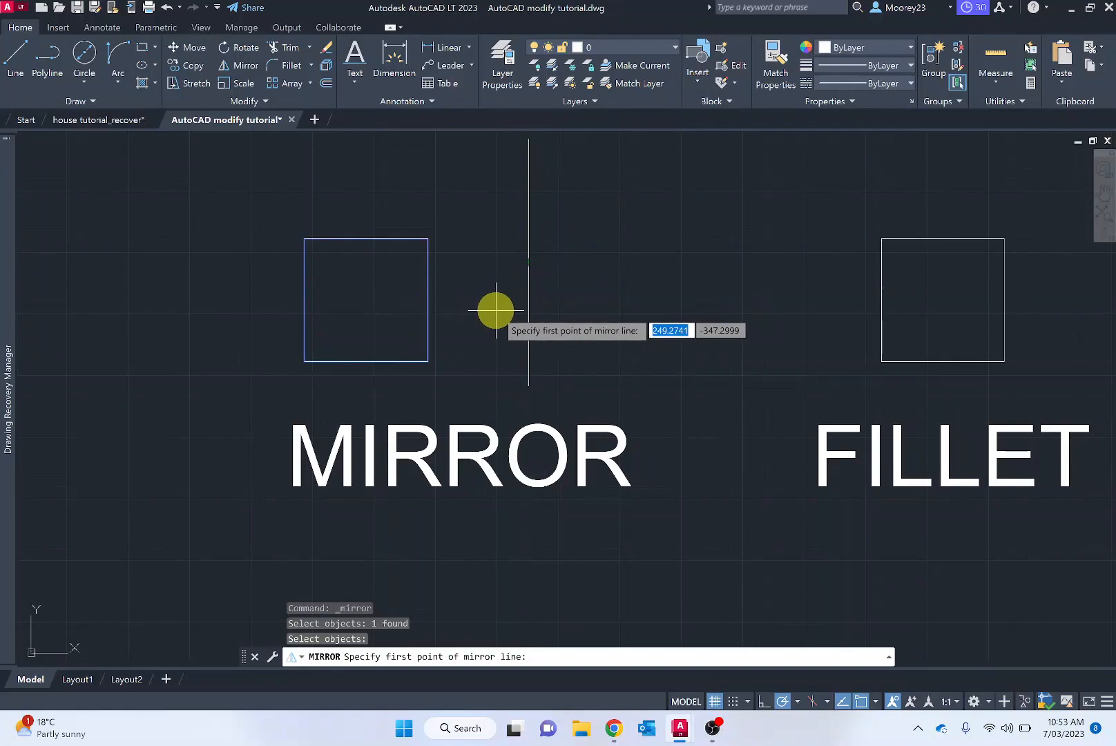
mouse_move(473, 342)
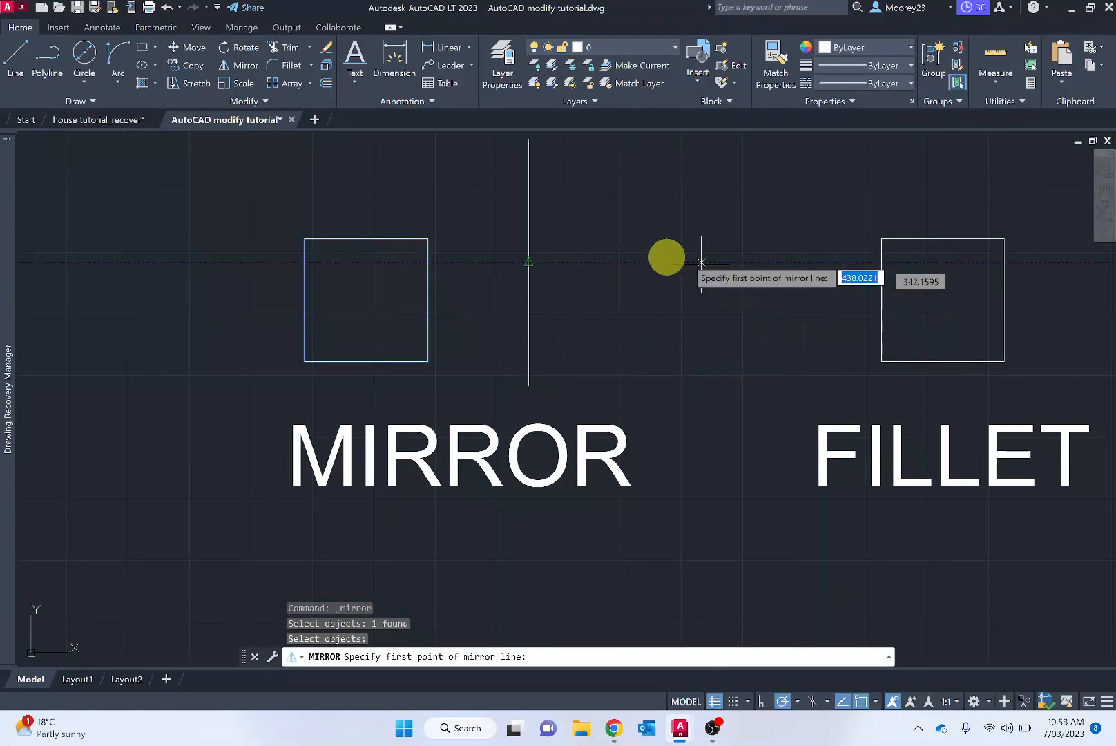
mouse_move(526, 290)
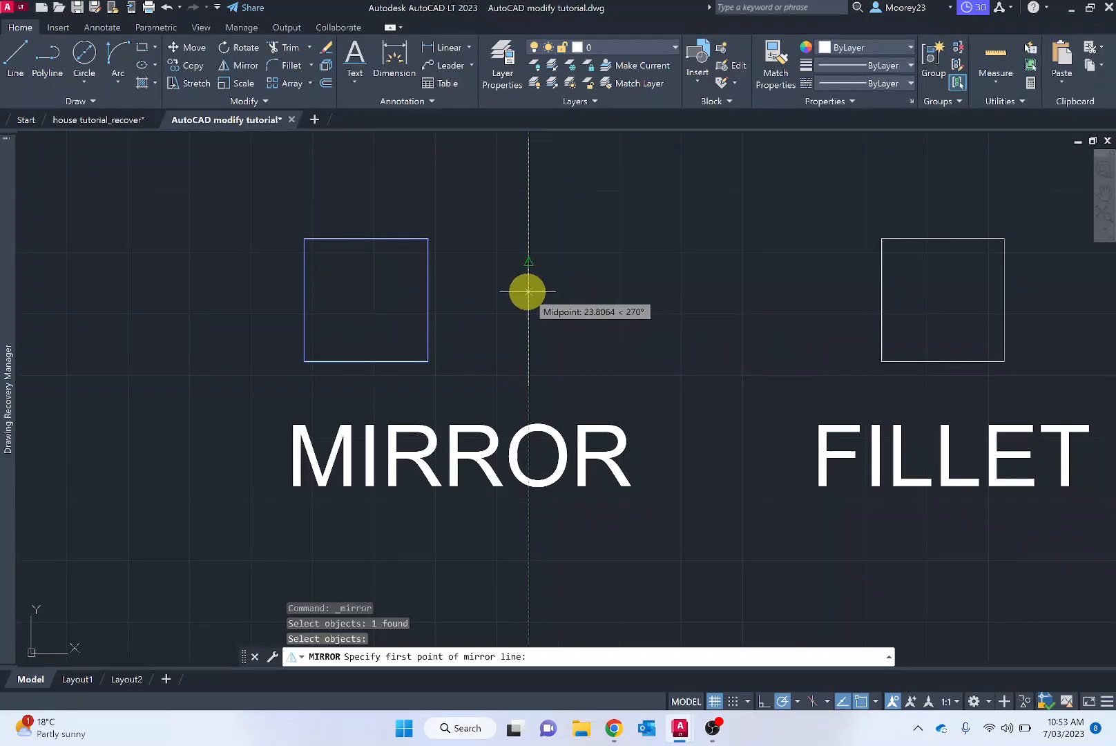
Define the vertical mirror line through the midpoint of the vertical line
left_click(527, 290)
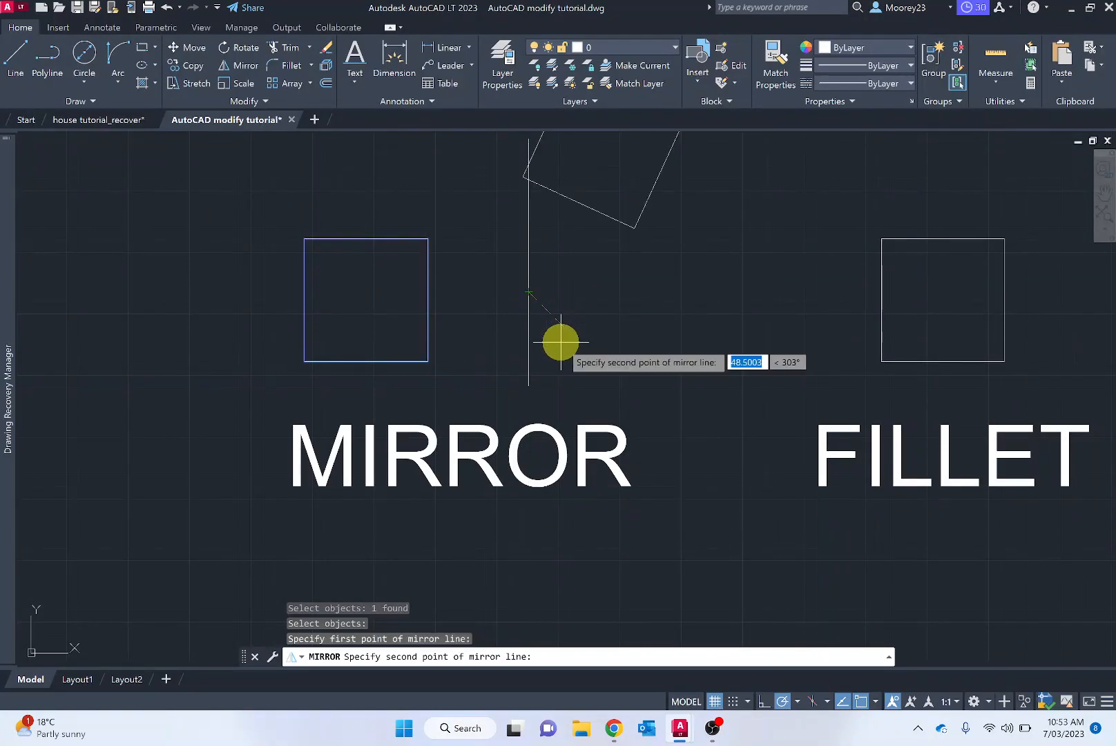
mouse_move(493, 257)
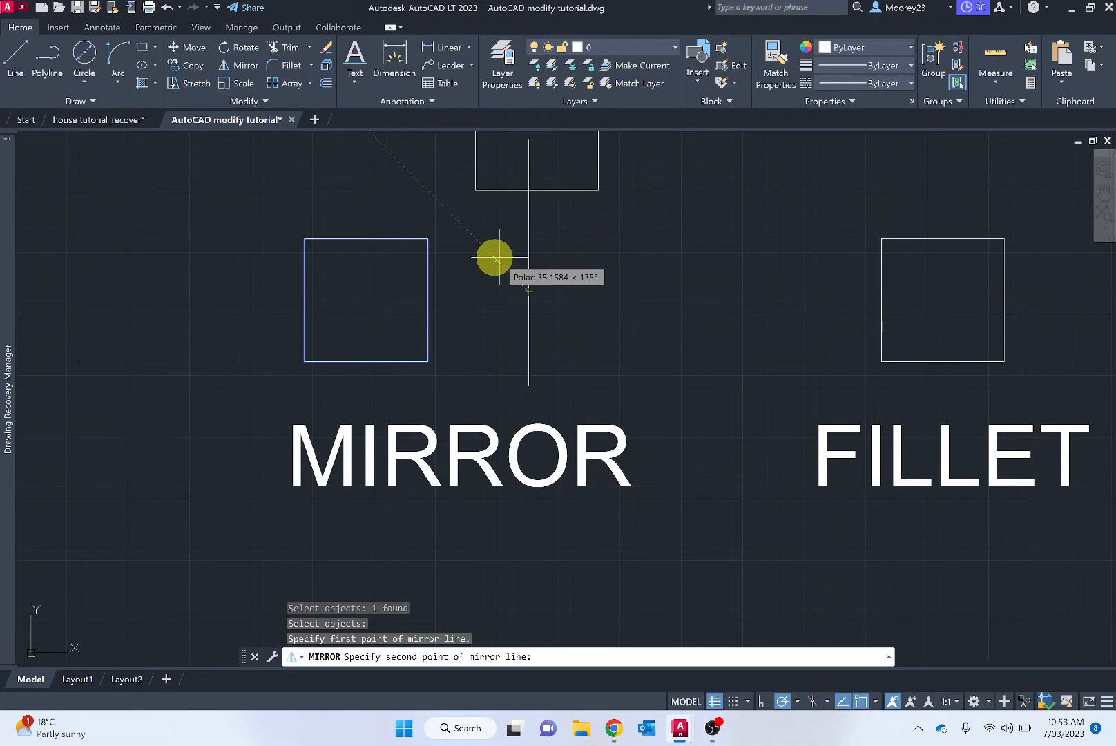
mouse_move(529, 258)
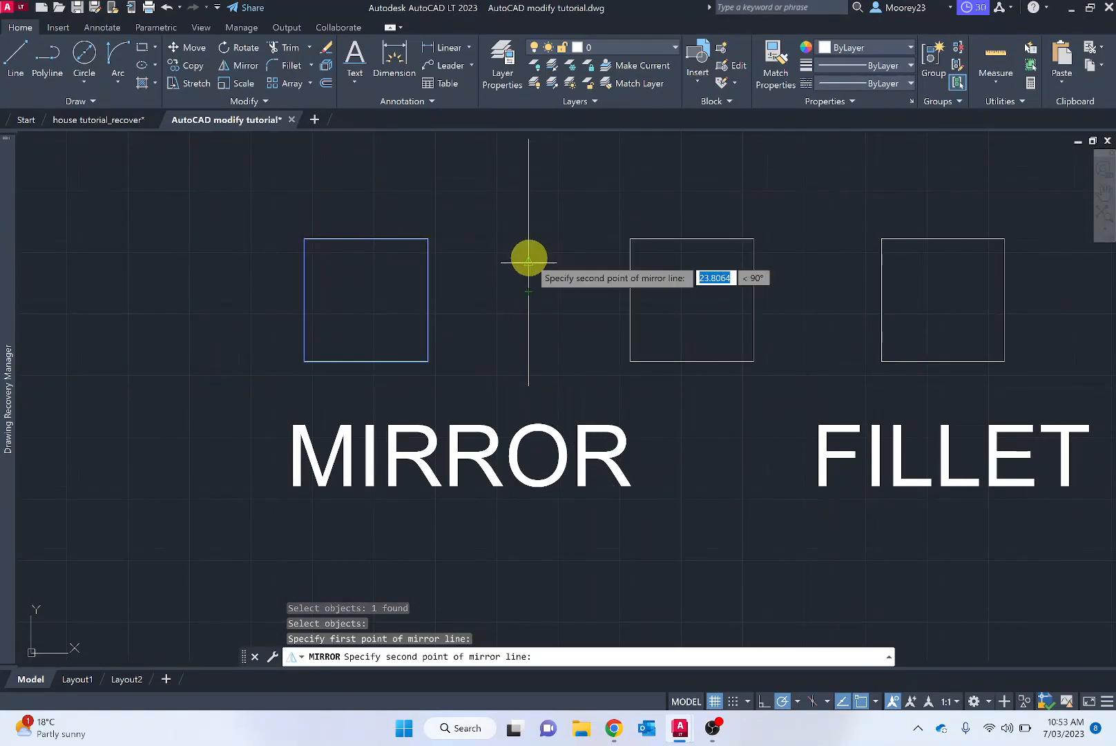
left_click(528, 258)
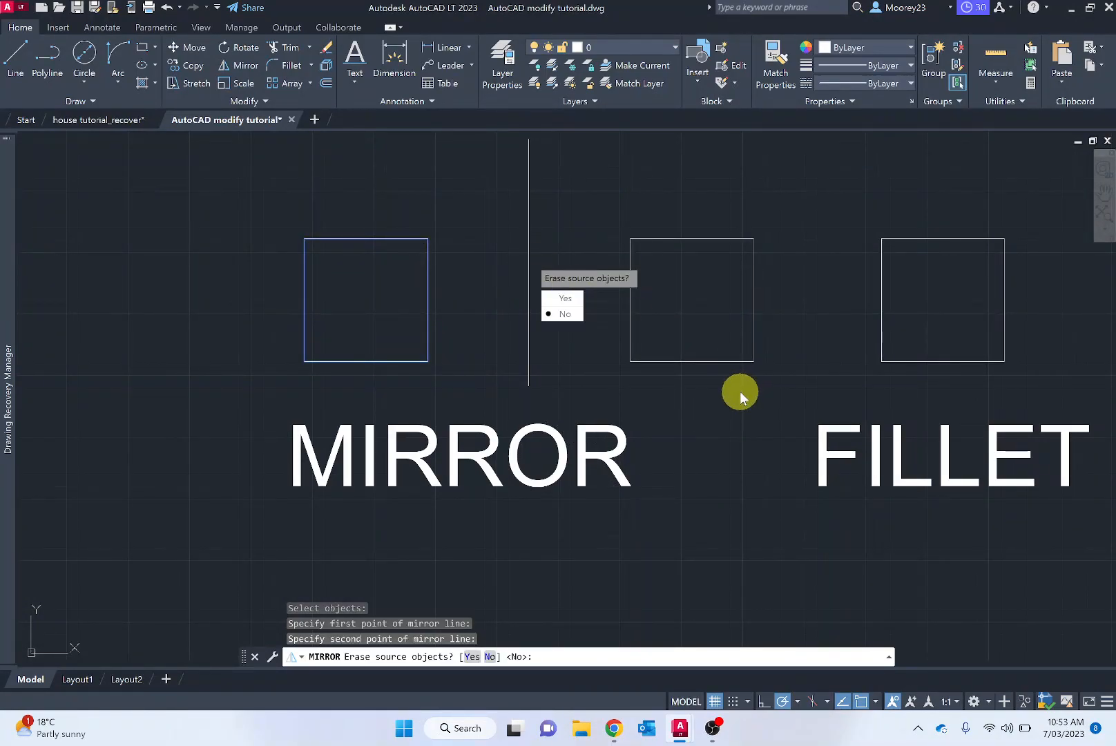
mouse_move(566, 287)
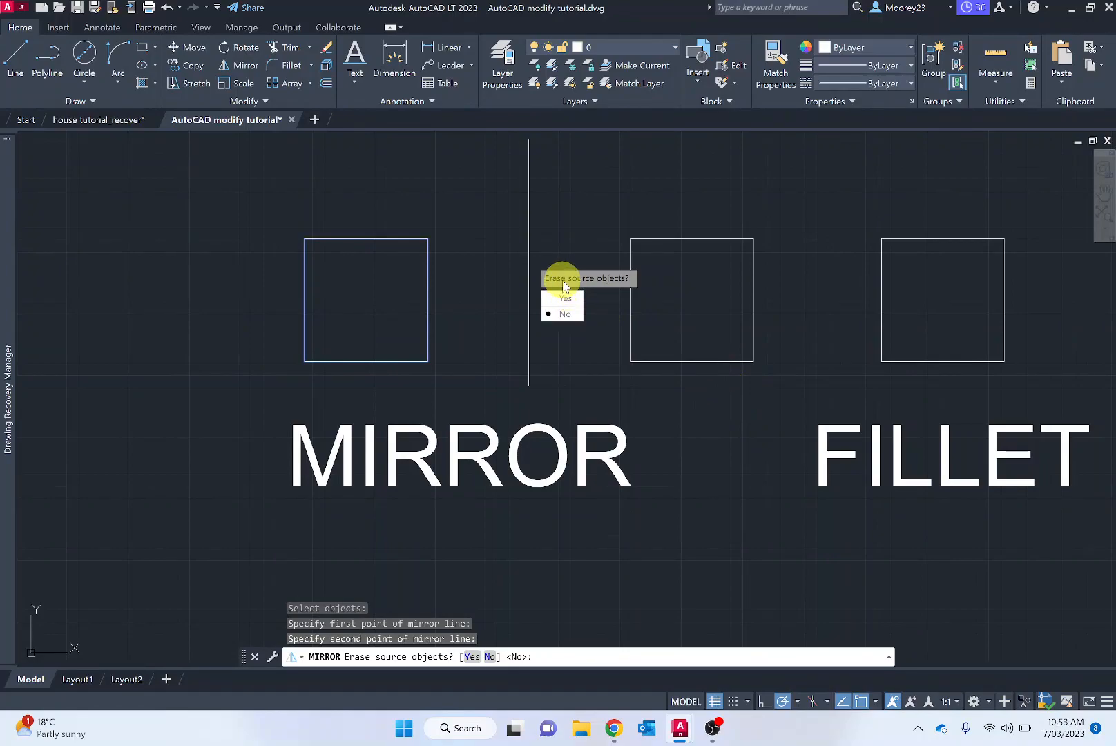
mouse_move(493, 279)
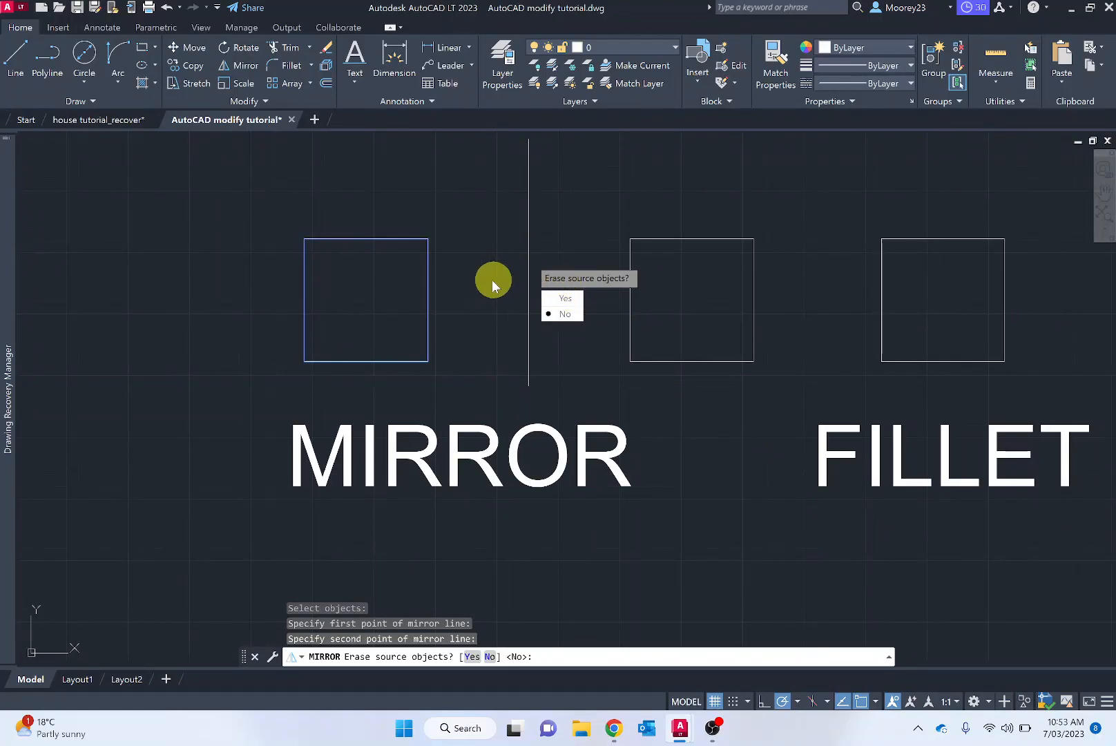
mouse_move(369, 368)
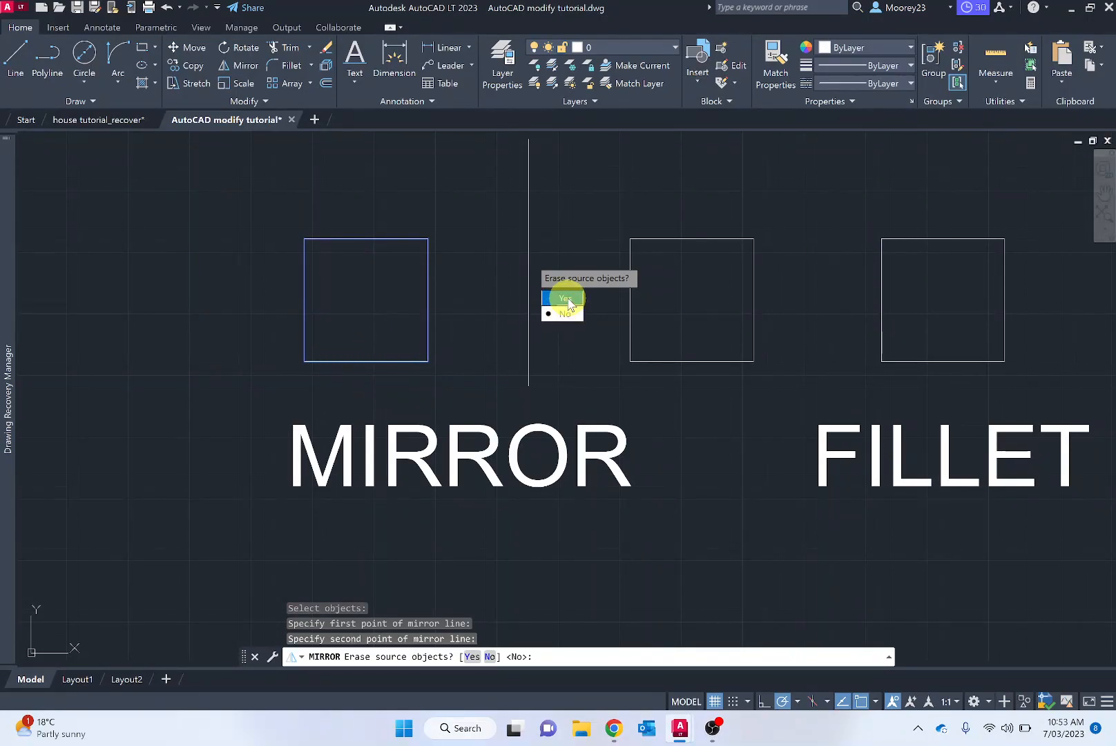
mouse_move(565, 315)
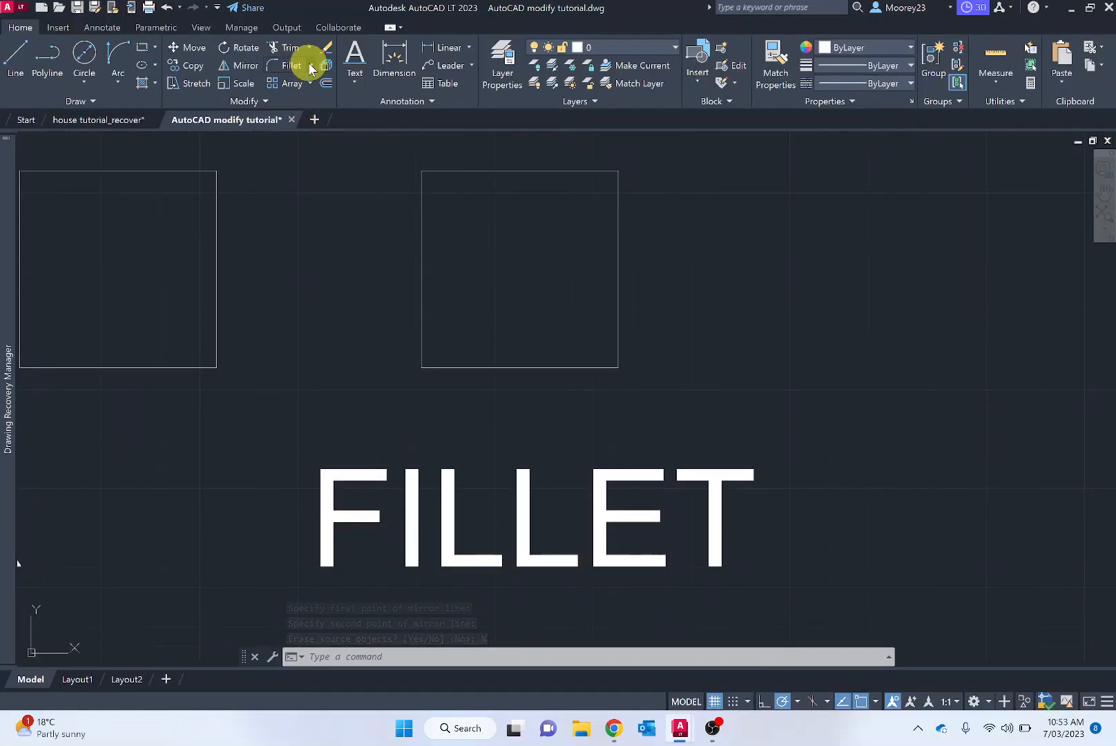
Show the Fillet dropdown listing Chamfer and Blend Curves
left_click(310, 66)
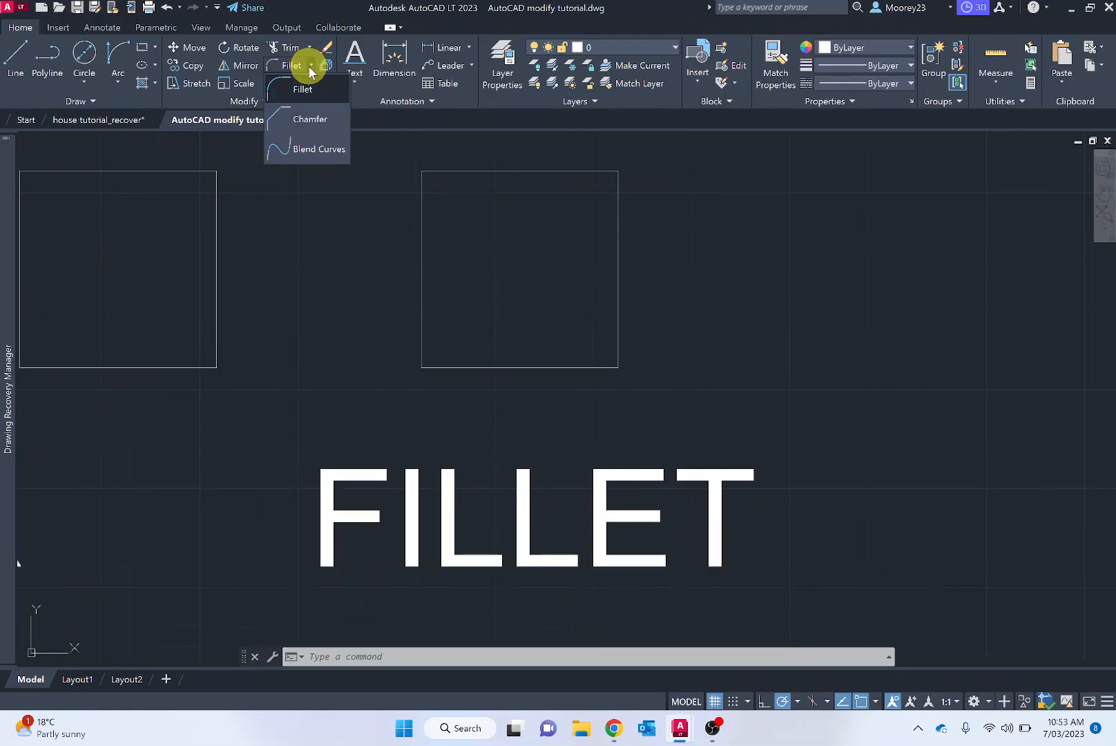
mouse_move(310, 119)
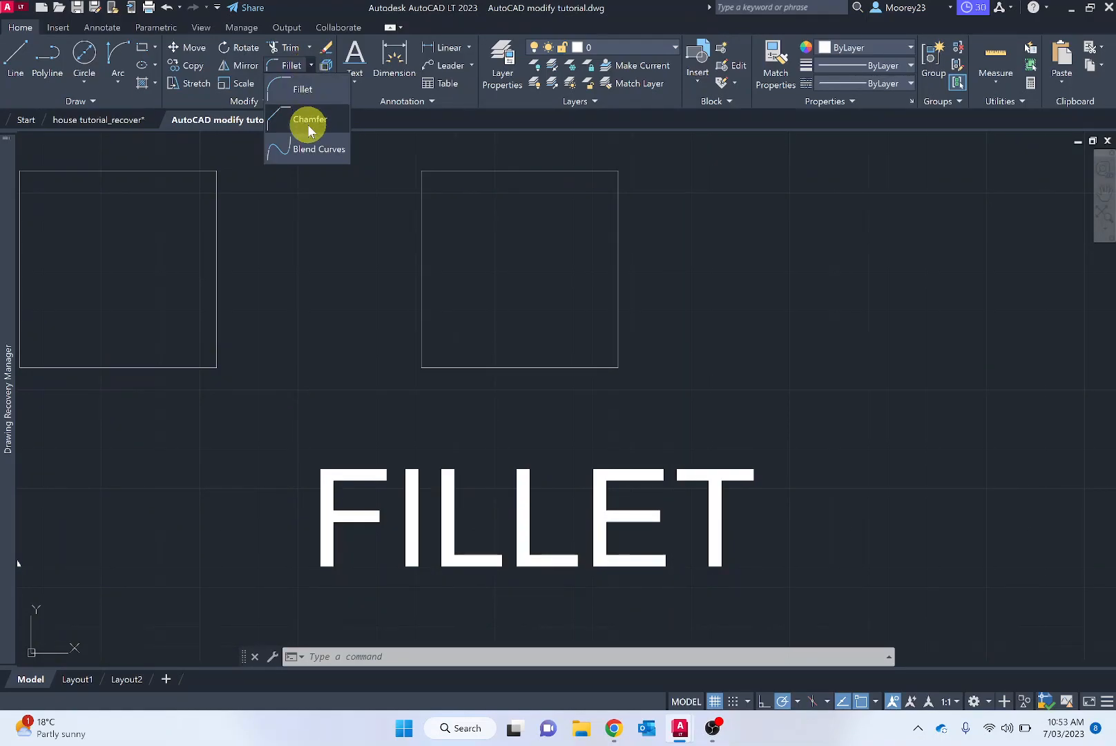
mouse_move(309, 119)
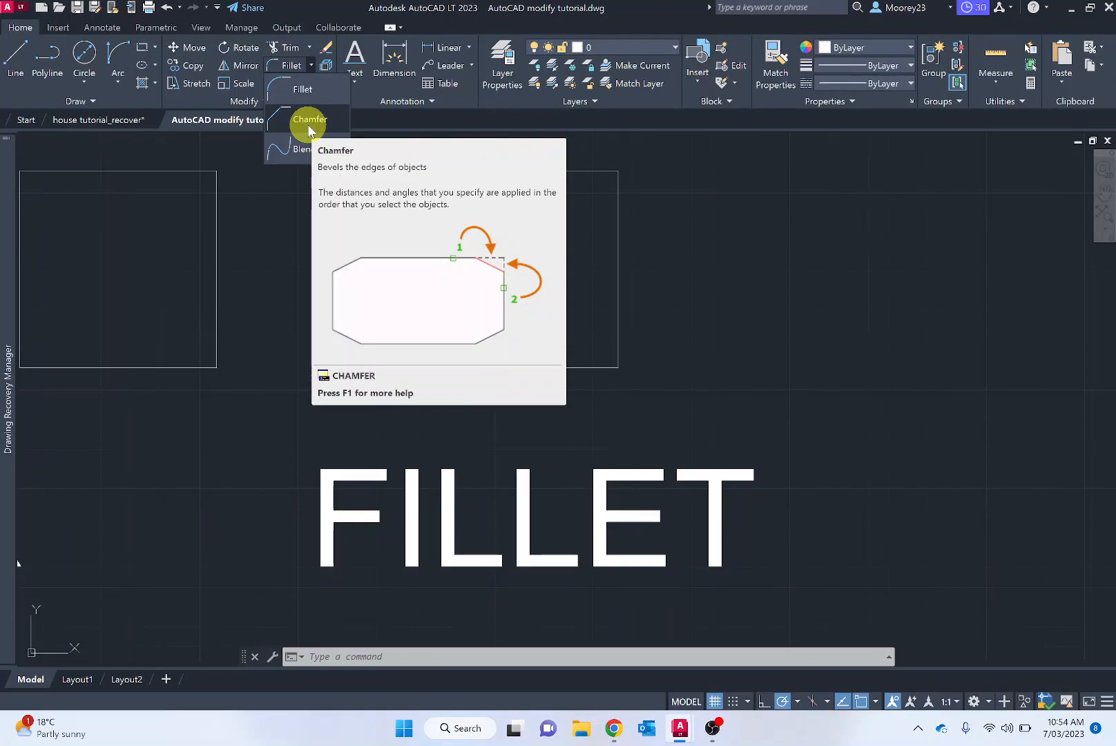
mouse_move(306, 91)
type("FILLET")
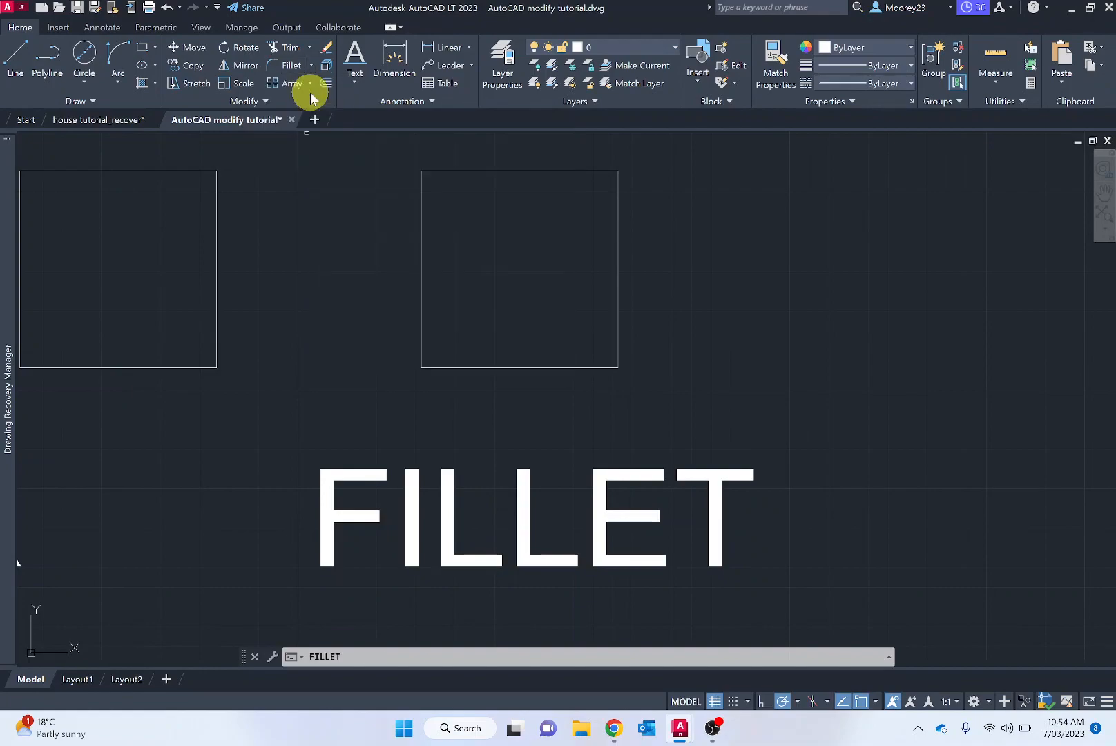
Fillet the right FILLET square's left and top edges with radius 45
left_click(288, 66)
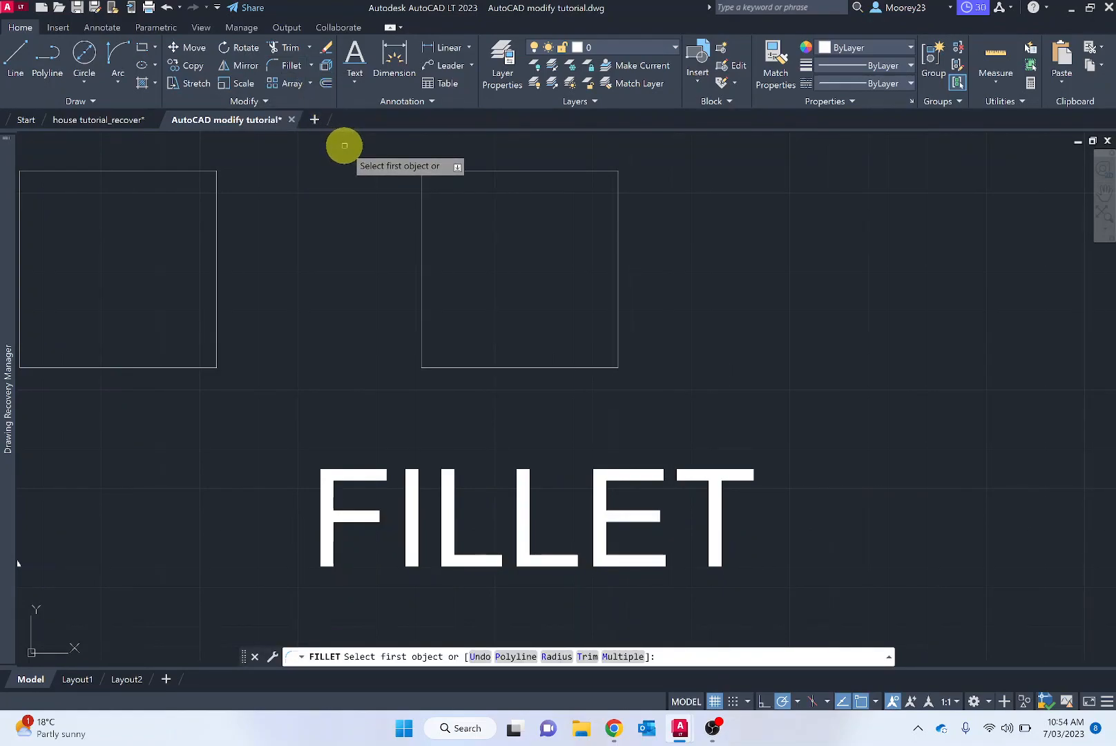
mouse_move(401, 649)
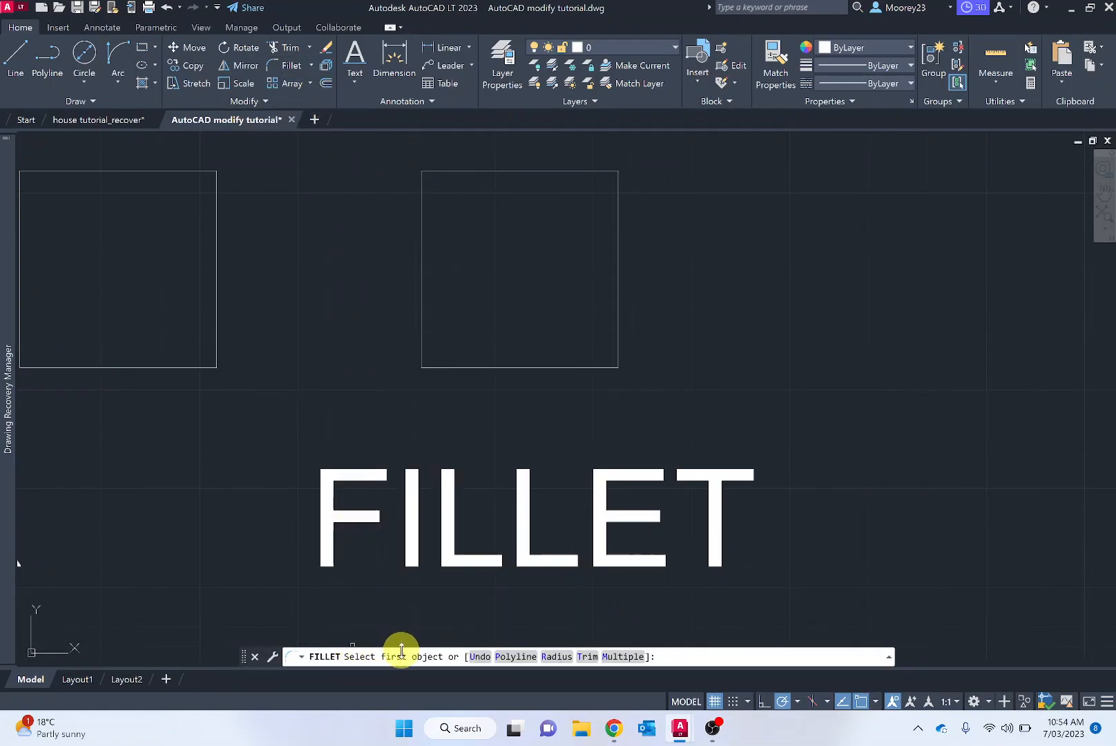
mouse_move(561, 667)
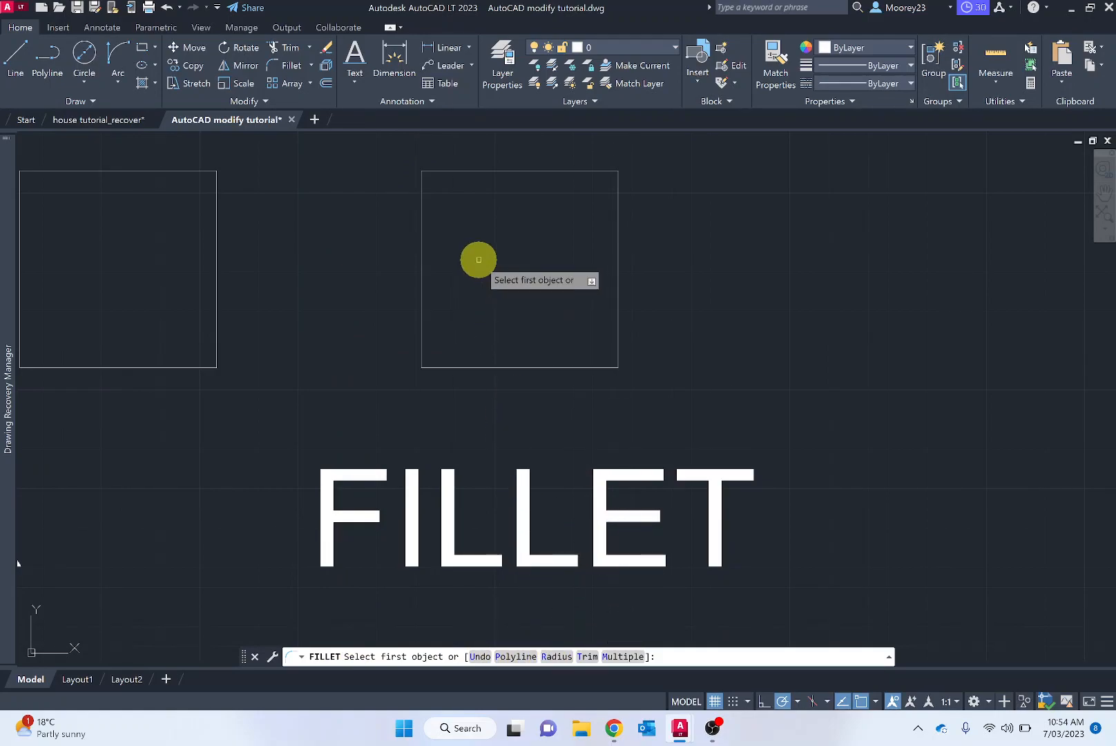
type("r")
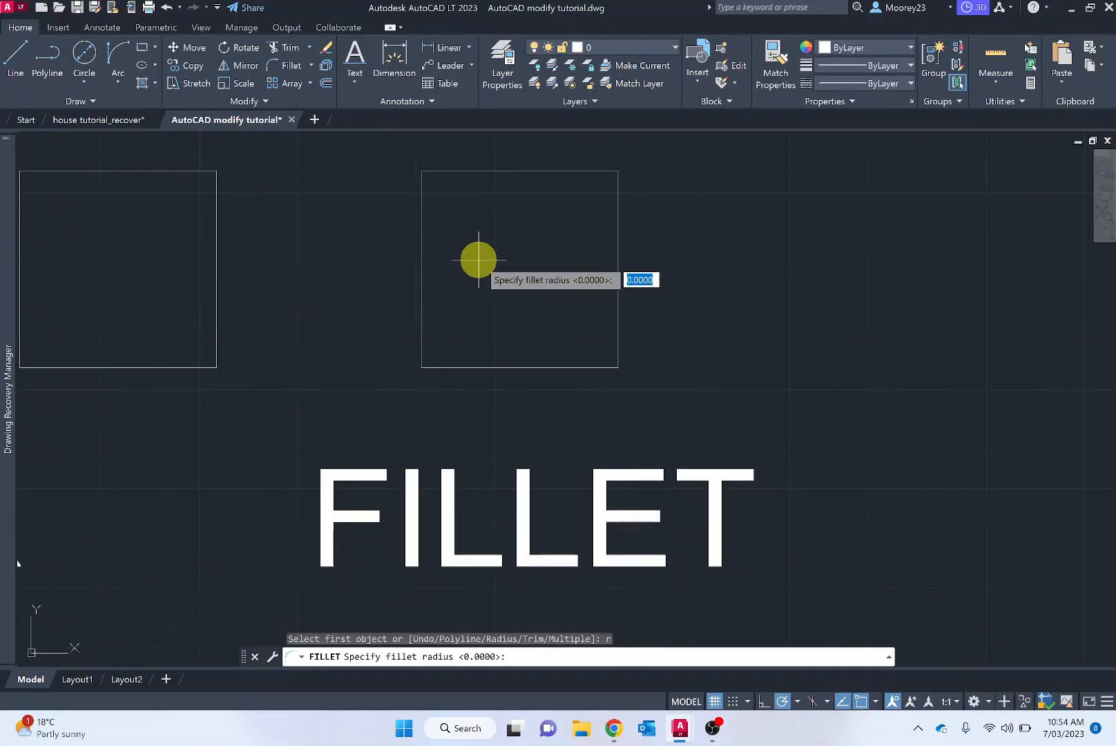
type("45")
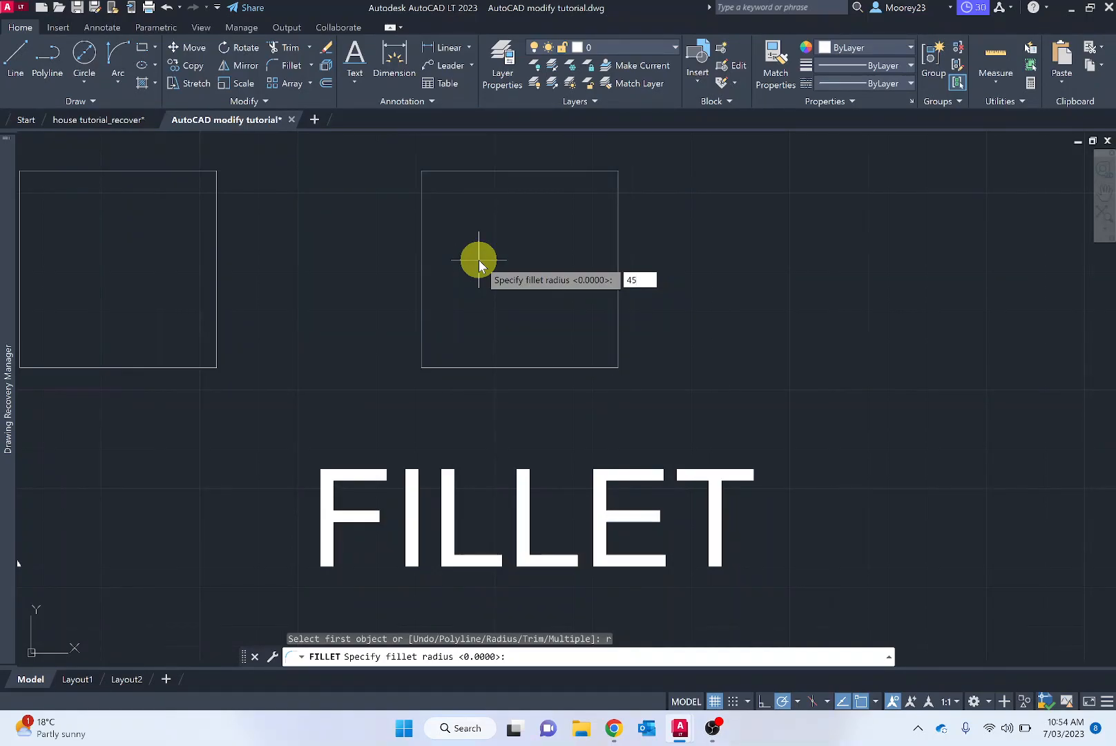
key("Return")
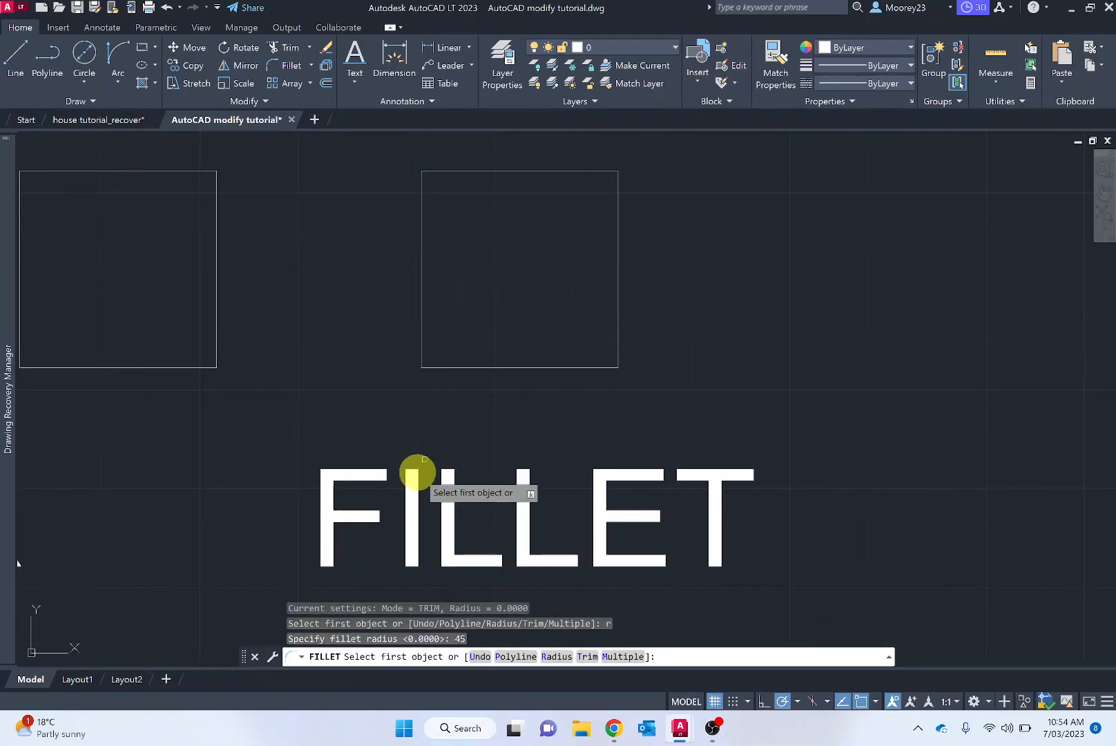
mouse_move(419, 254)
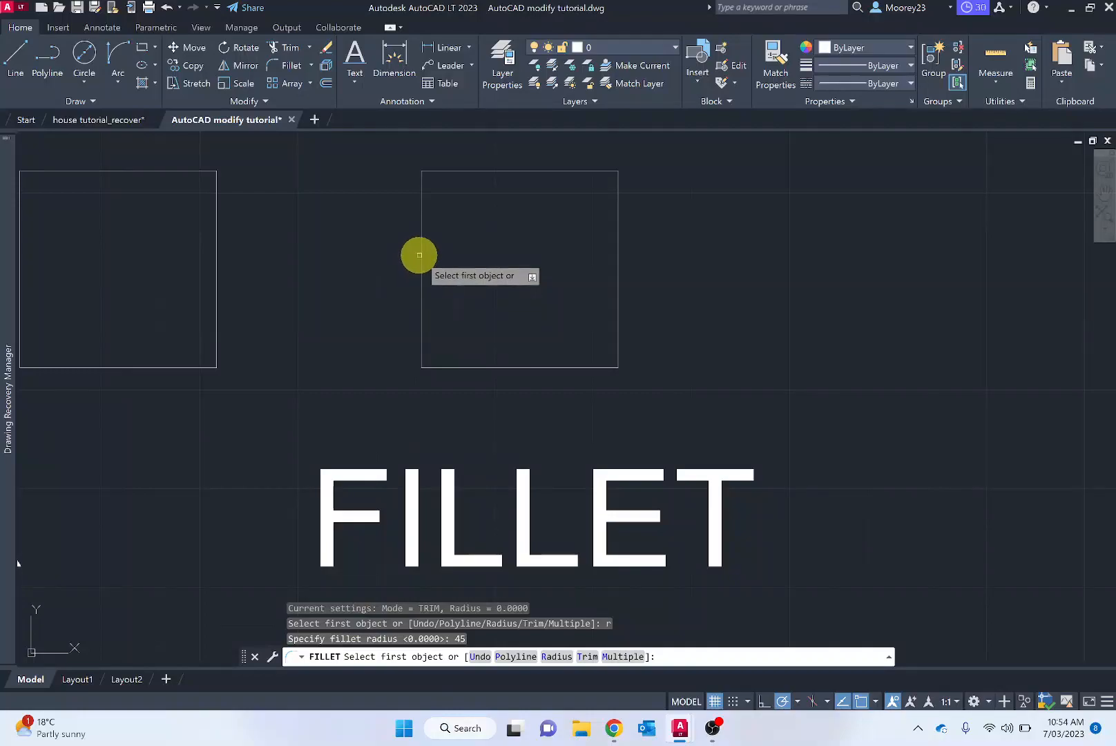
left_click(421, 271)
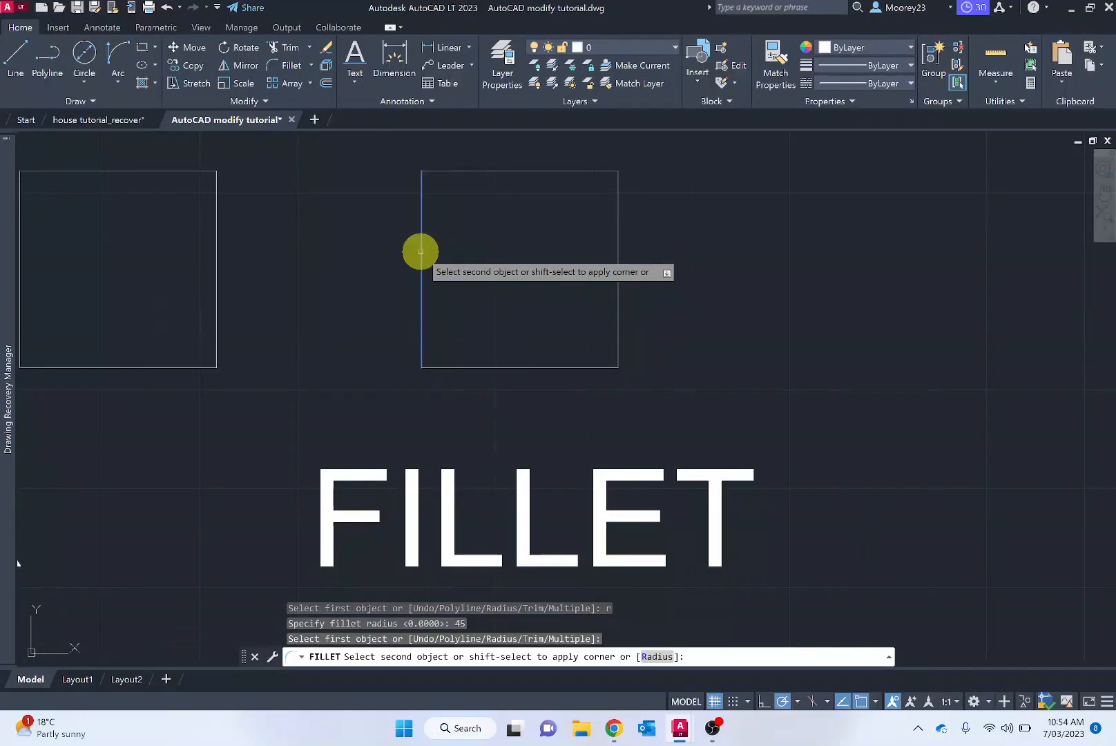
mouse_move(468, 191)
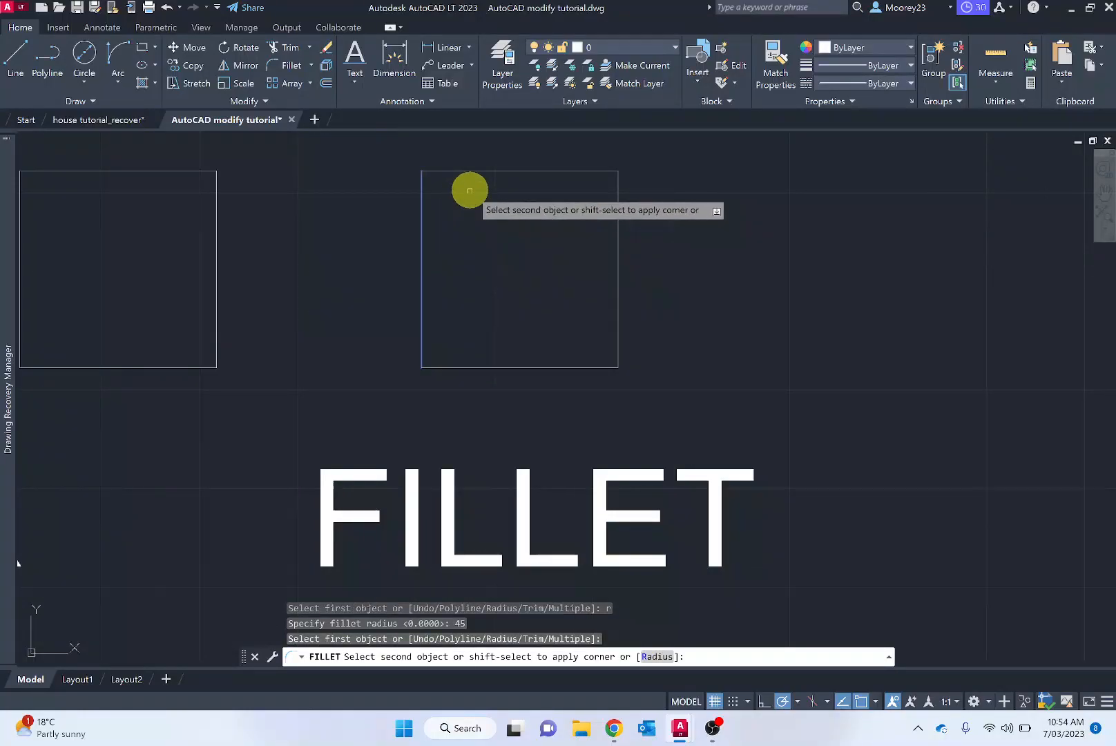
left_click(482, 170)
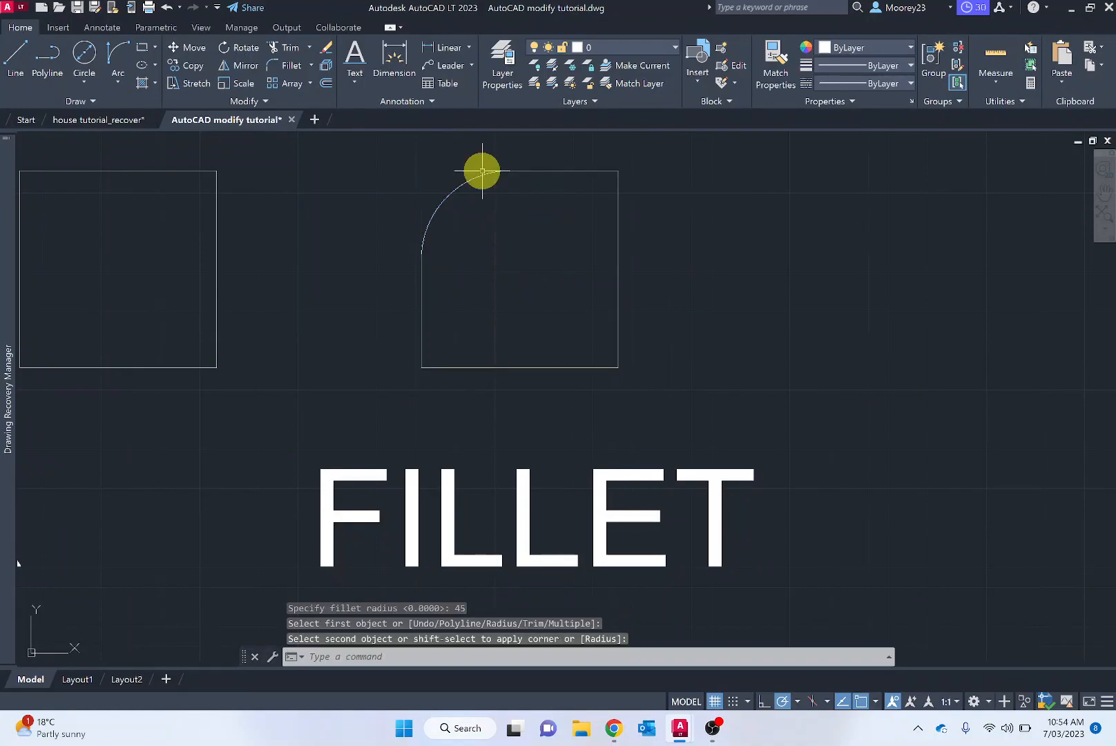
mouse_move(326, 479)
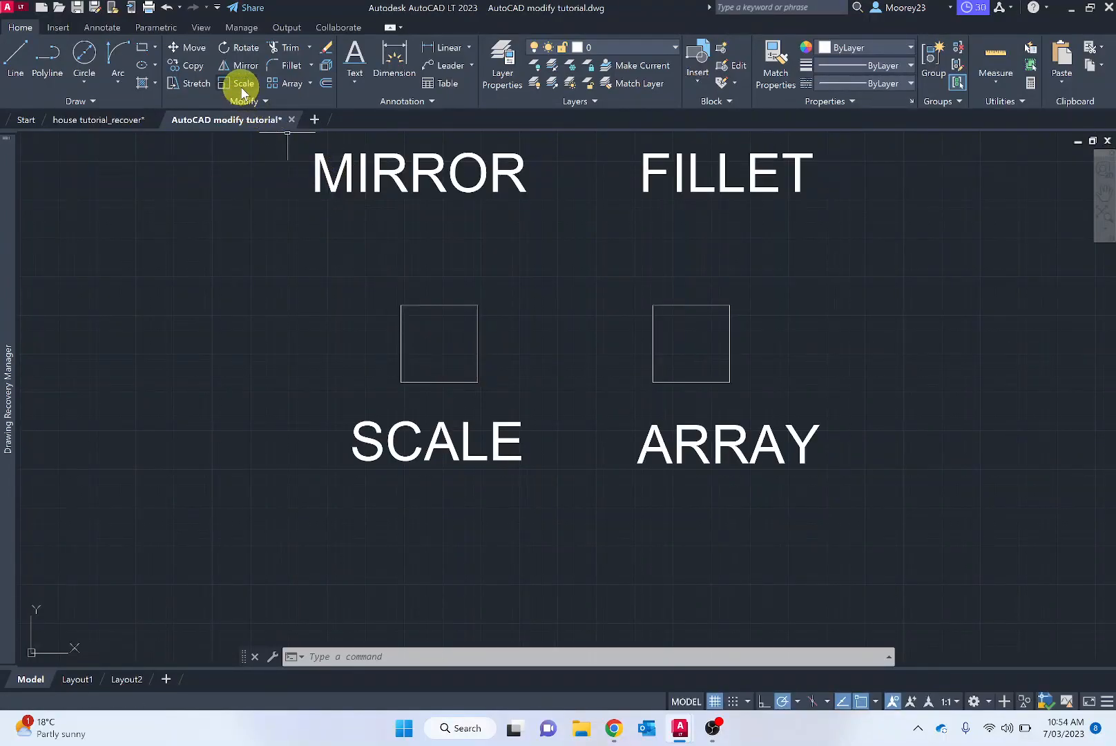
mouse_move(241, 84)
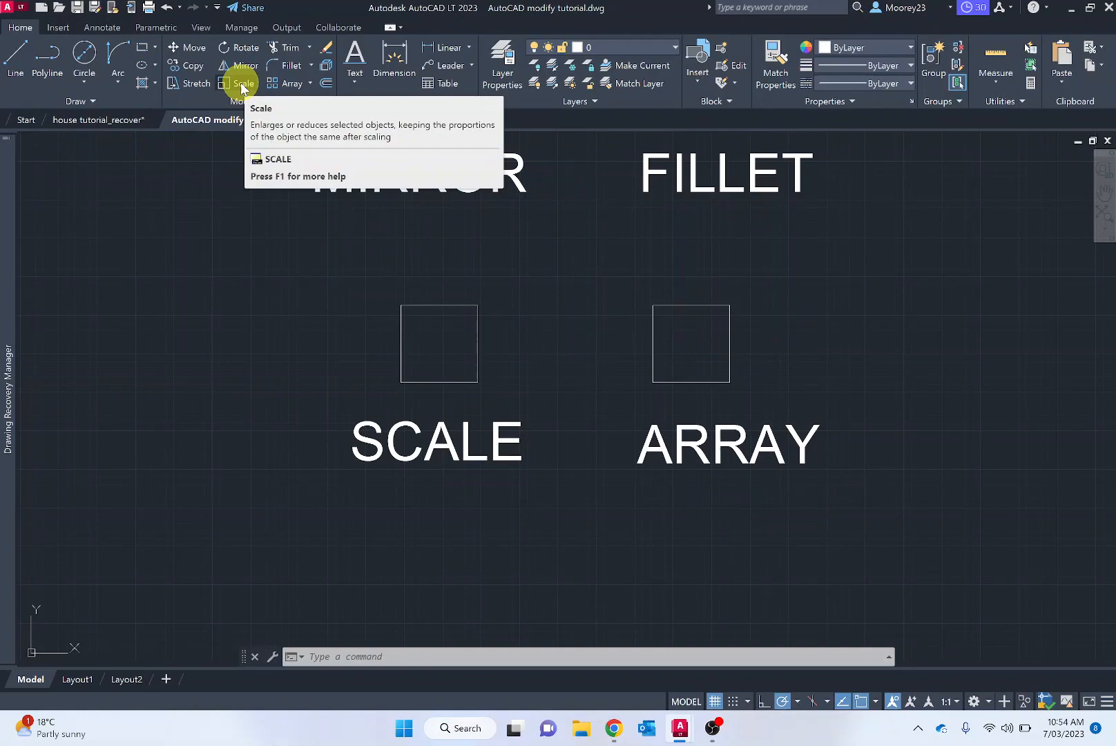
Scale the SCALE square by 1.3 from its top-right corner
left_click(242, 84)
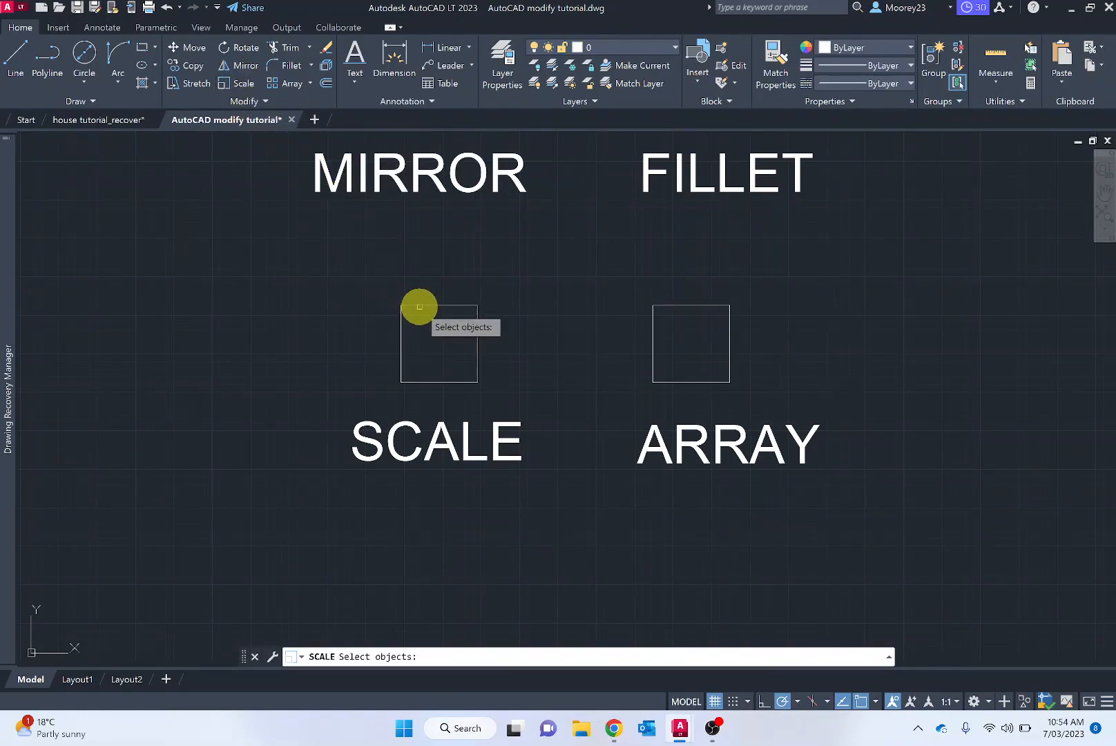
left_click(438, 343)
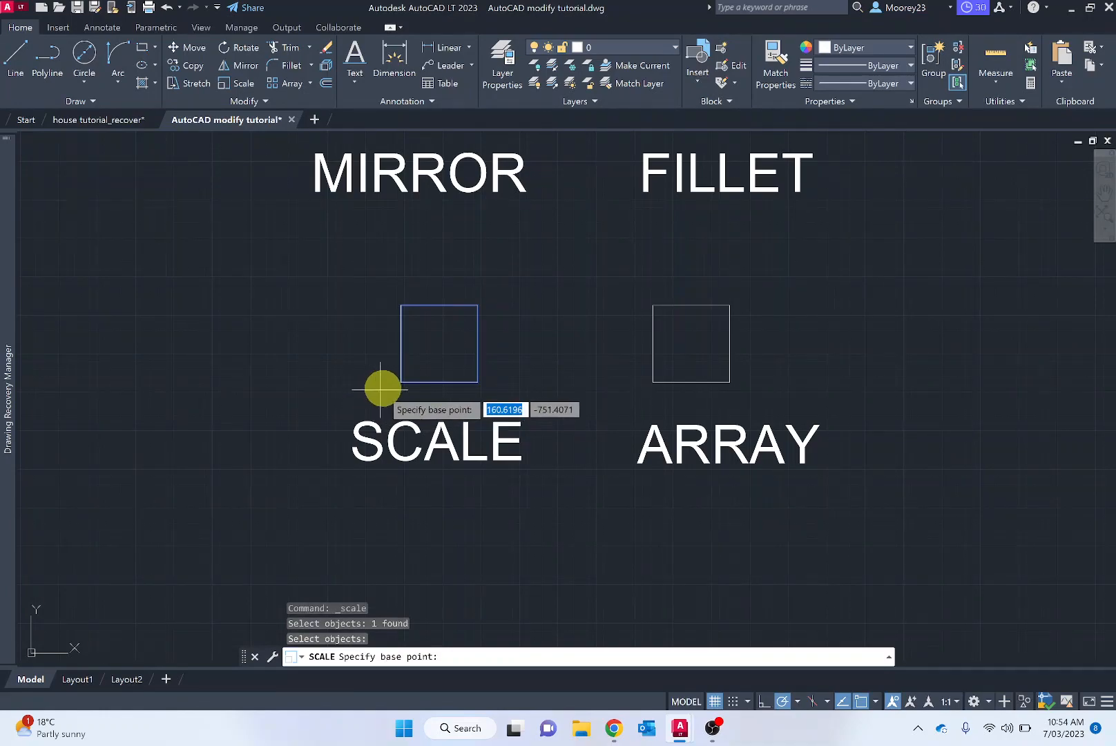
mouse_move(472, 313)
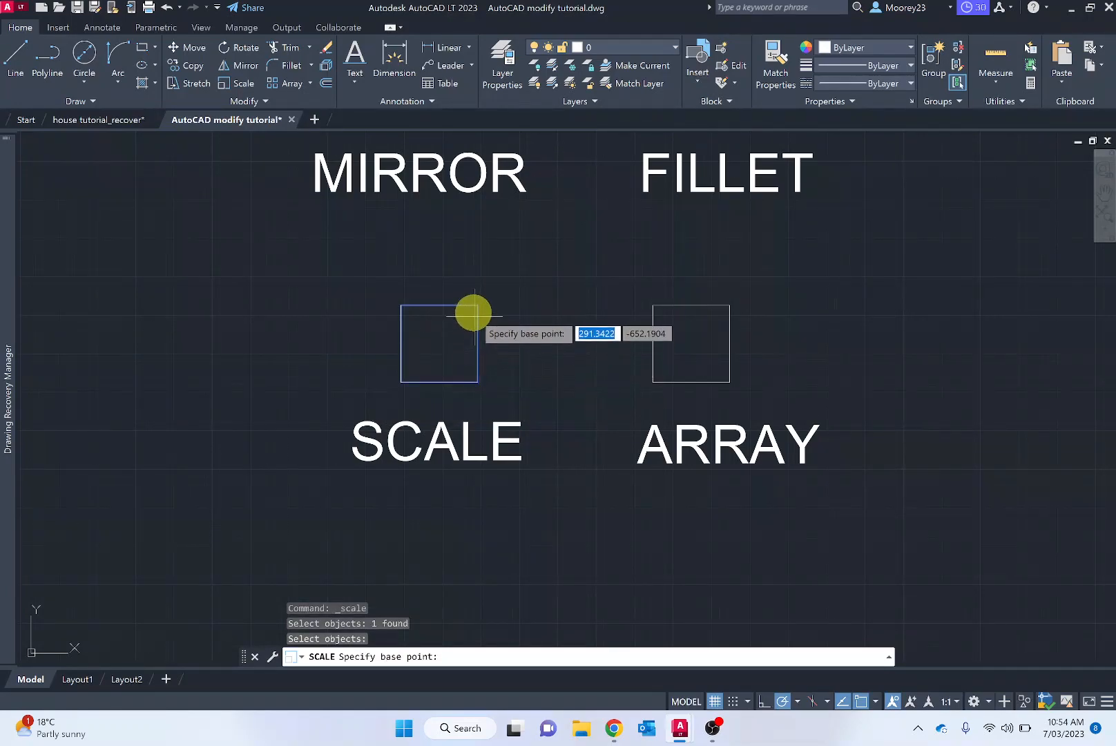
mouse_move(478, 304)
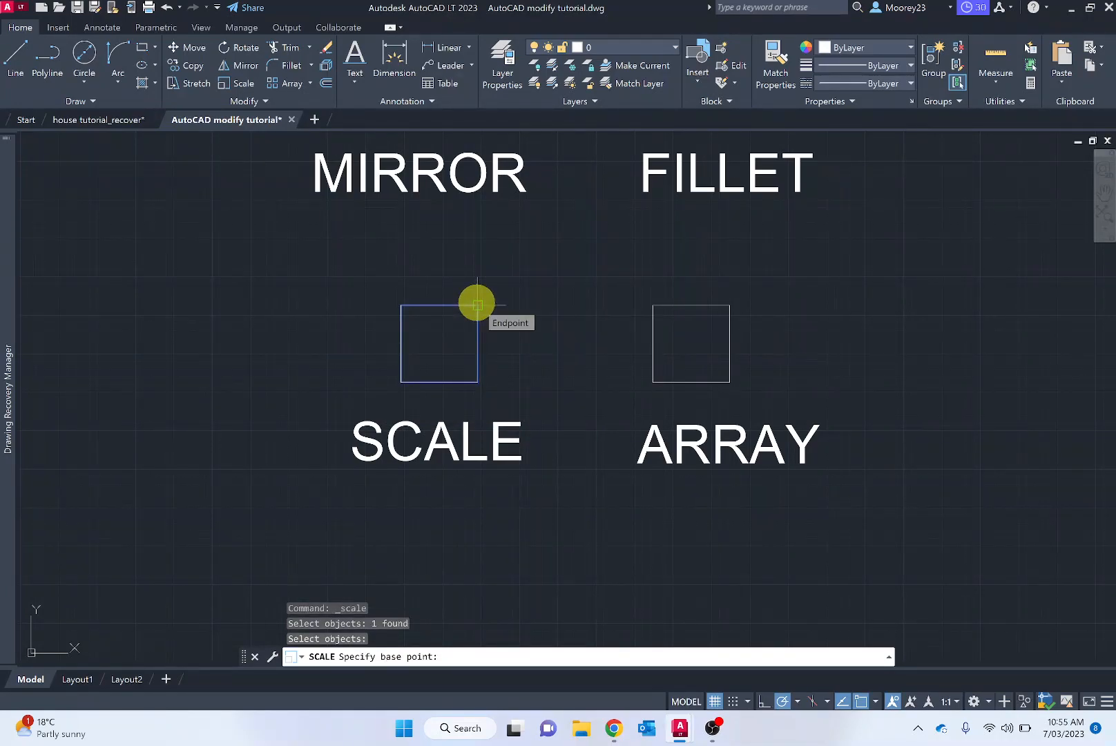
left_click(477, 304)
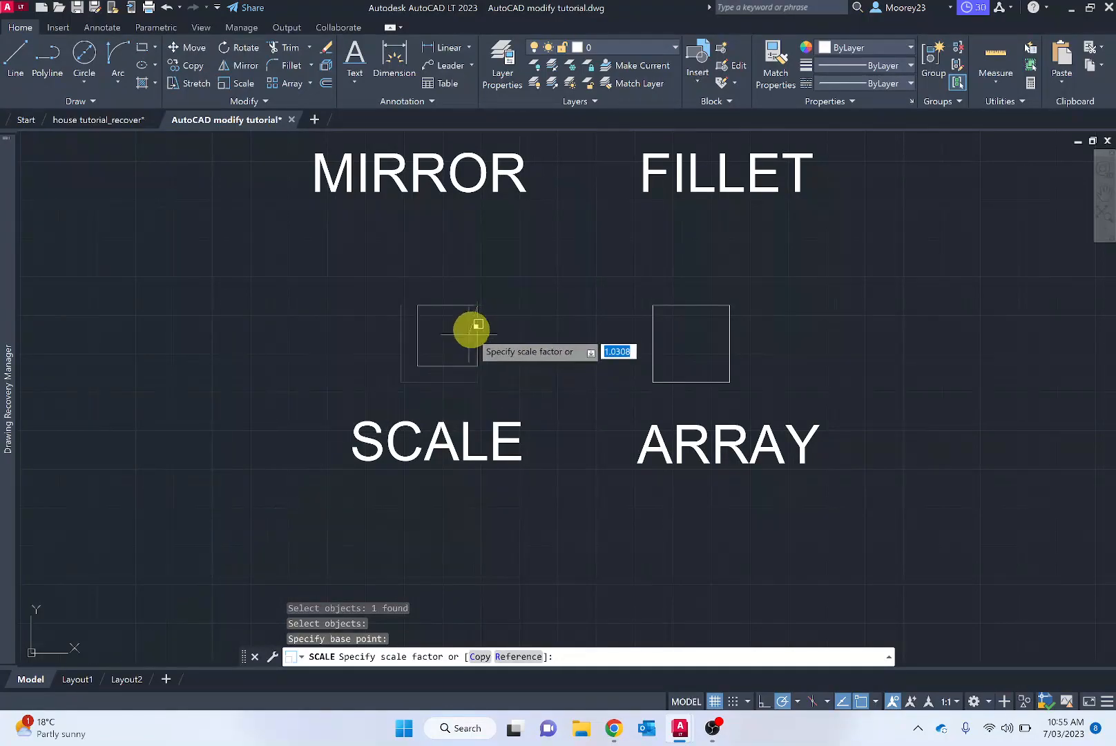
mouse_move(422, 375)
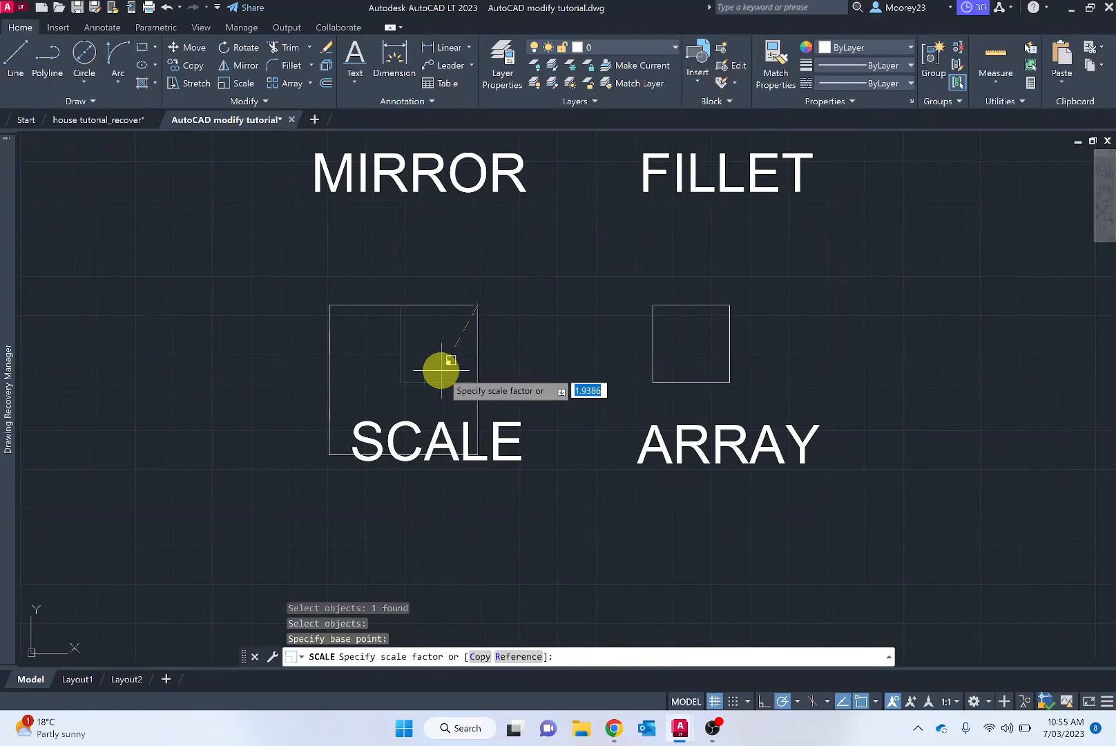
mouse_move(453, 354)
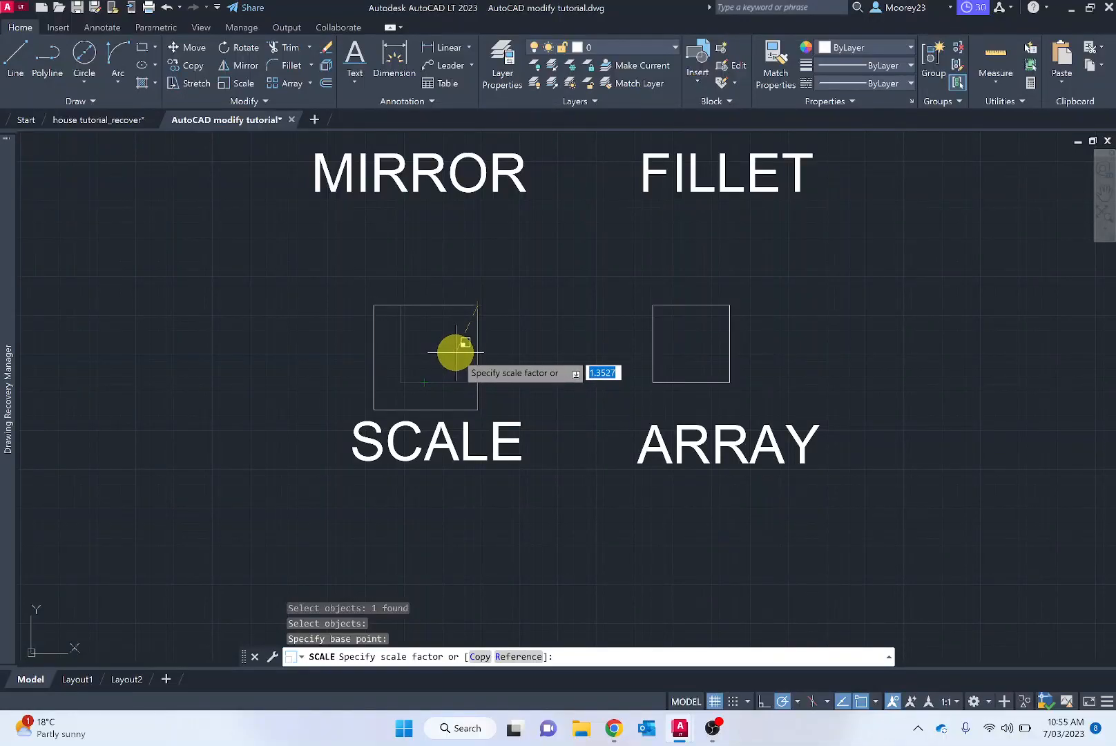
type("1.3")
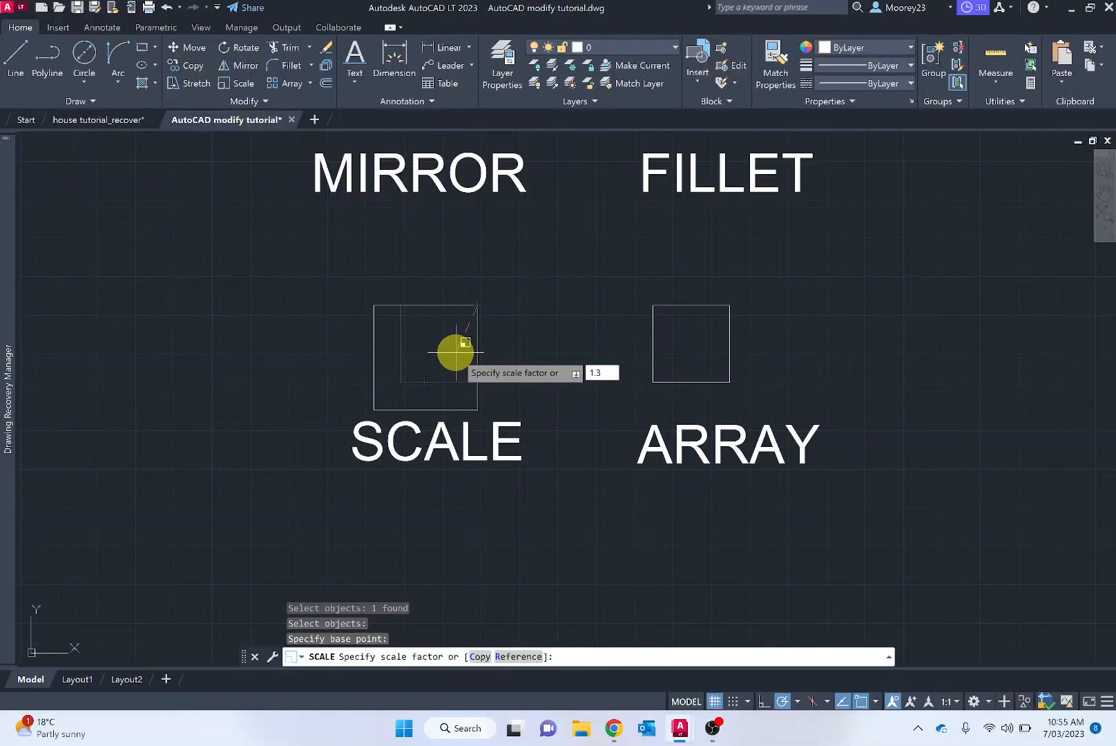
key("Escape")
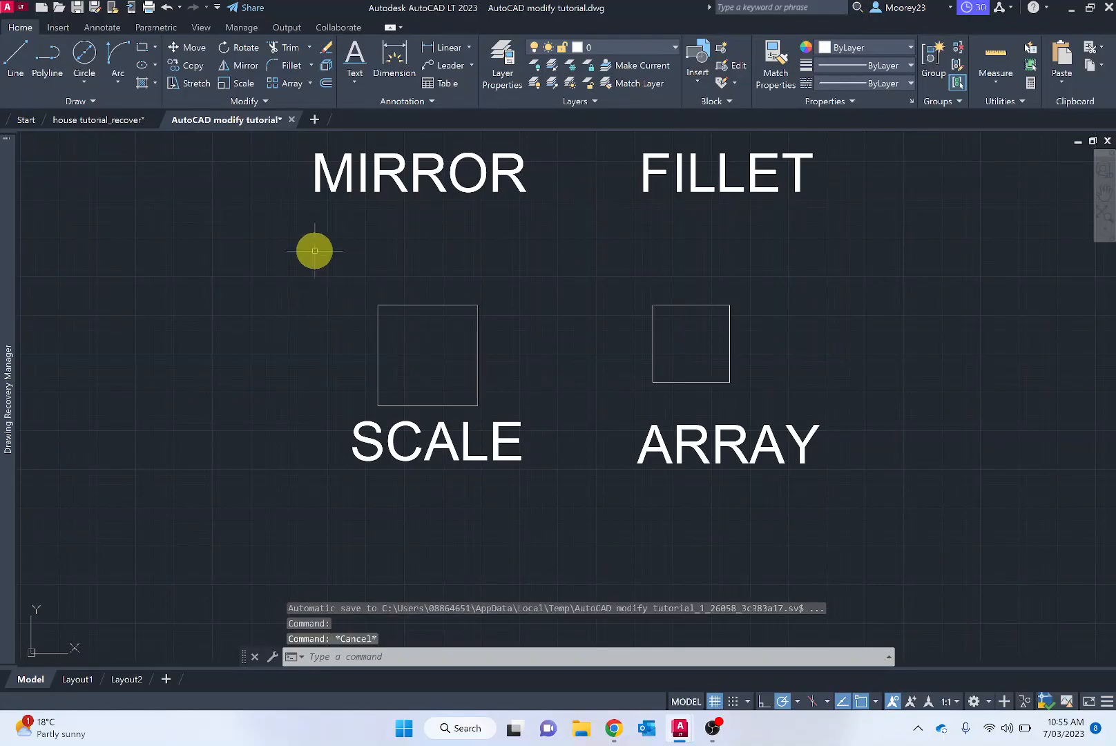
Start a line at a point left of the SCALE square
left_click(14, 60)
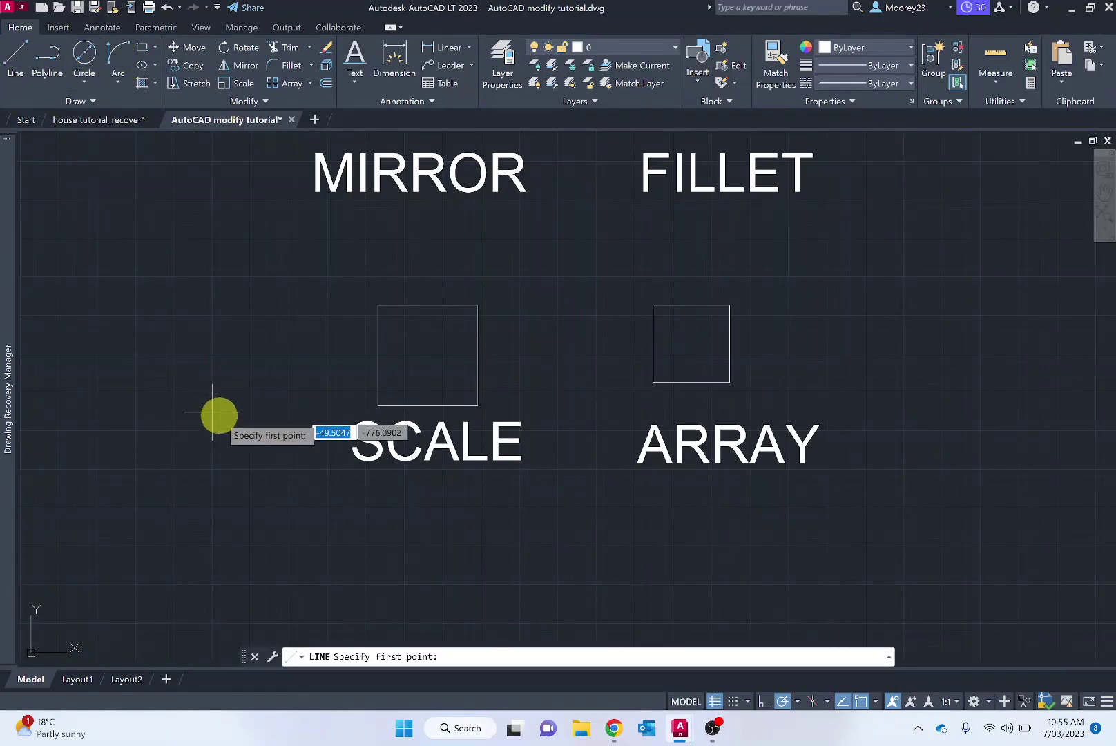
left_click(214, 415)
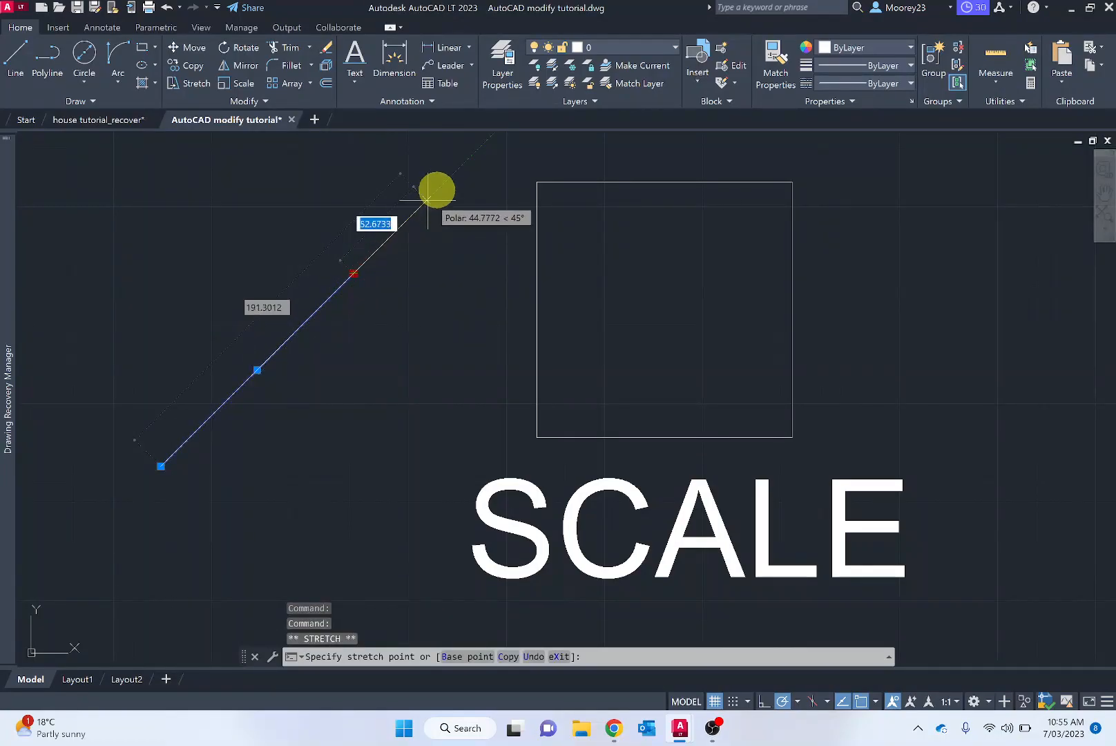
mouse_move(452, 178)
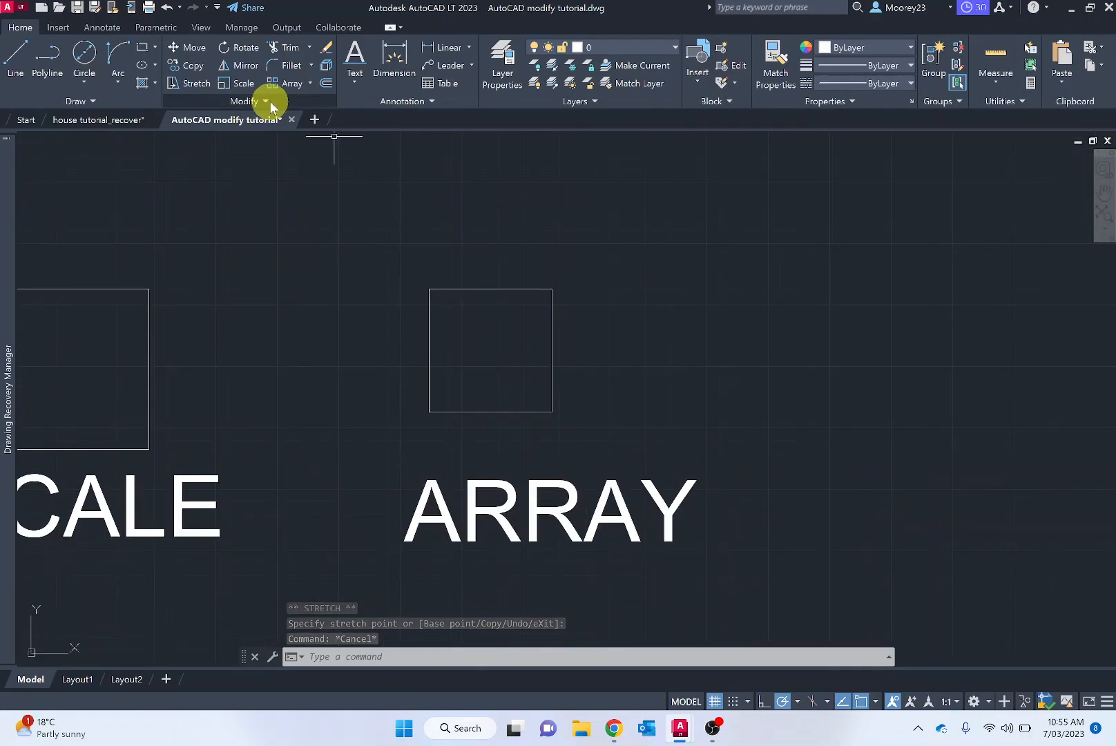
mouse_move(293, 83)
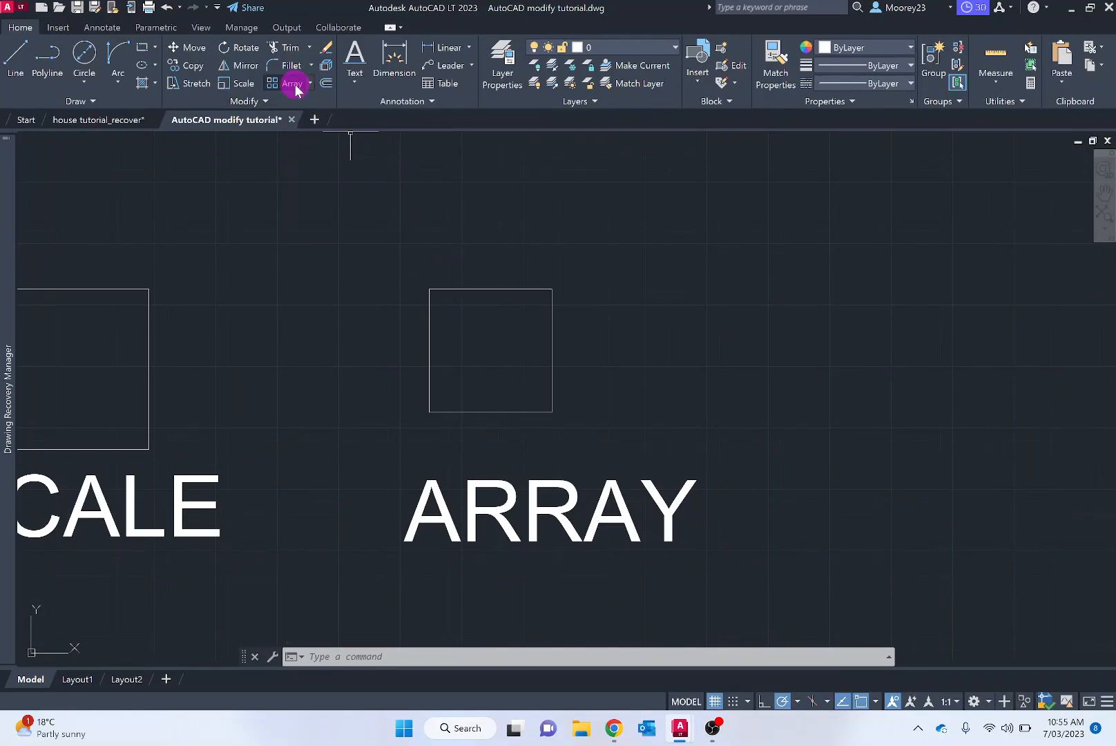
Make a rectangular array of the ARRAY square with 2 columns and 2 rows
left_click(293, 84)
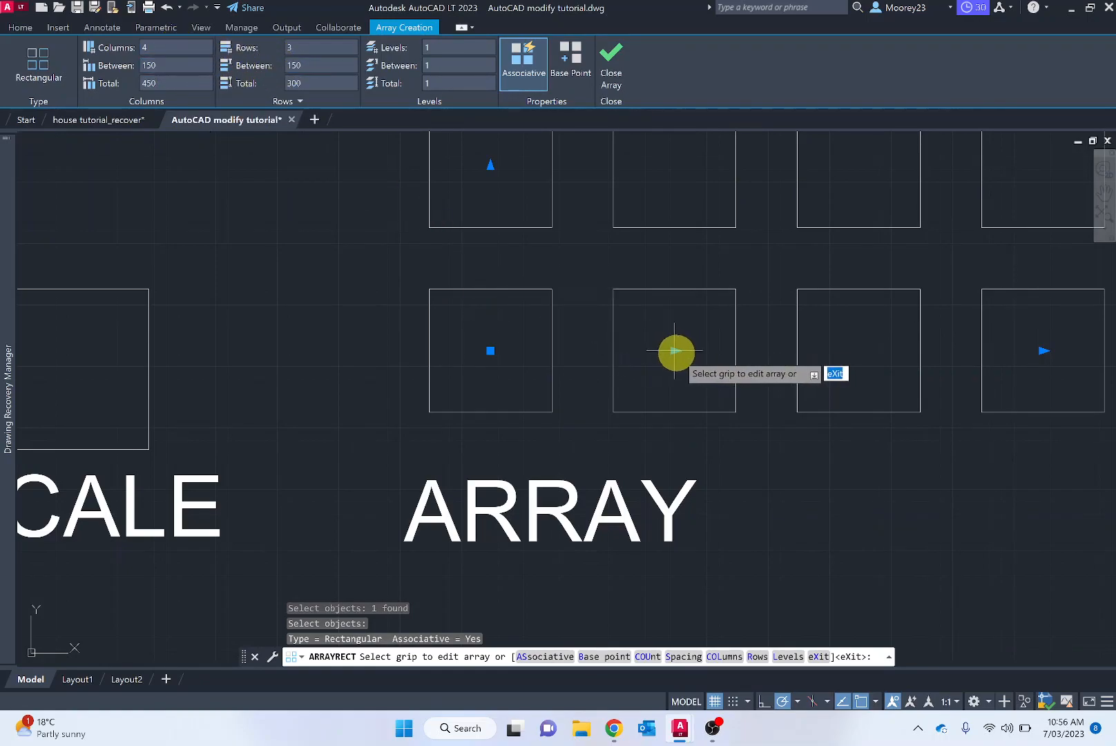
left_click(674, 351)
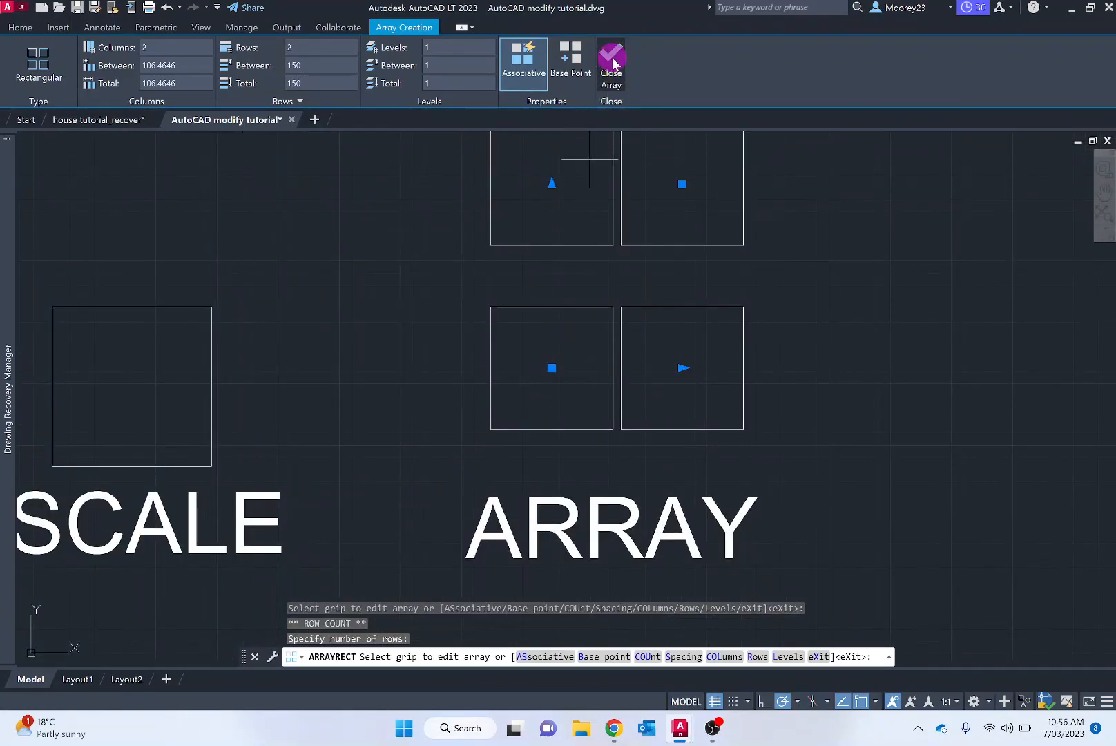
left_click(611, 63)
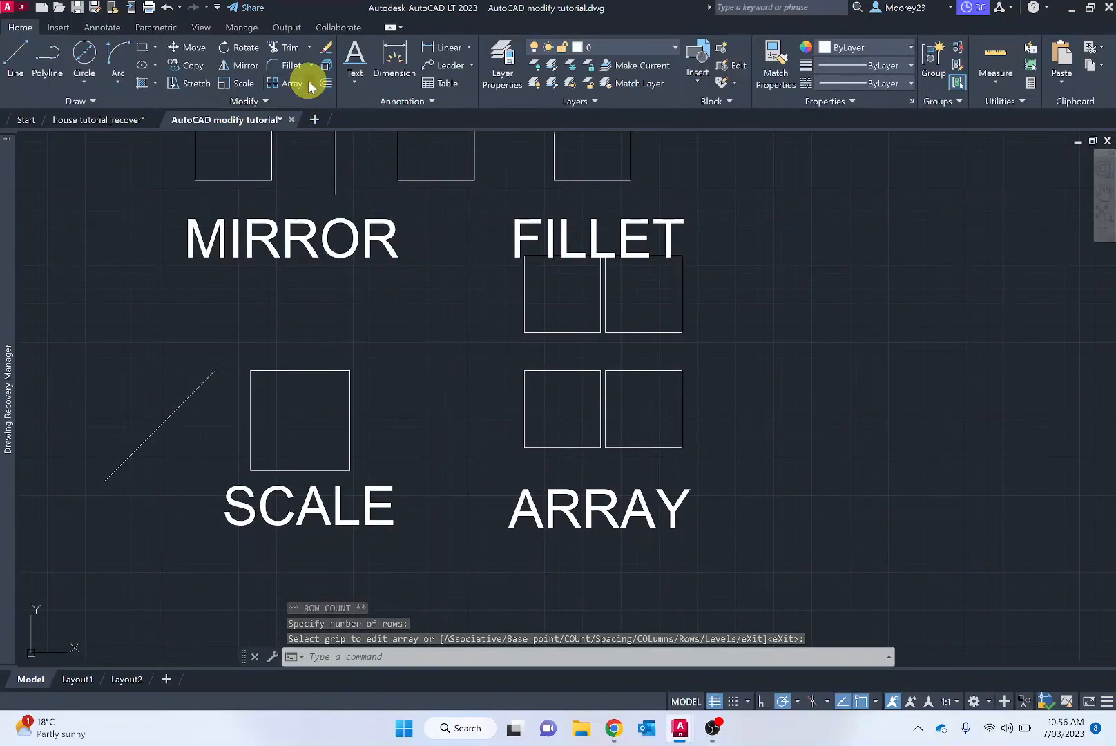
left_click(309, 83)
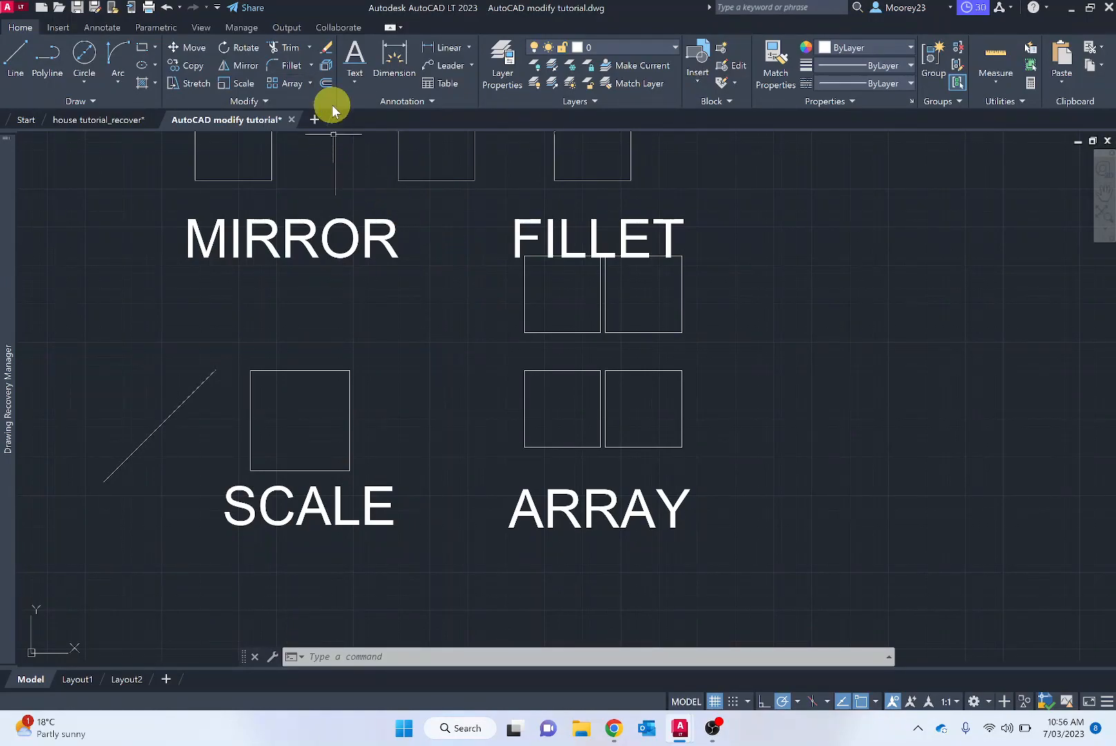
mouse_move(326, 85)
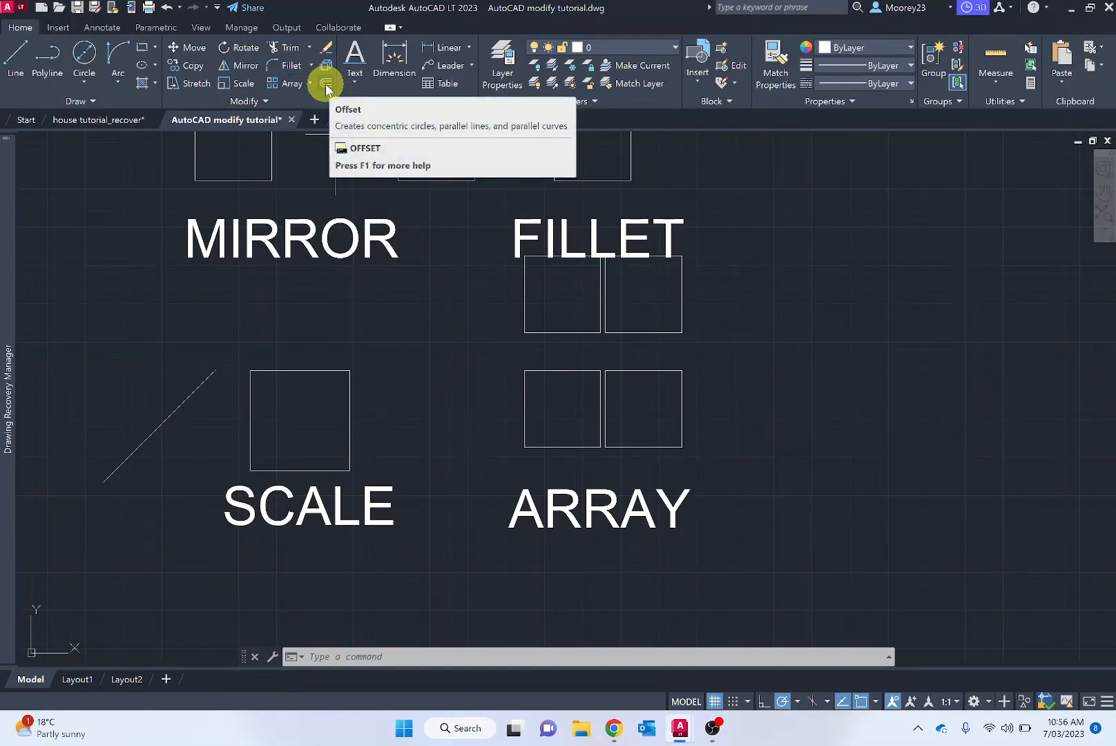
mouse_move(326, 55)
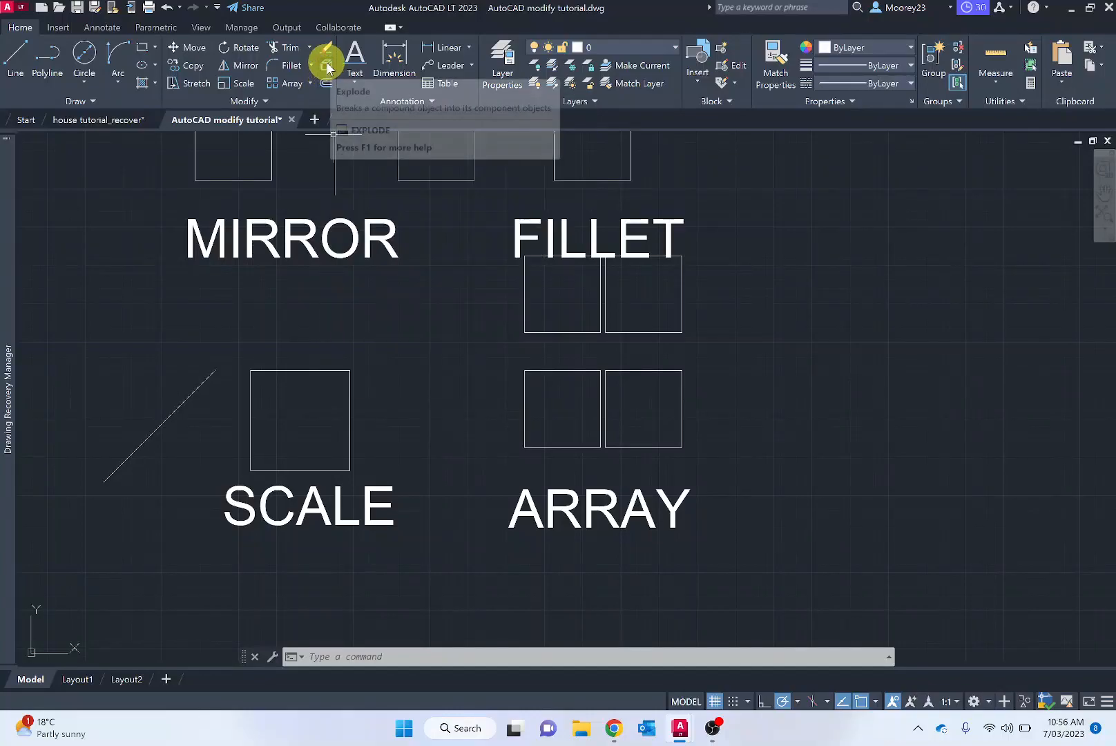
mouse_move(326, 64)
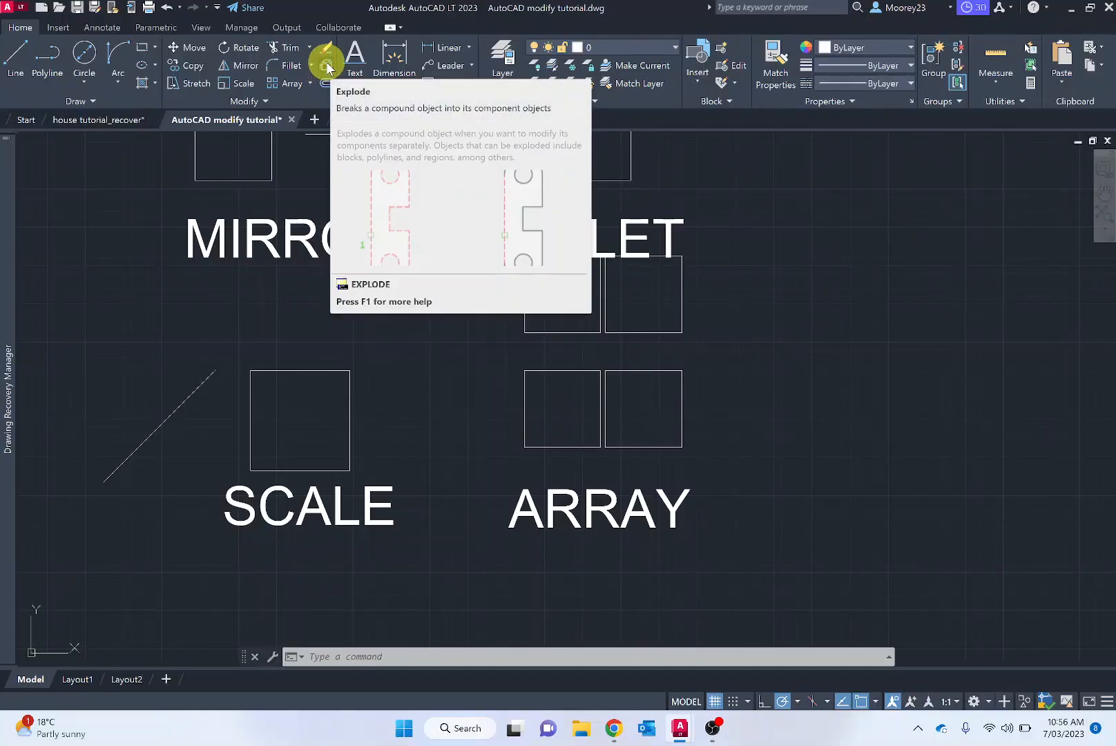
mouse_move(327, 63)
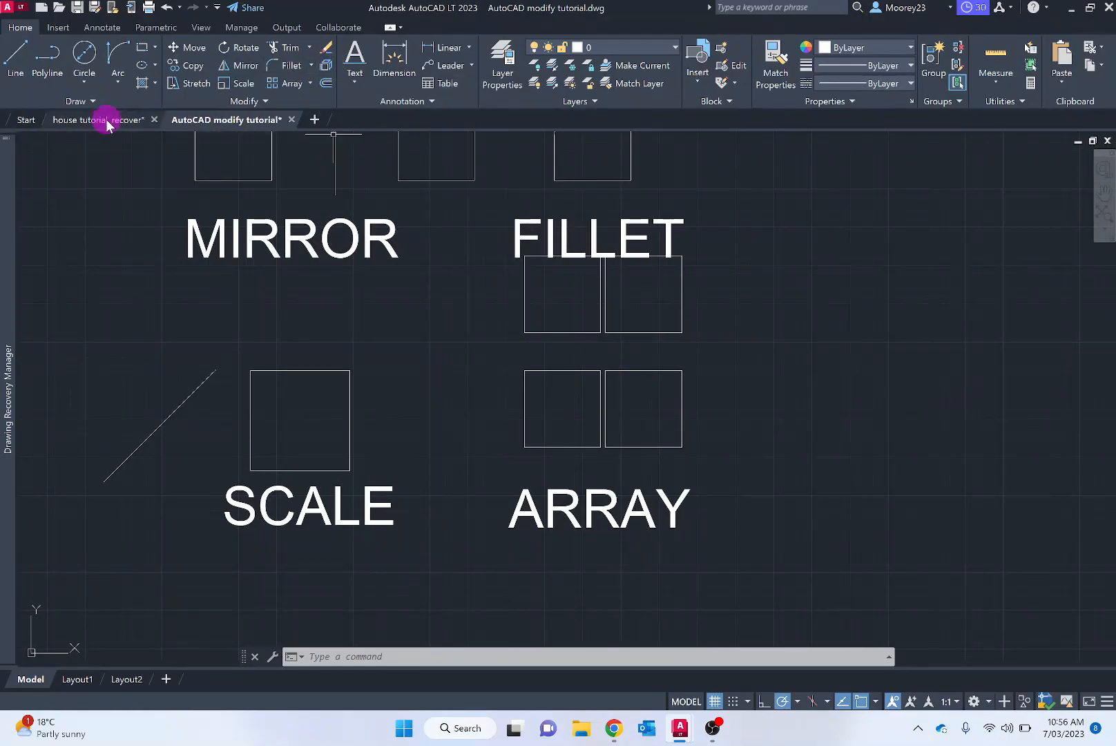
Switch to the house tutorial_recover drawing tab
left_click(96, 120)
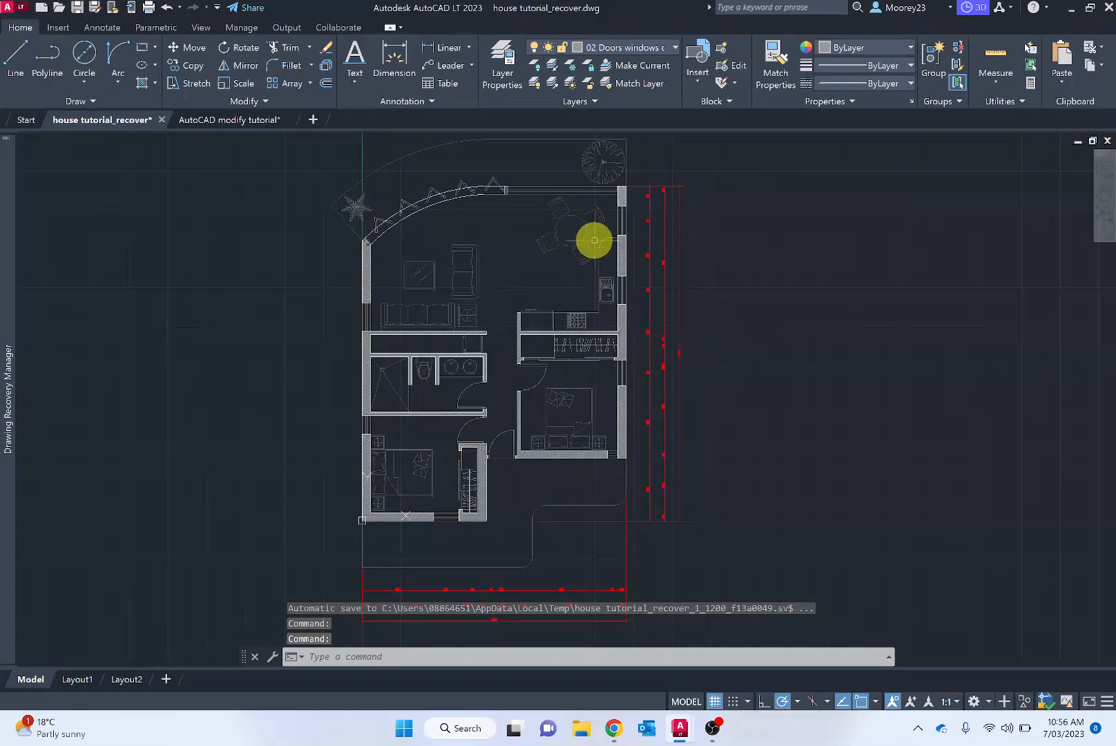
mouse_move(609, 235)
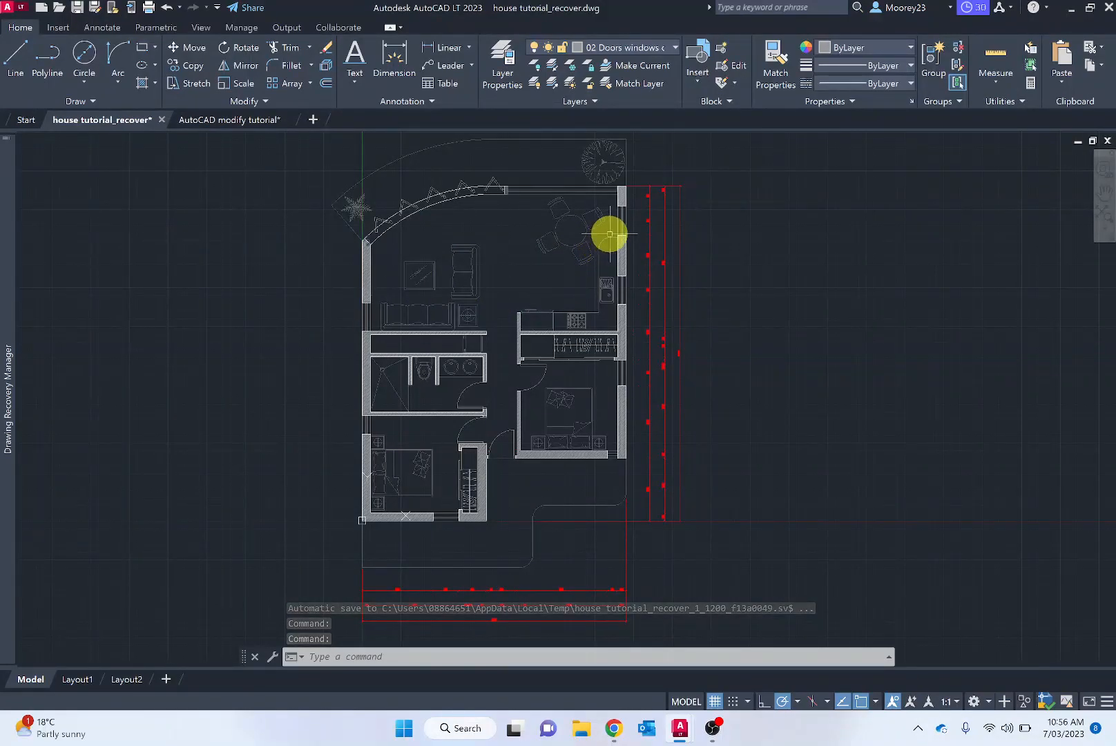
mouse_move(628, 242)
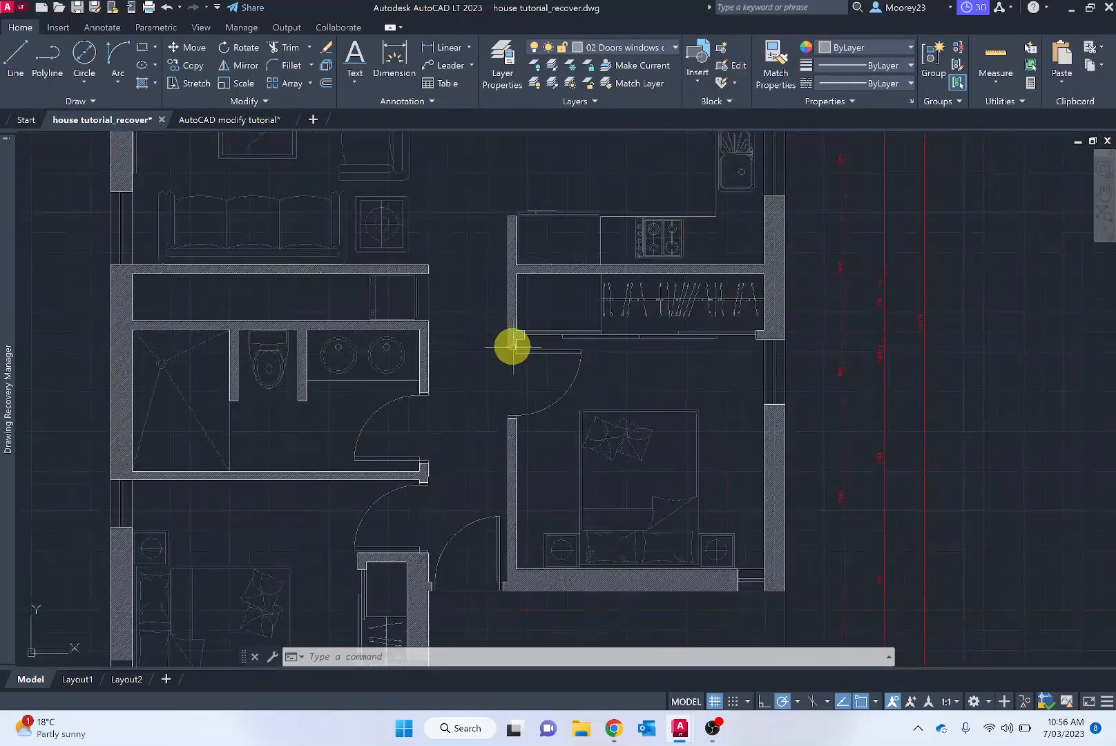
mouse_move(511, 397)
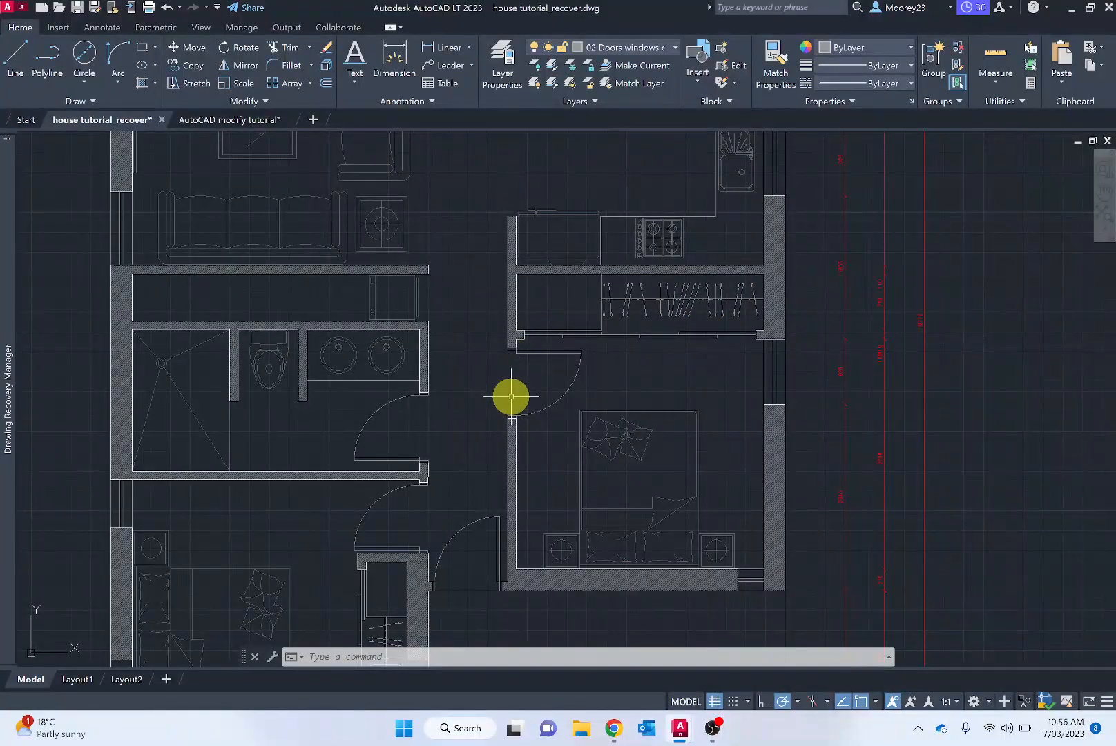